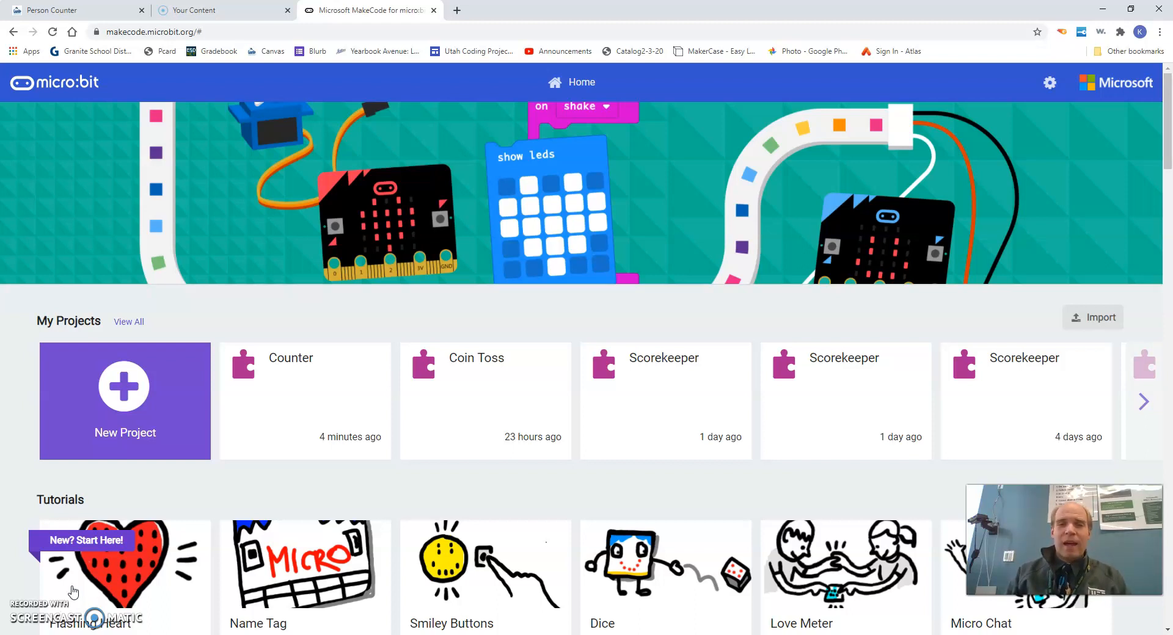
mouse_move(41, 437)
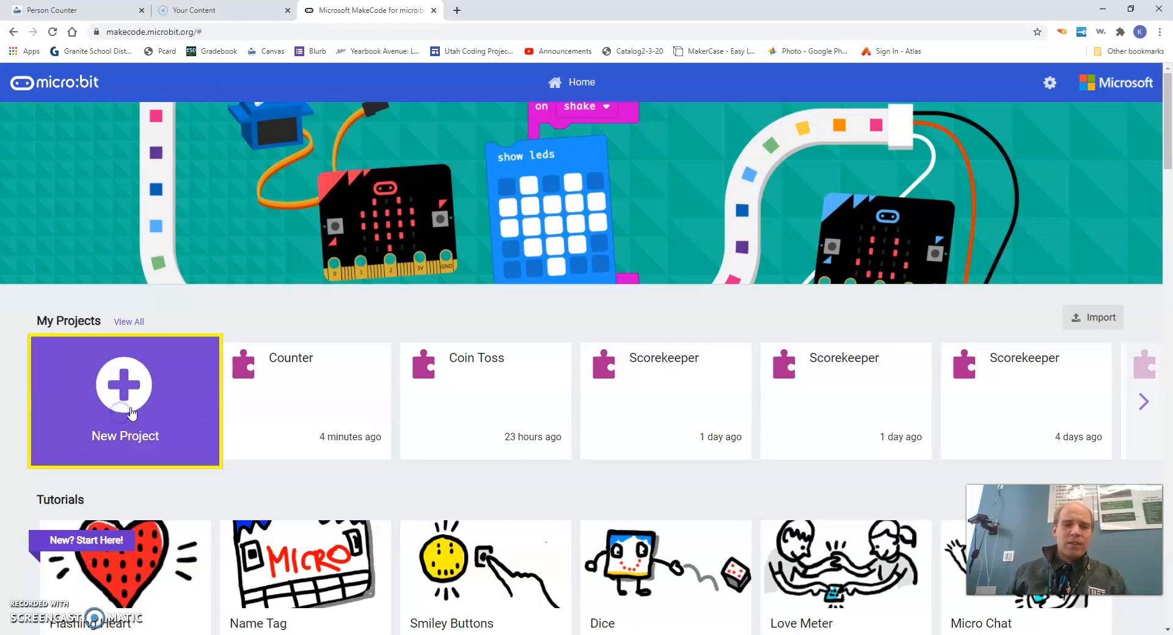
Step: Begin a new project named 'Score keeper' and cancel it before creating
click(125, 401)
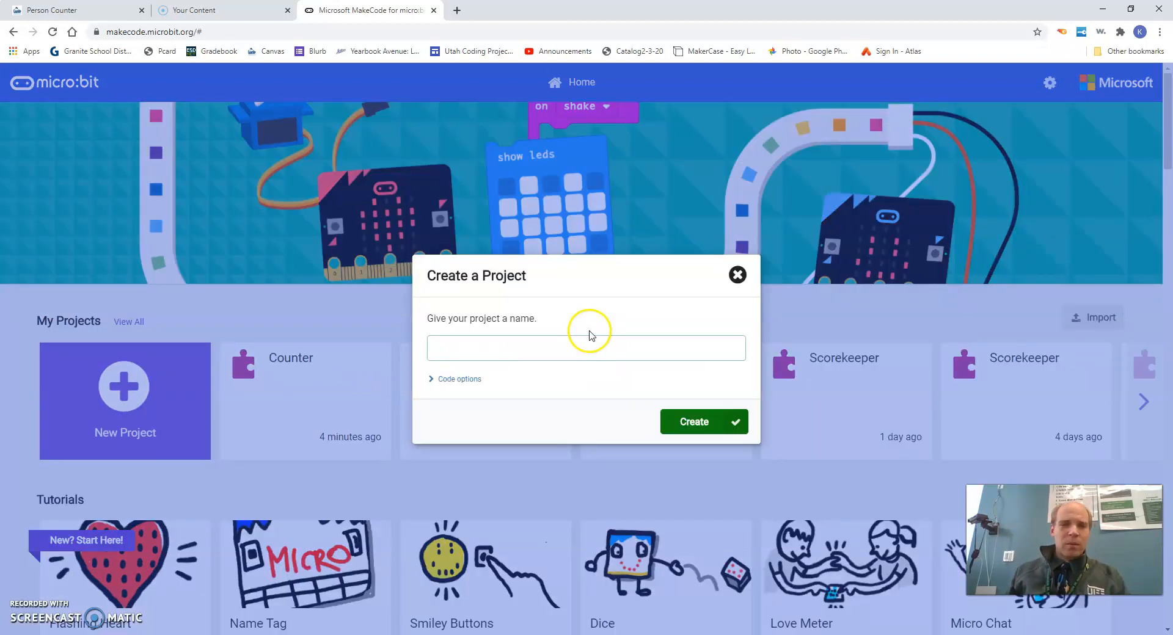
text(Score)
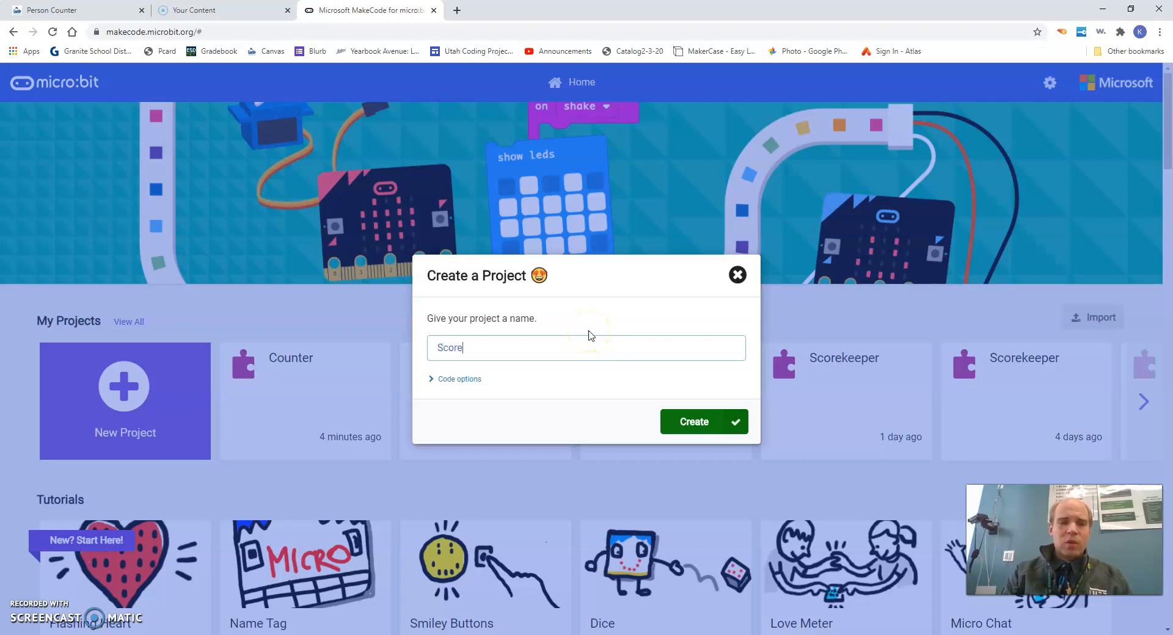
text(keeper)
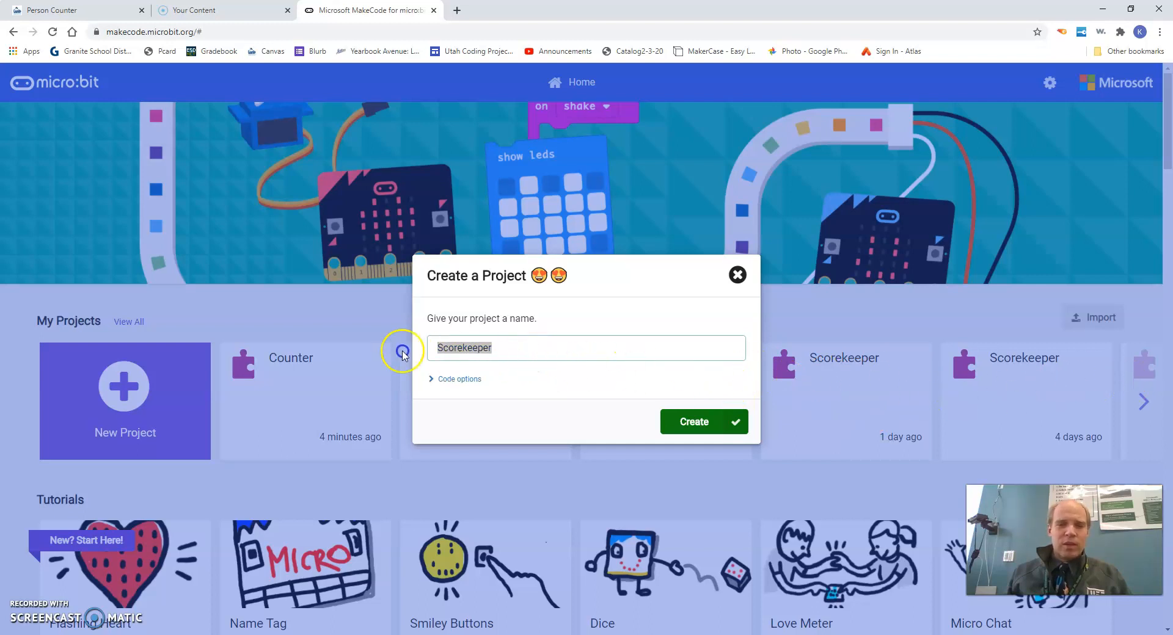
click(735, 274)
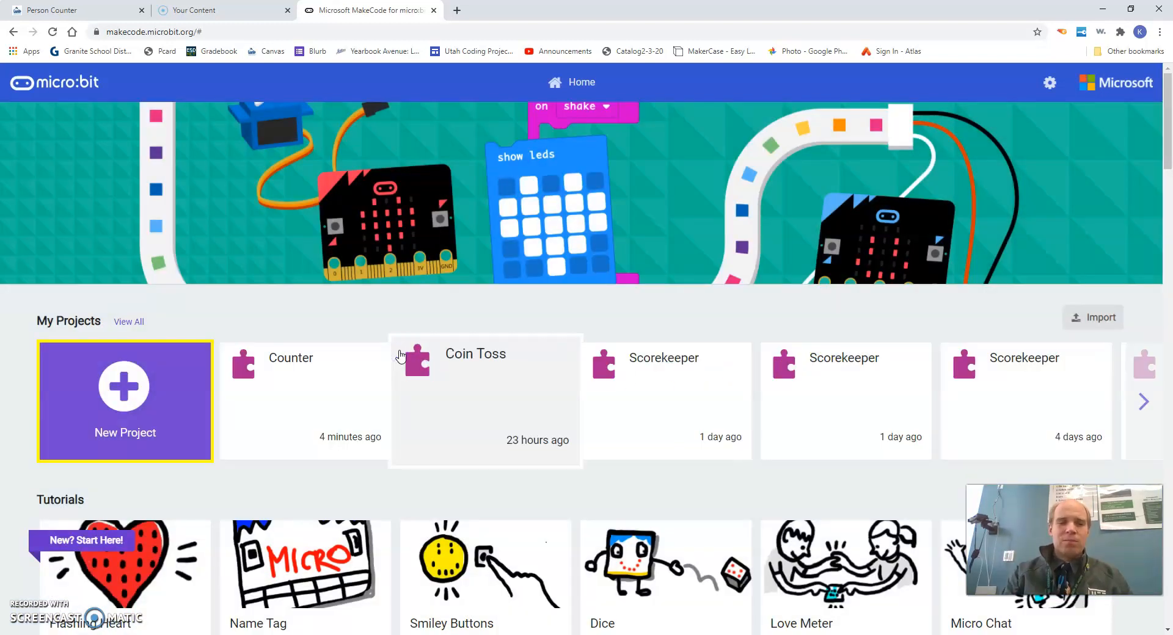
Step: Create a new project named 'Score tracker'
click(125, 400)
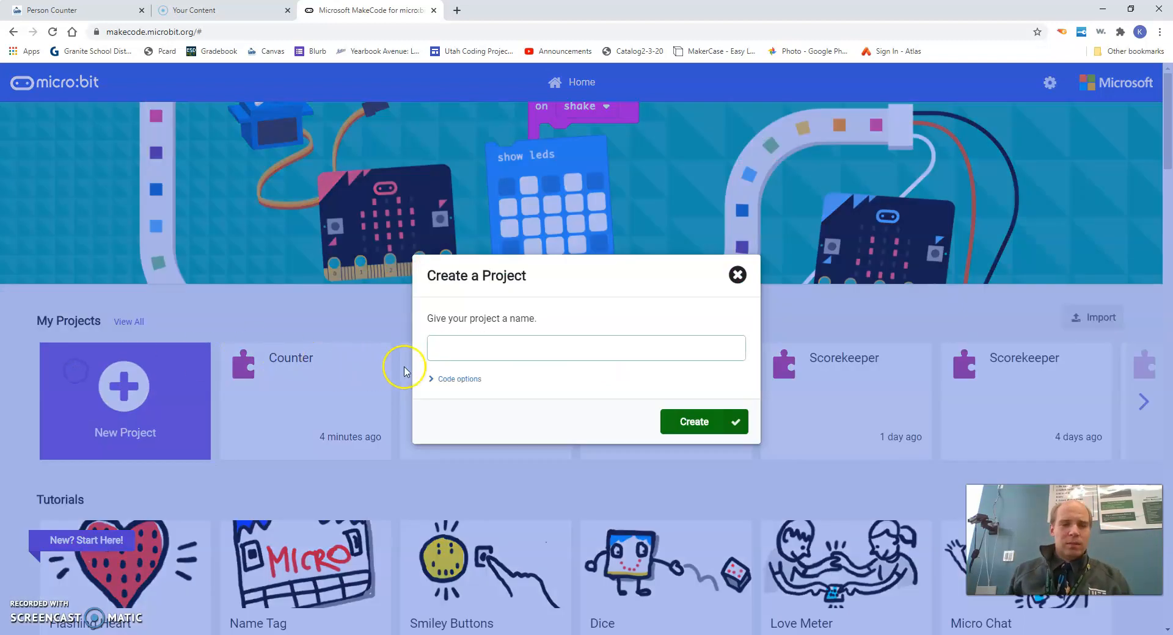
text(Score tra)
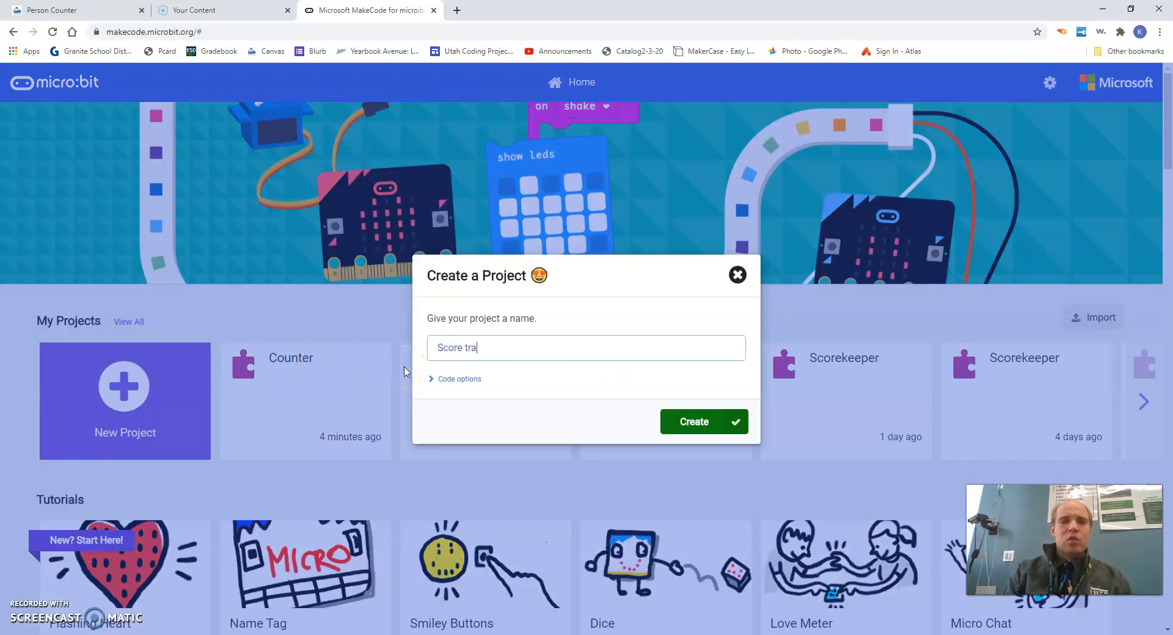
text(cker)
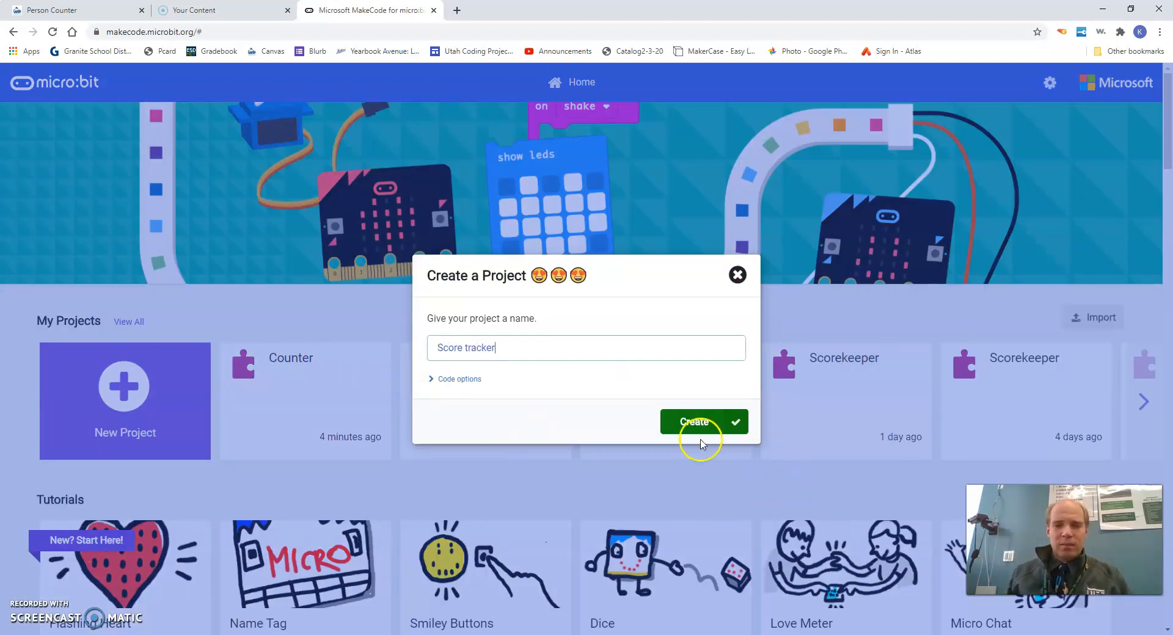
click(691, 422)
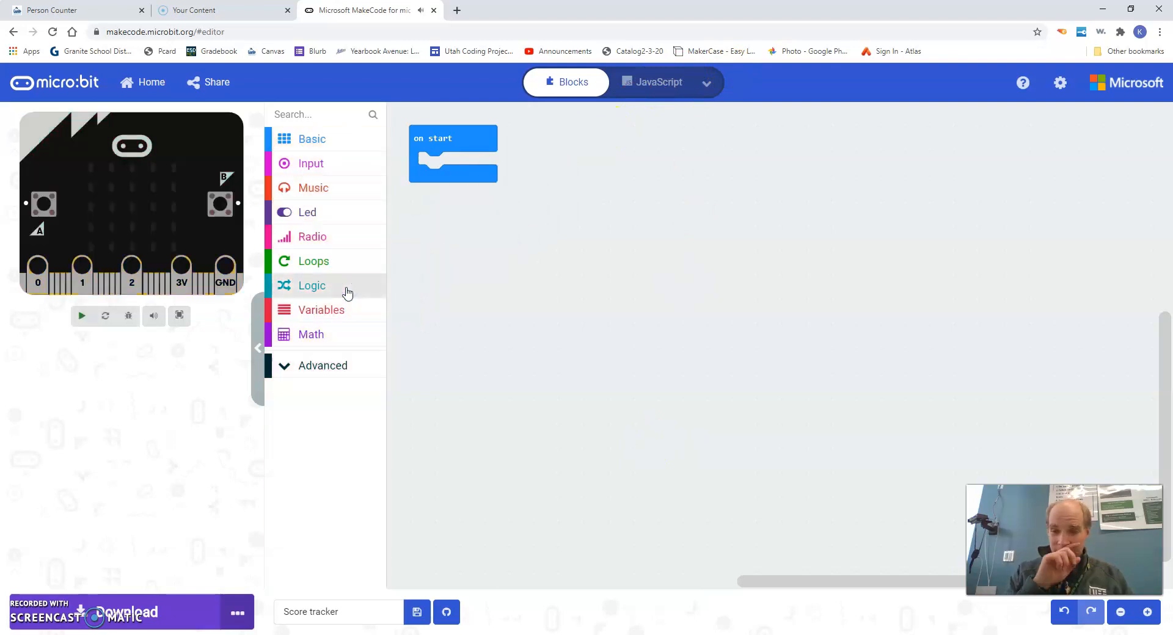
Step: Make two new variables named team1Score and team2Score
click(82, 315)
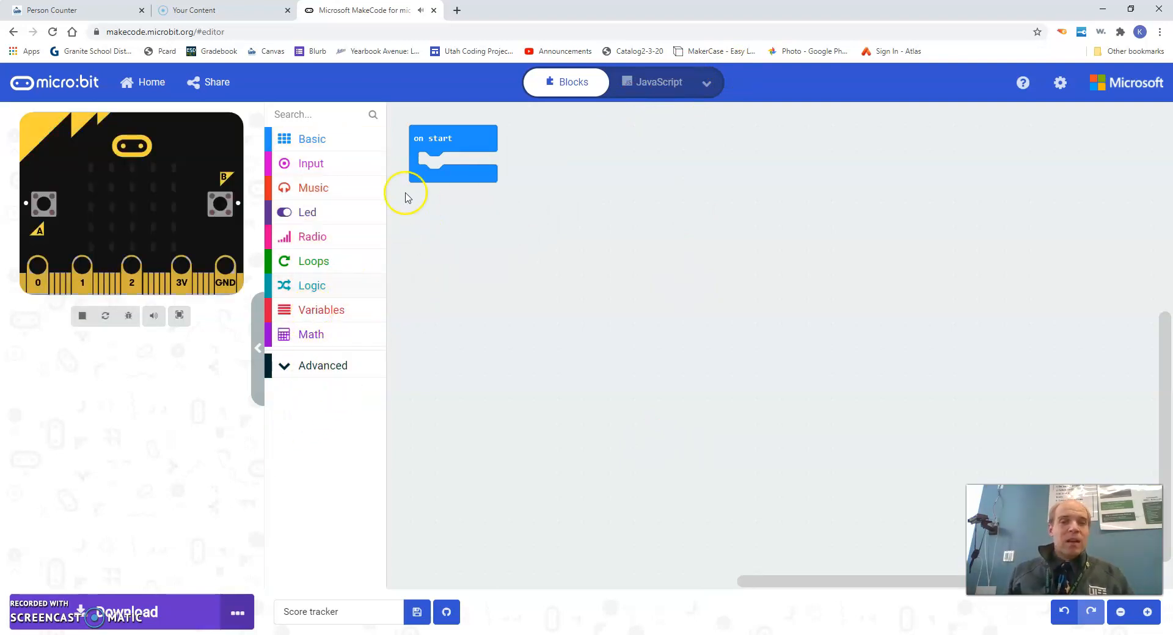
mouse_move(321, 310)
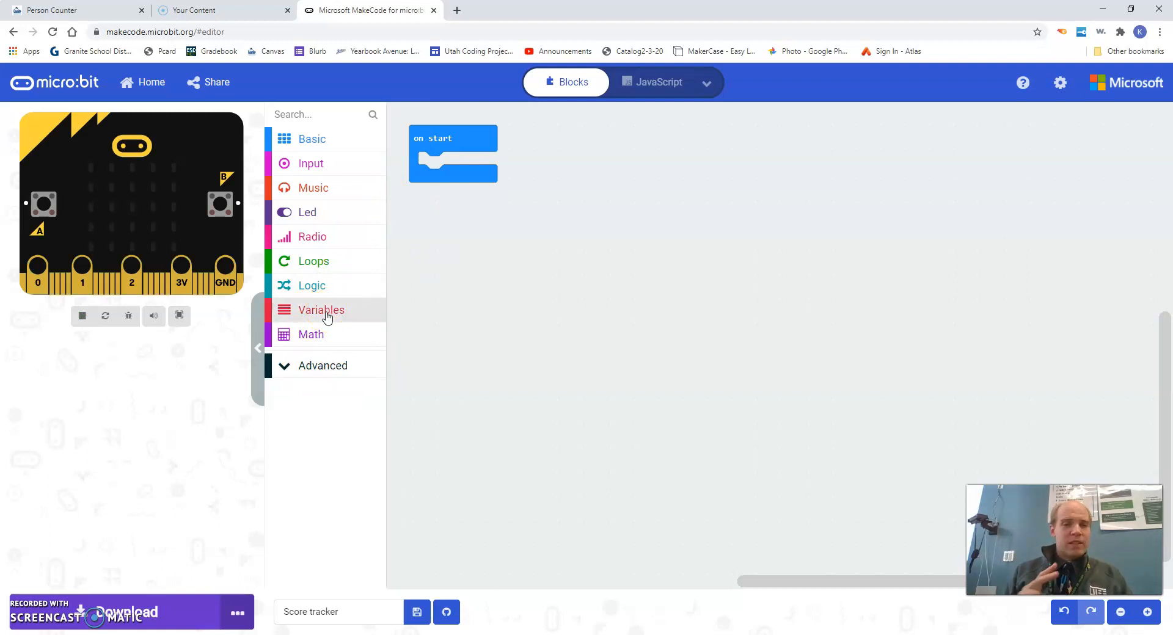
click(452, 154)
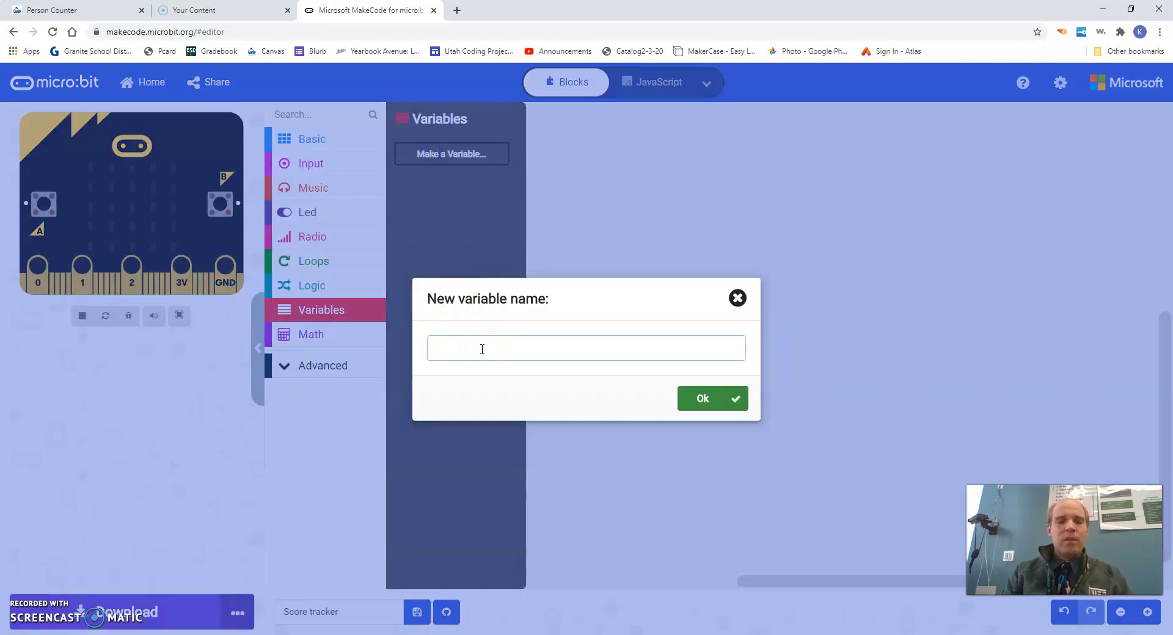
text(team1Score)
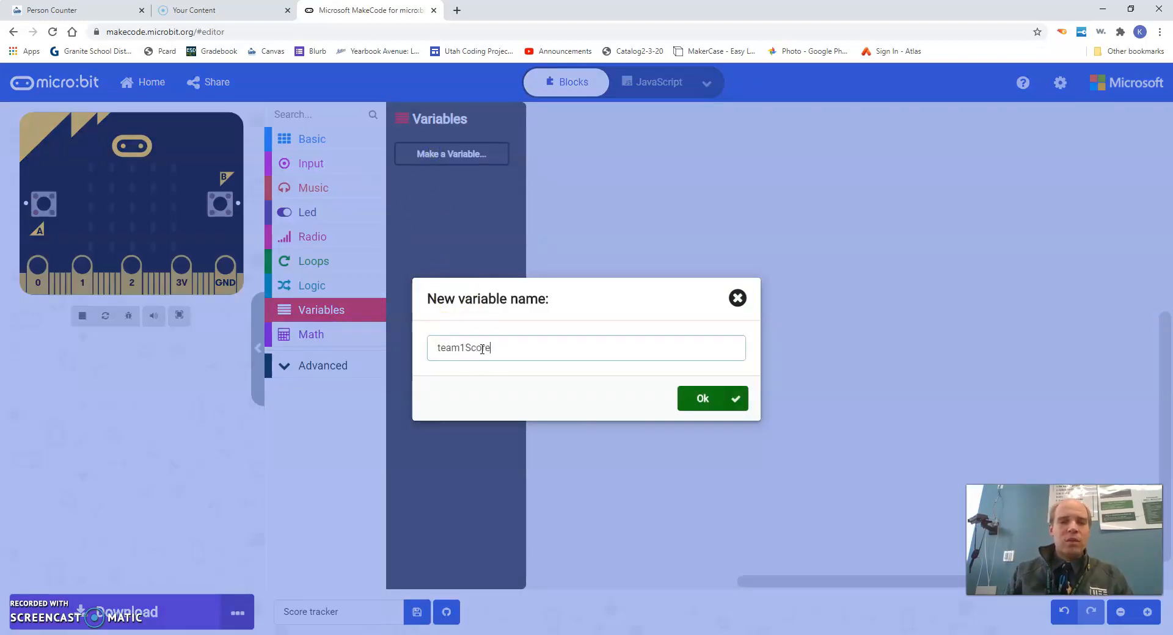
click(701, 399)
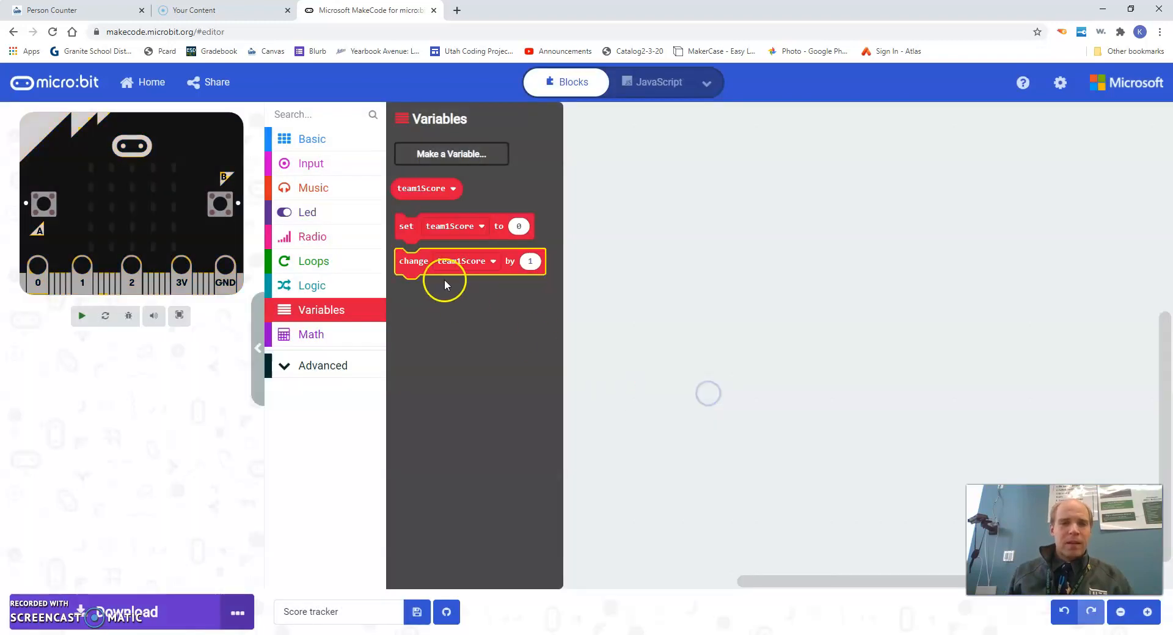
click(451, 154)
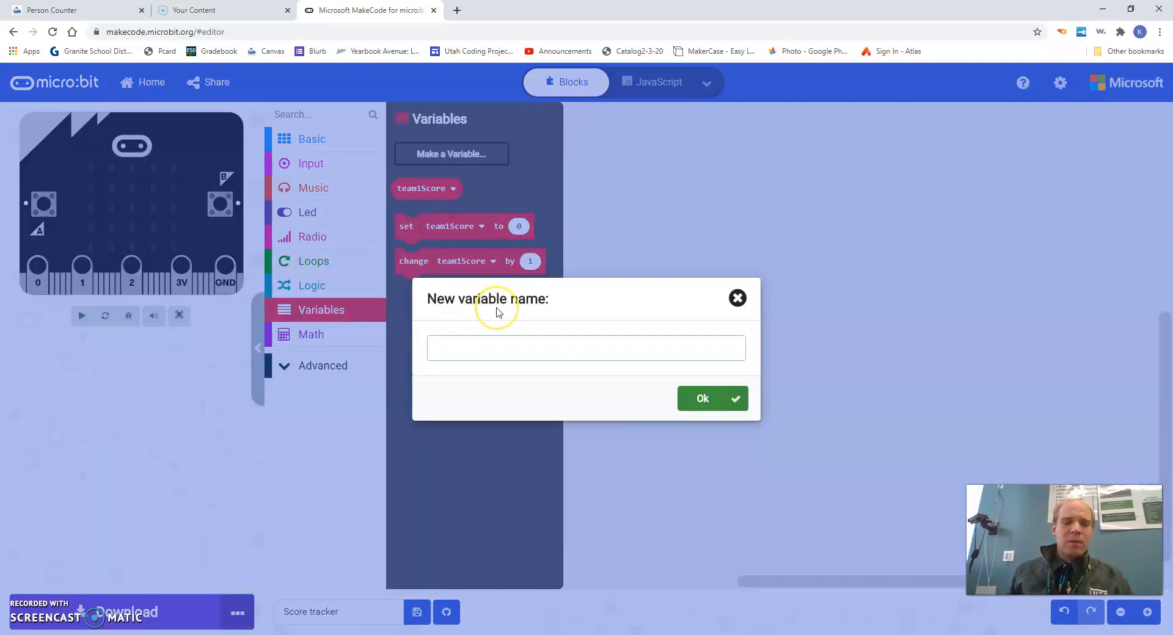
text(team)
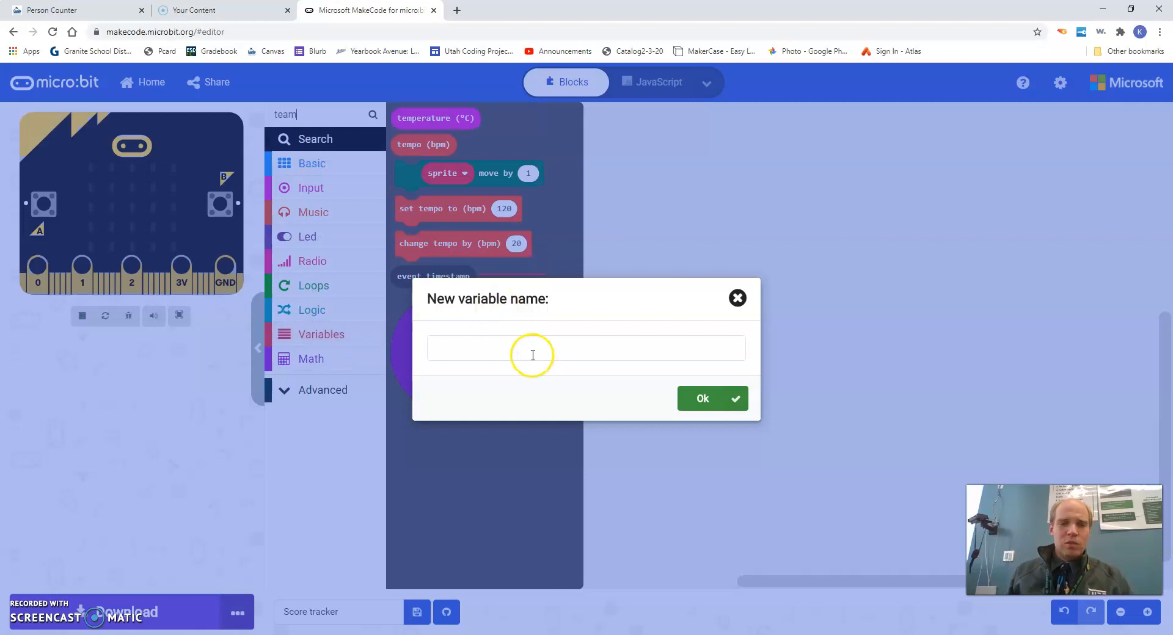
text(team2)
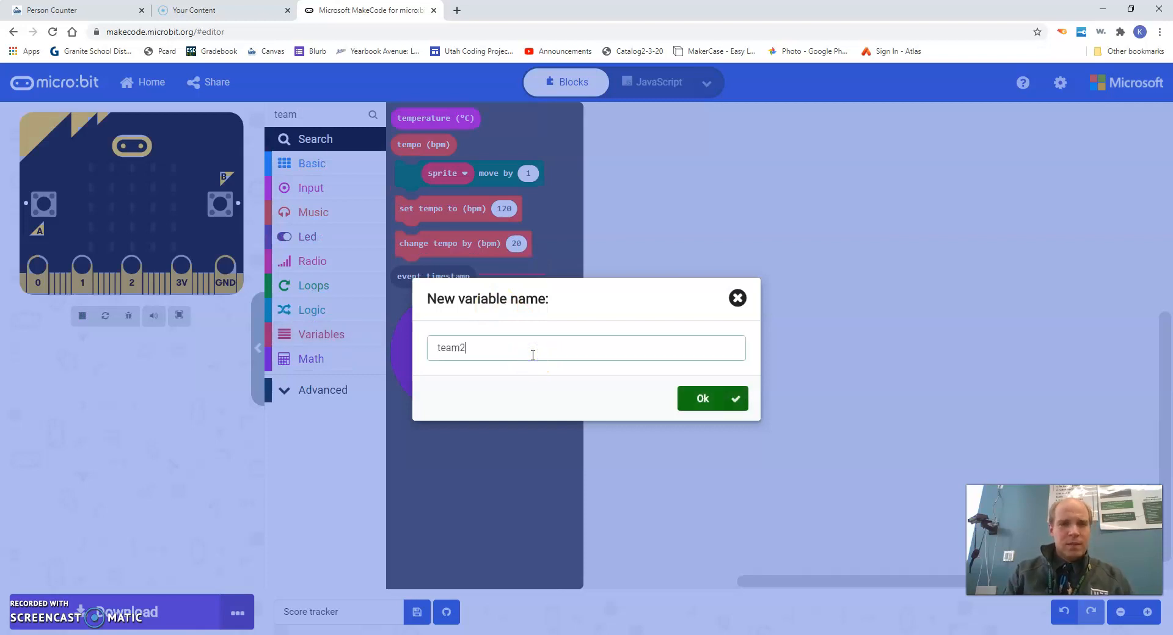
text(Score)
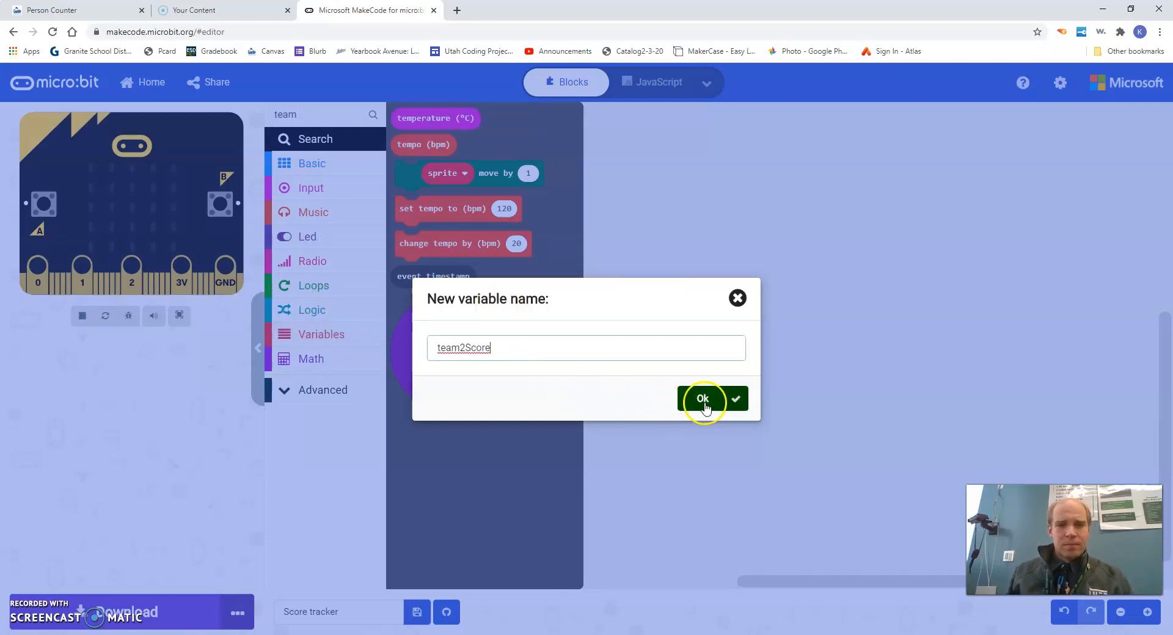
click(701, 398)
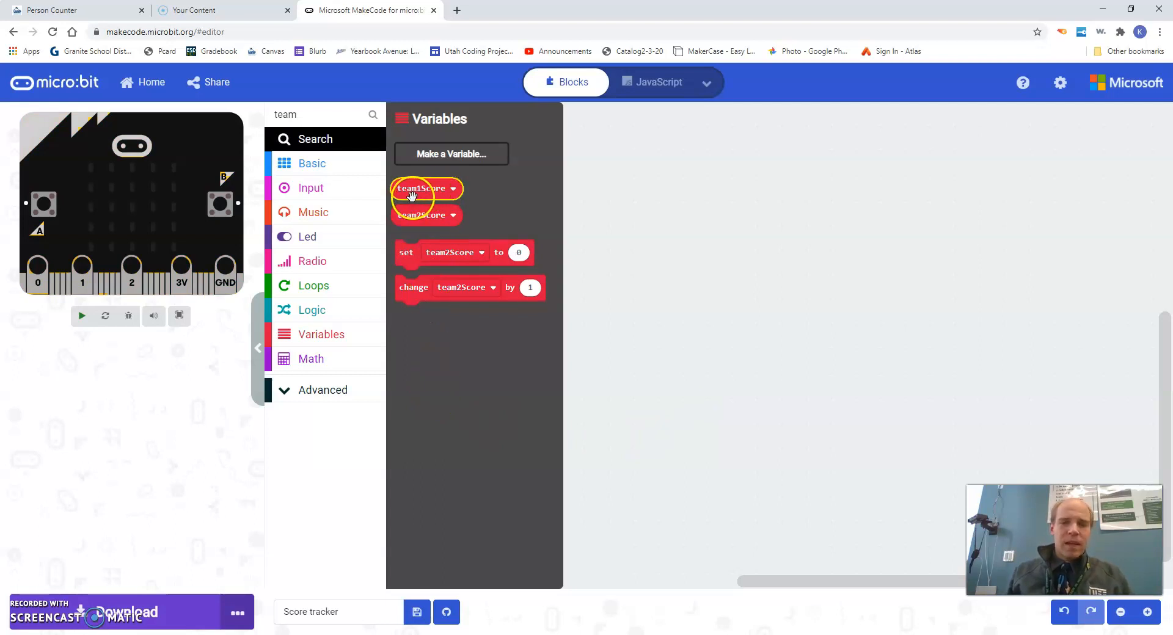
Step: Fill on start with set team1Score to 0, set team2Score to 0 and show number 0
click(82, 315)
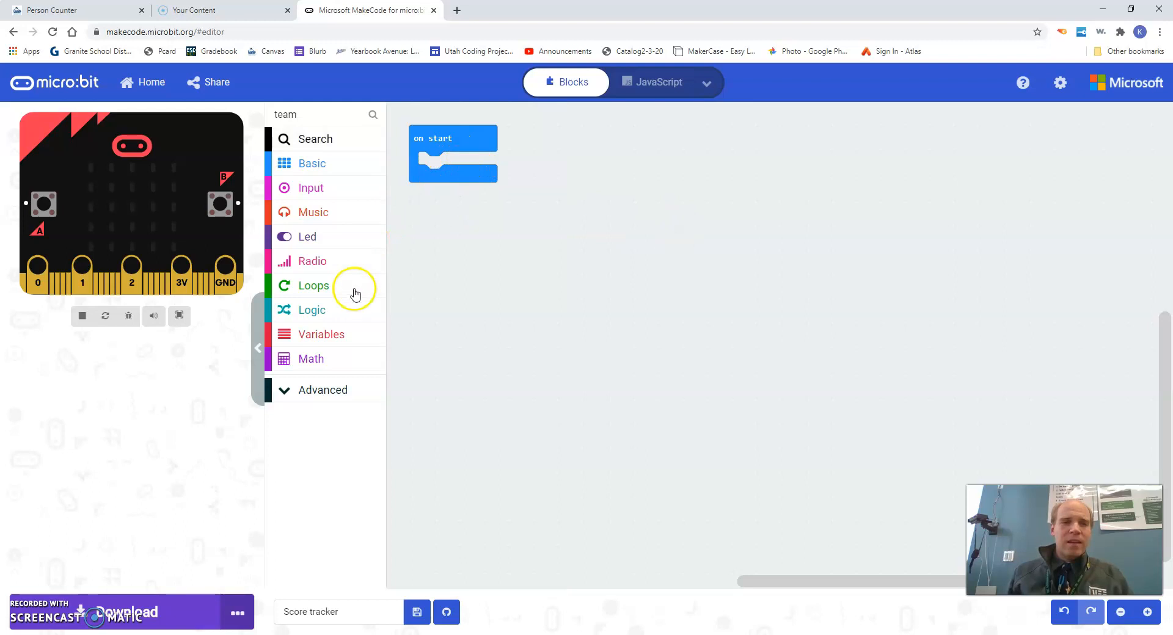
click(321, 334)
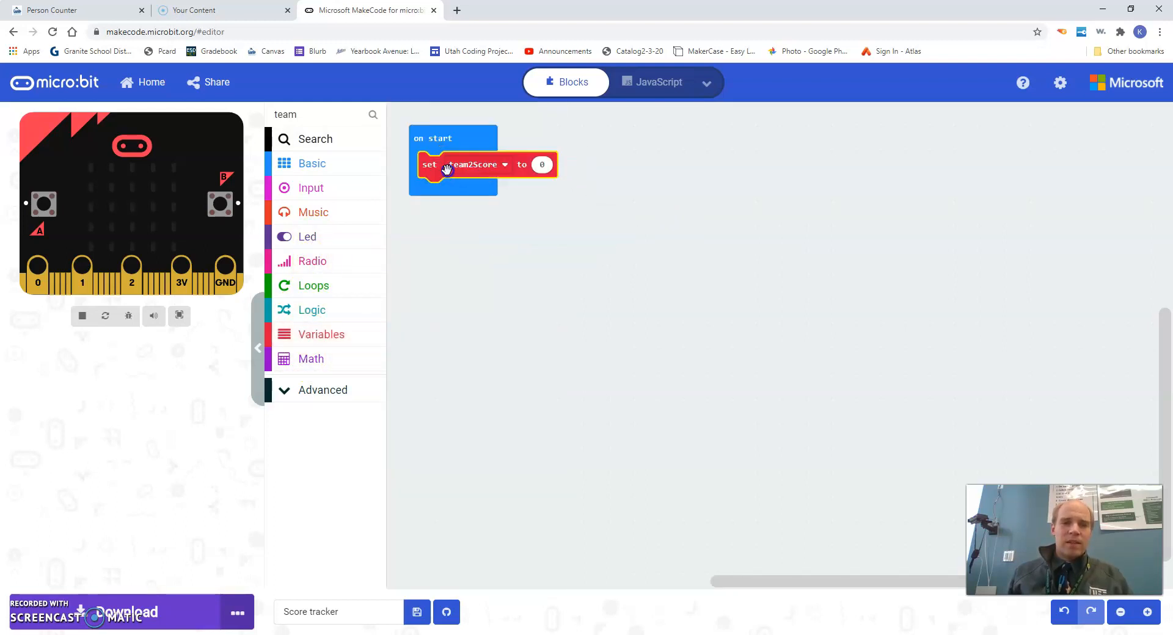
click(322, 334)
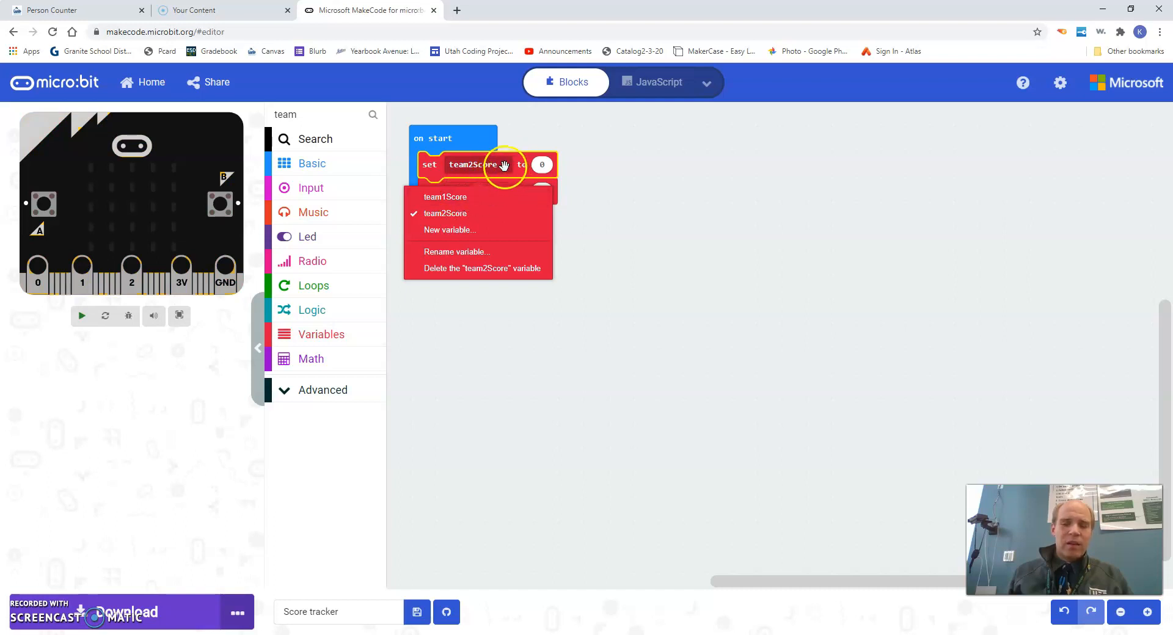
mouse_move(460, 197)
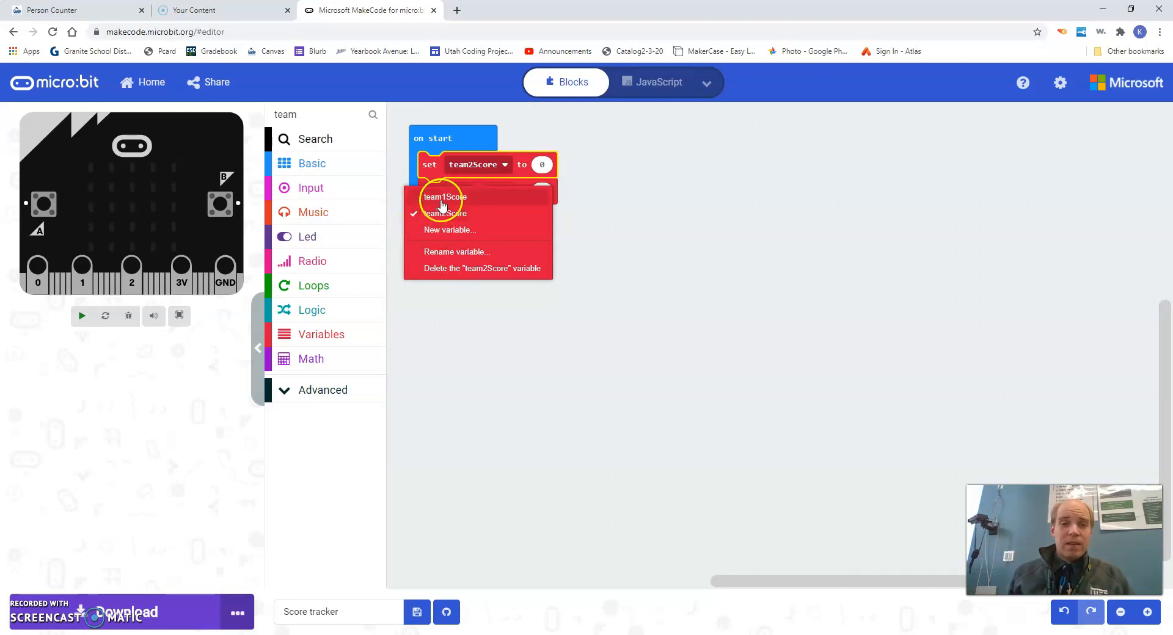
click(444, 197)
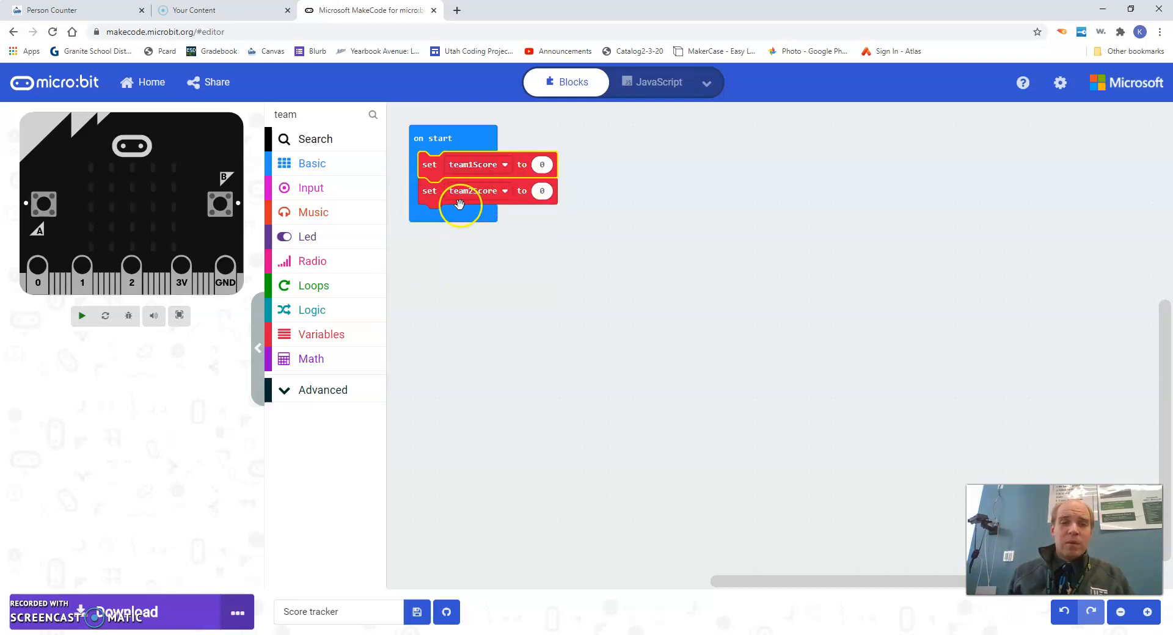
click(81, 315)
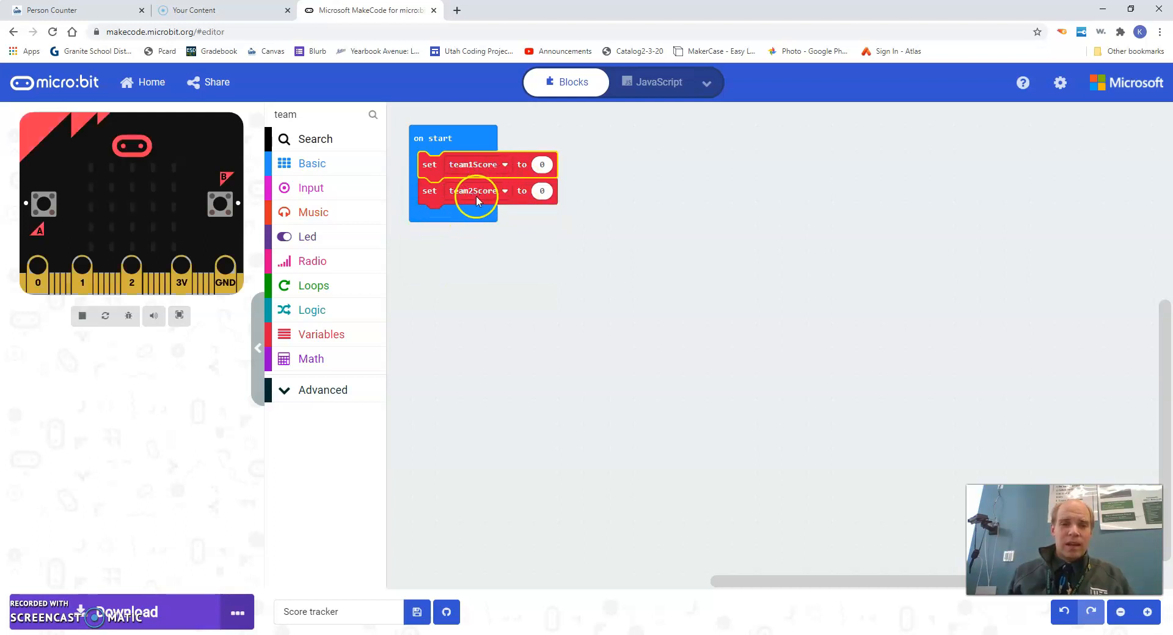
mouse_move(505, 218)
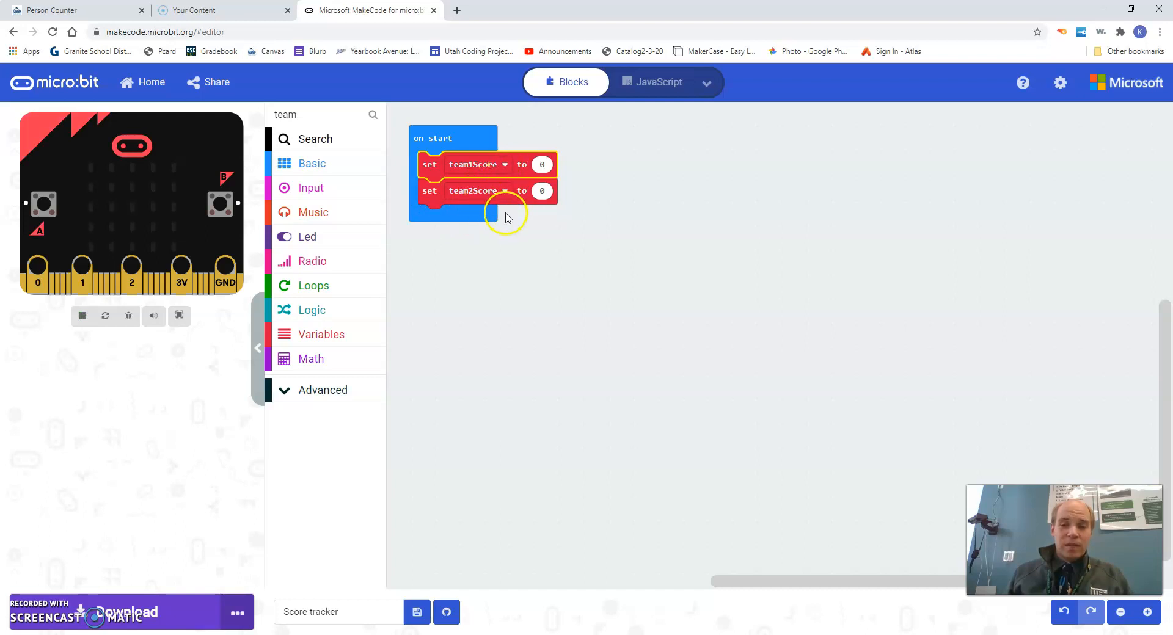
mouse_move(481, 357)
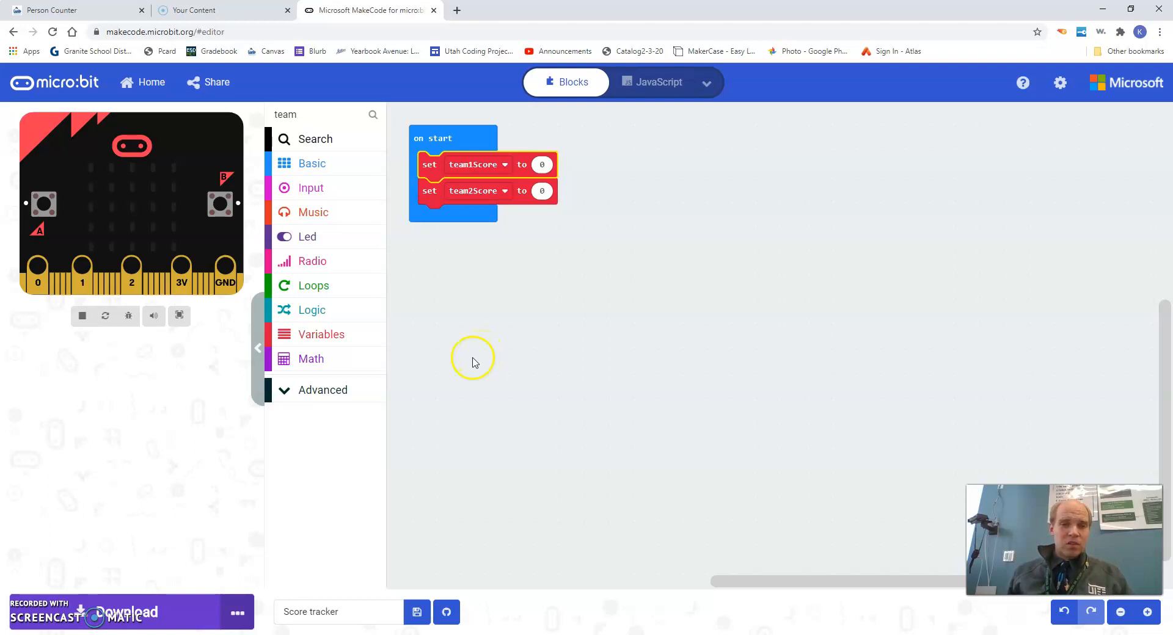
mouse_move(483, 232)
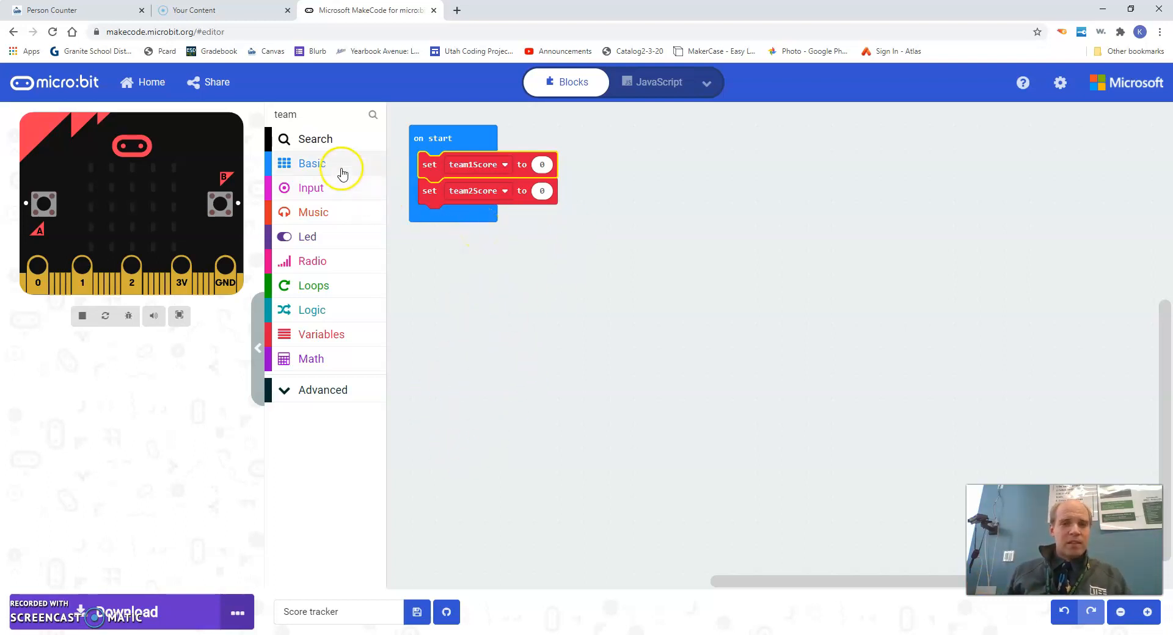
click(311, 164)
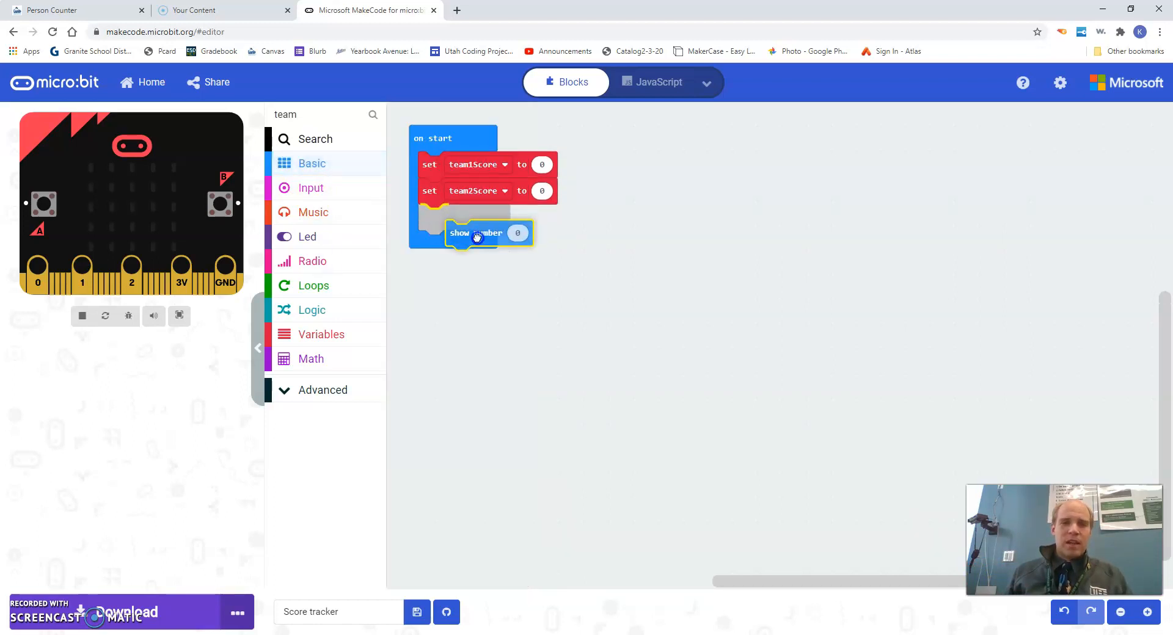
drag(477, 232, 448, 217)
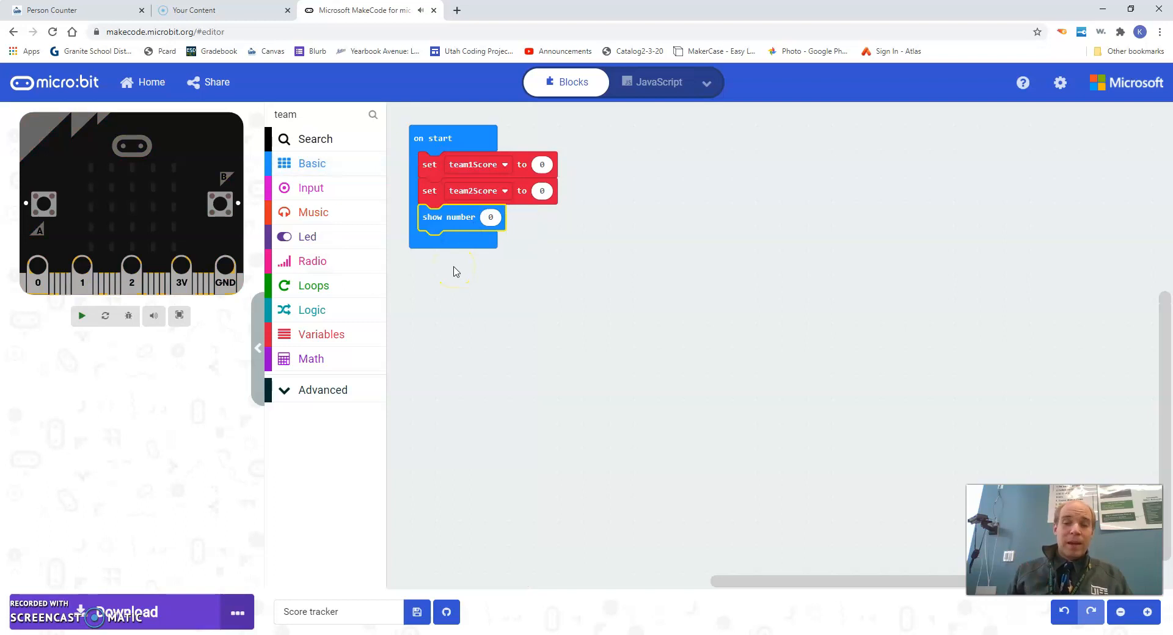
click(80, 315)
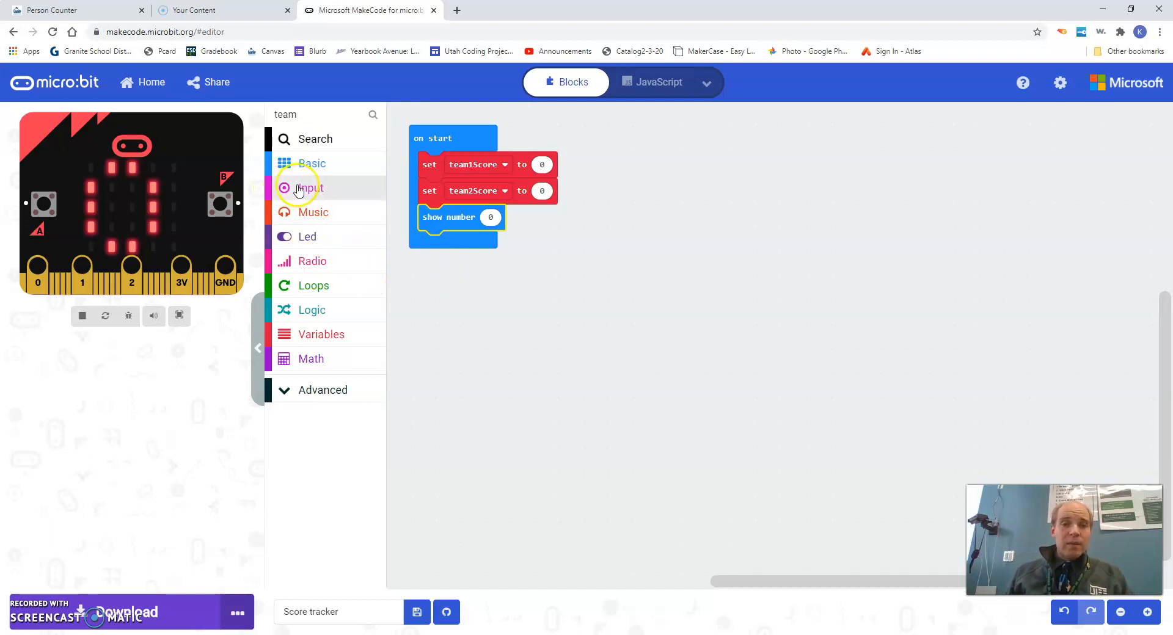
Step: Add an on button A pressed handler containing change team1Score by 1
click(310, 187)
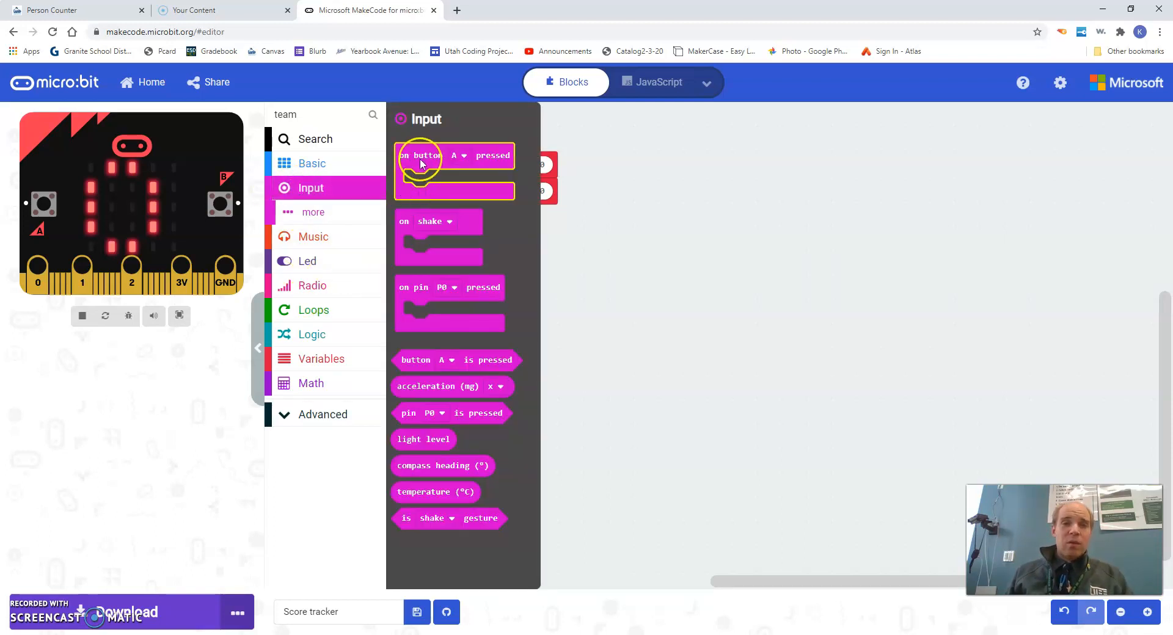
drag(454, 168, 499, 314)
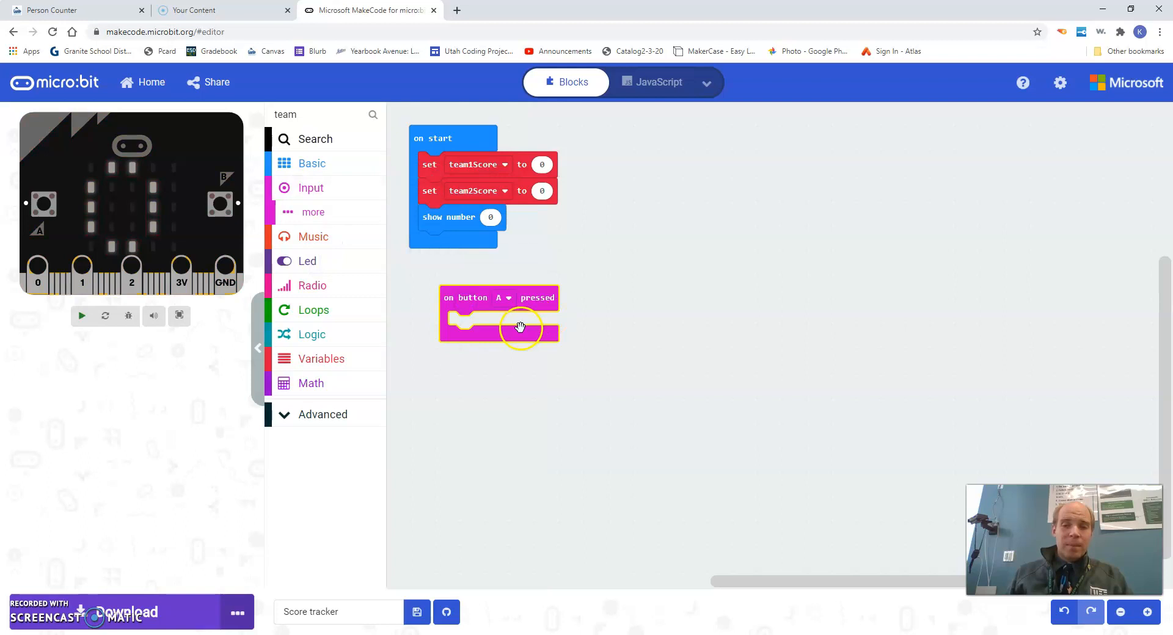
click(82, 316)
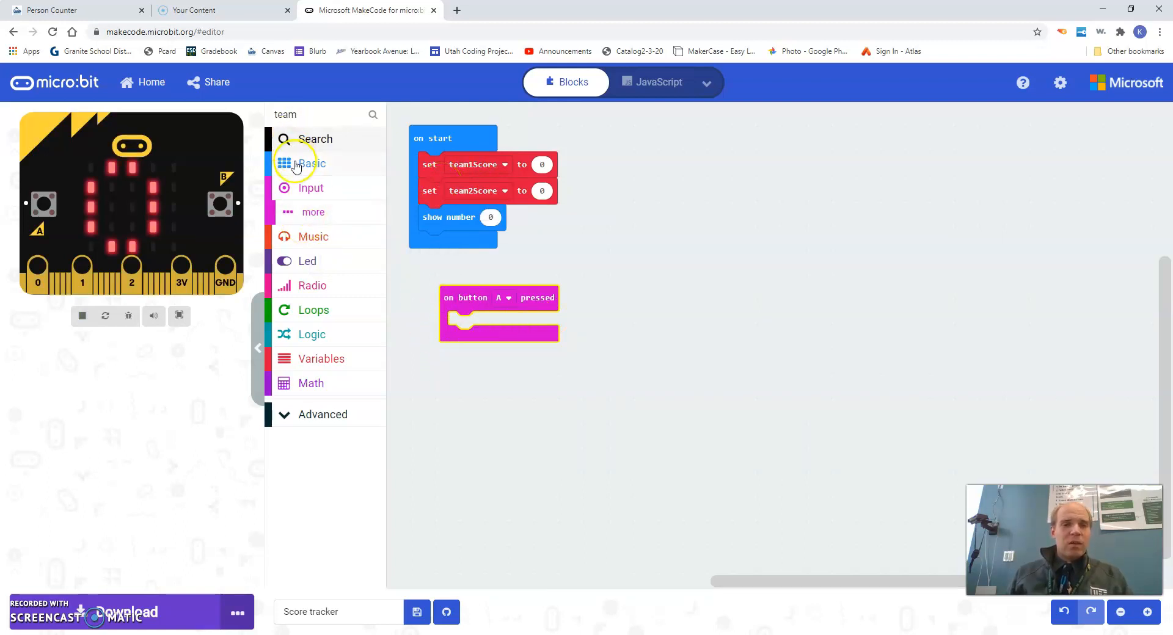
mouse_move(310, 188)
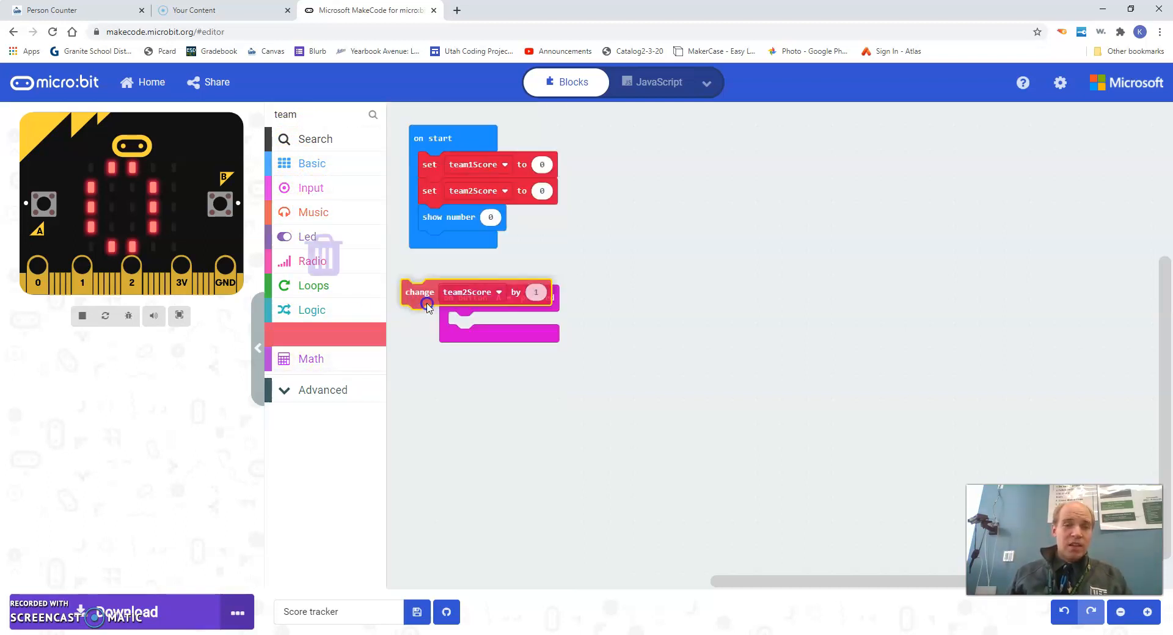
drag(478, 292, 498, 324)
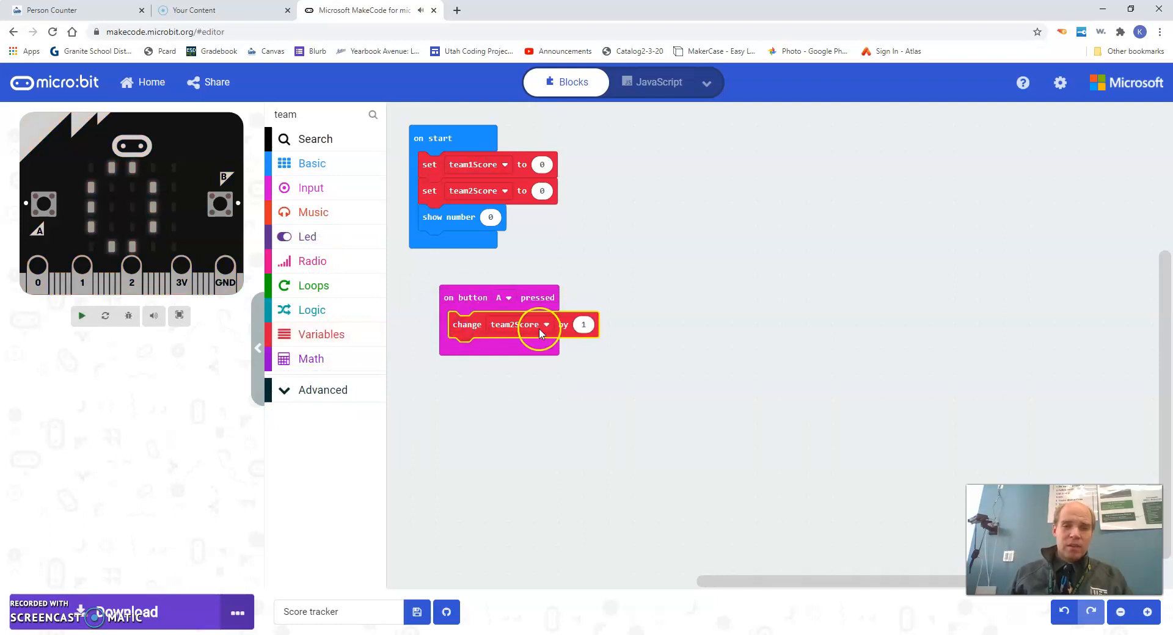
click(545, 324)
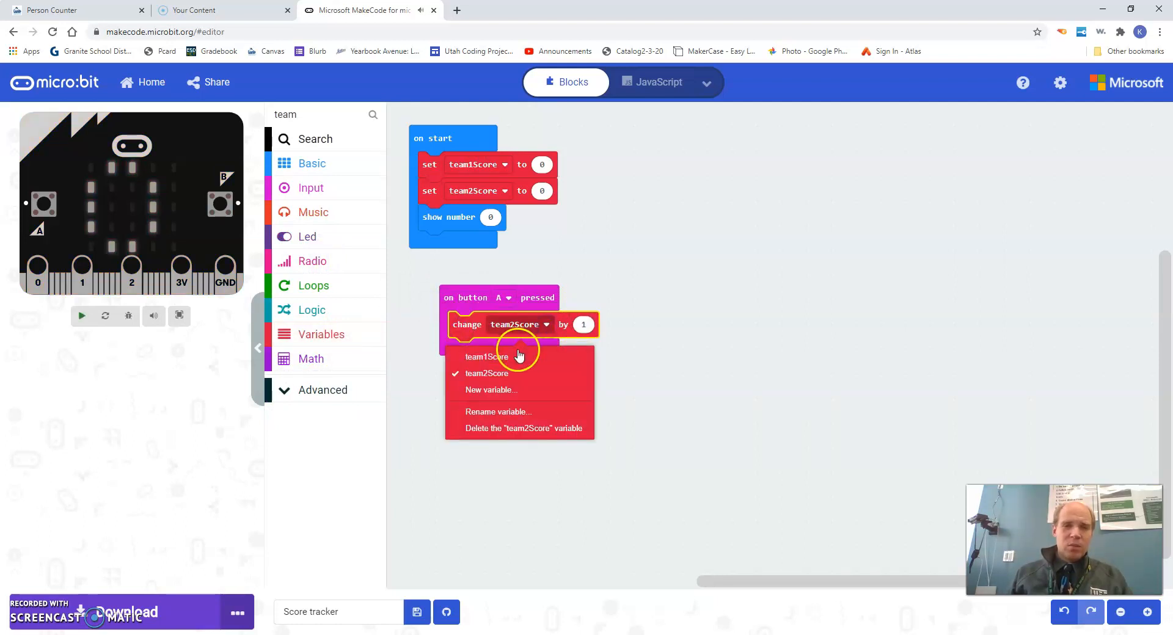
click(485, 357)
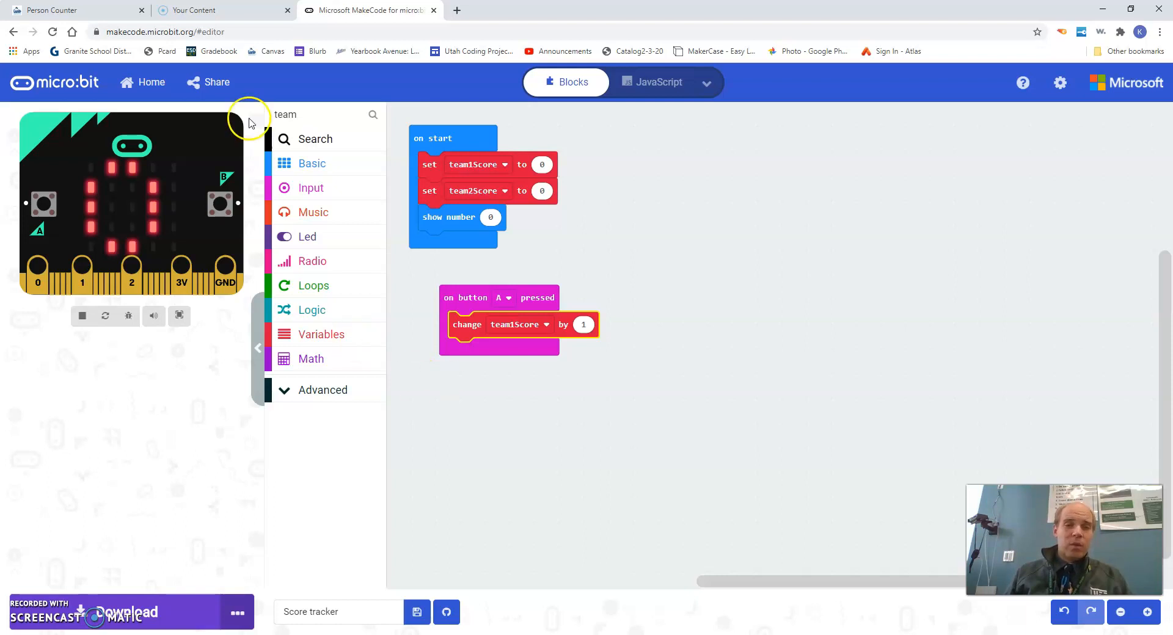
Step: Add show number team1Score under the change block and try button A on the simulator
click(312, 164)
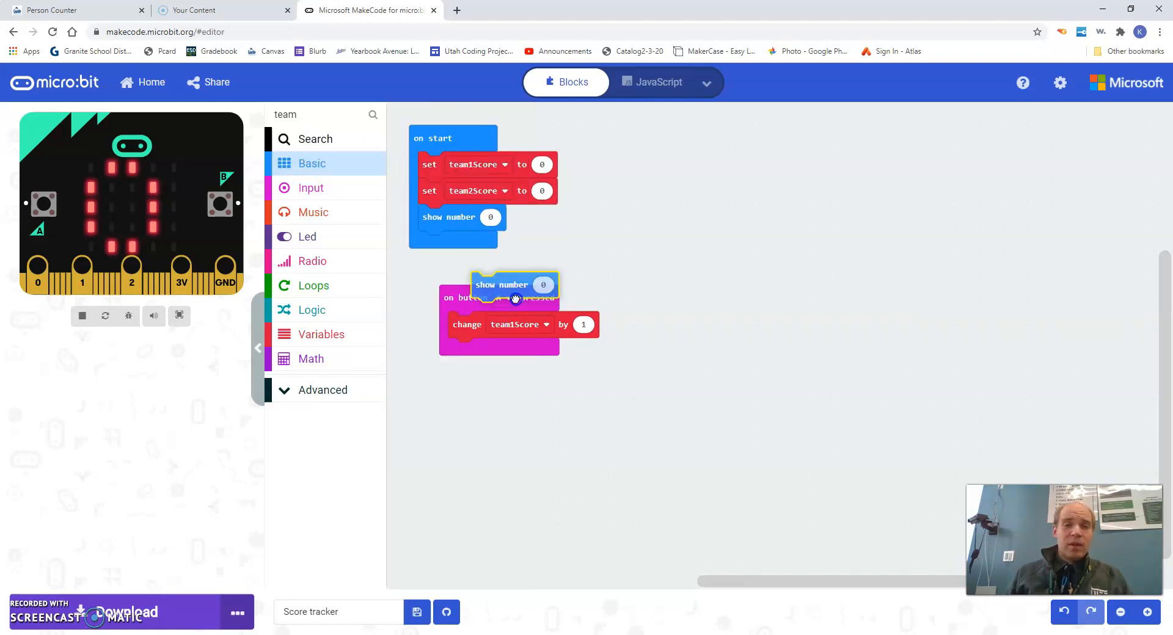
drag(514, 284, 491, 351)
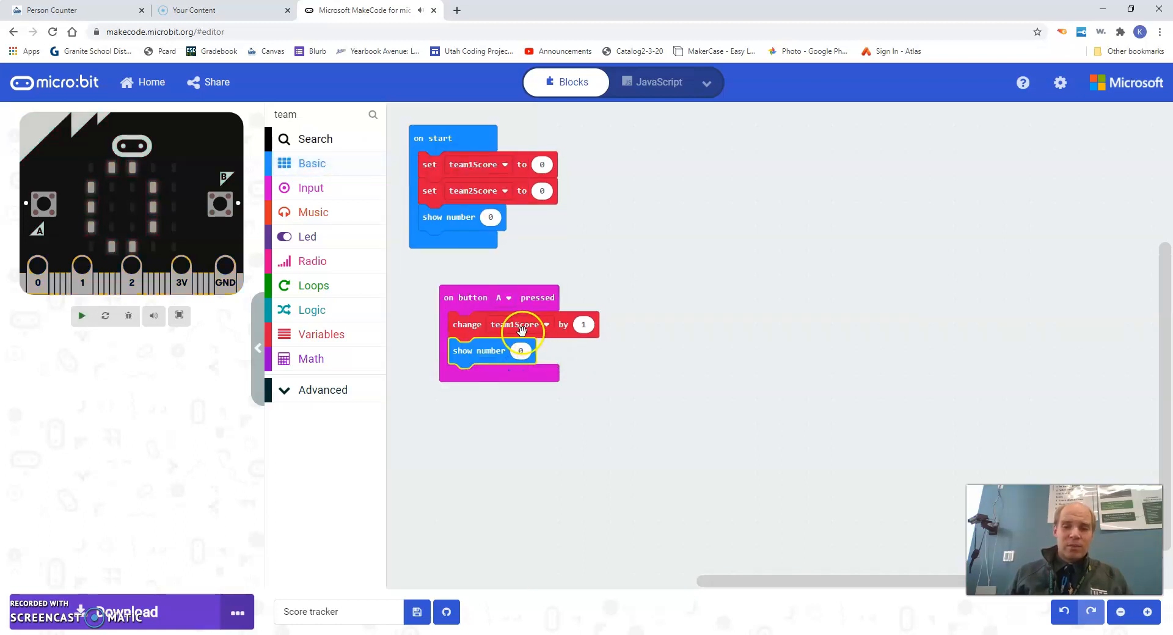
mouse_move(502, 364)
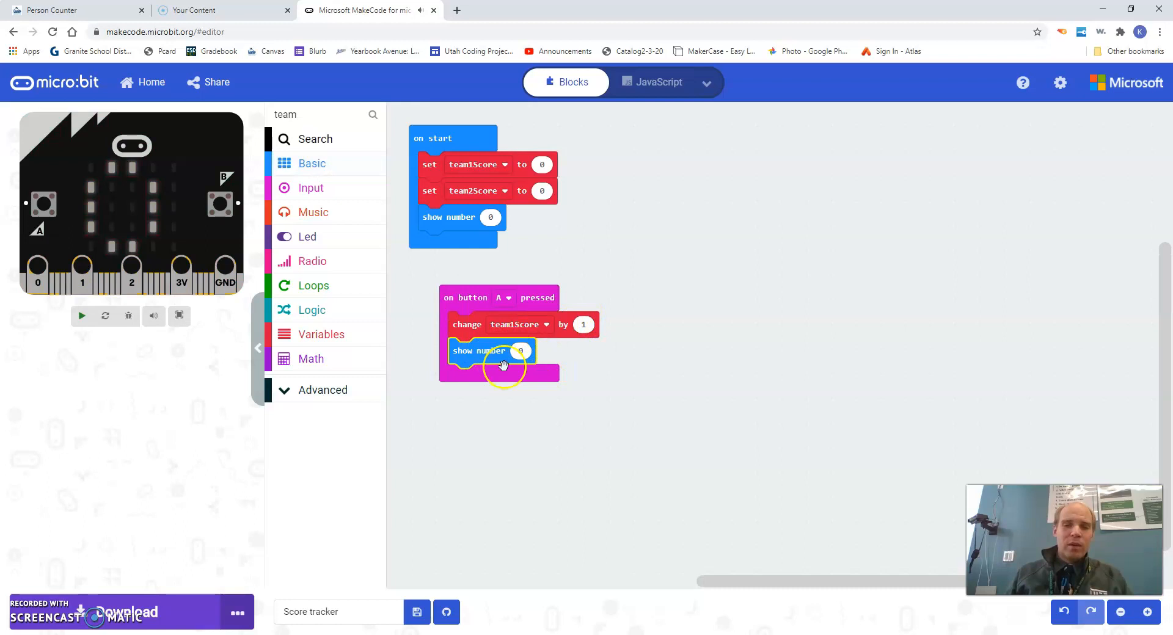
click(80, 315)
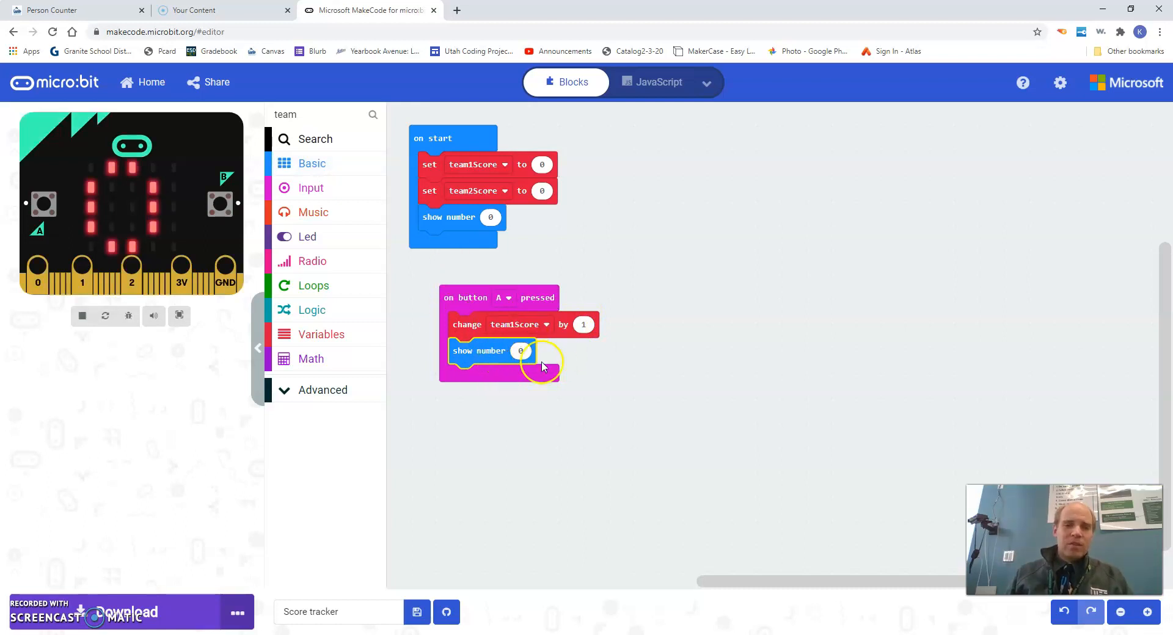
click(322, 334)
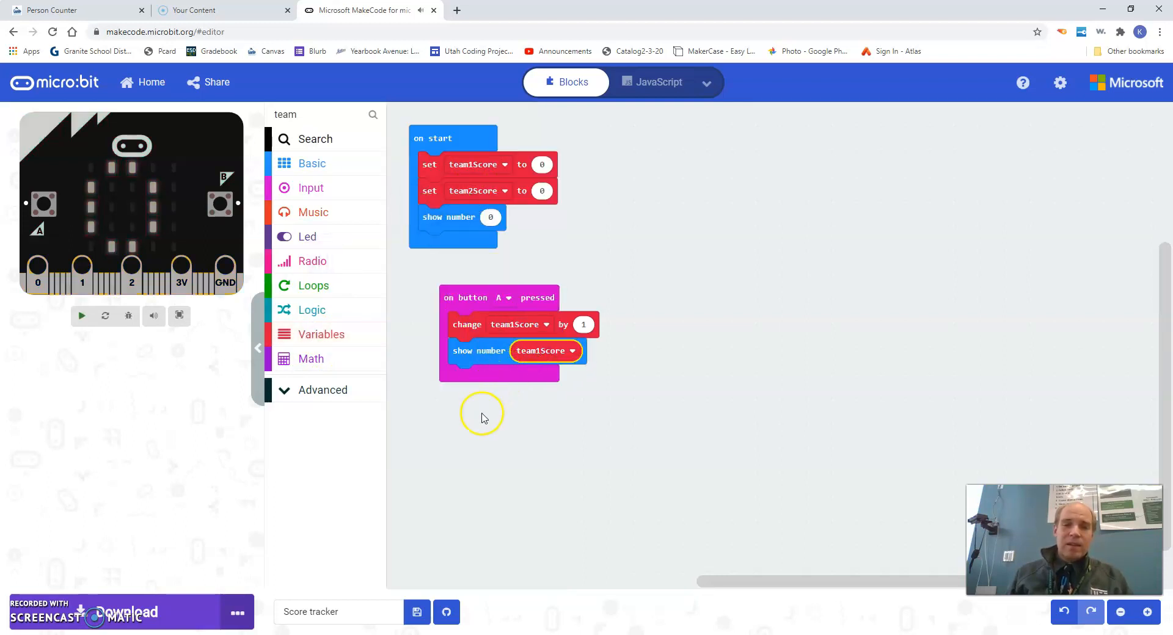
click(81, 315)
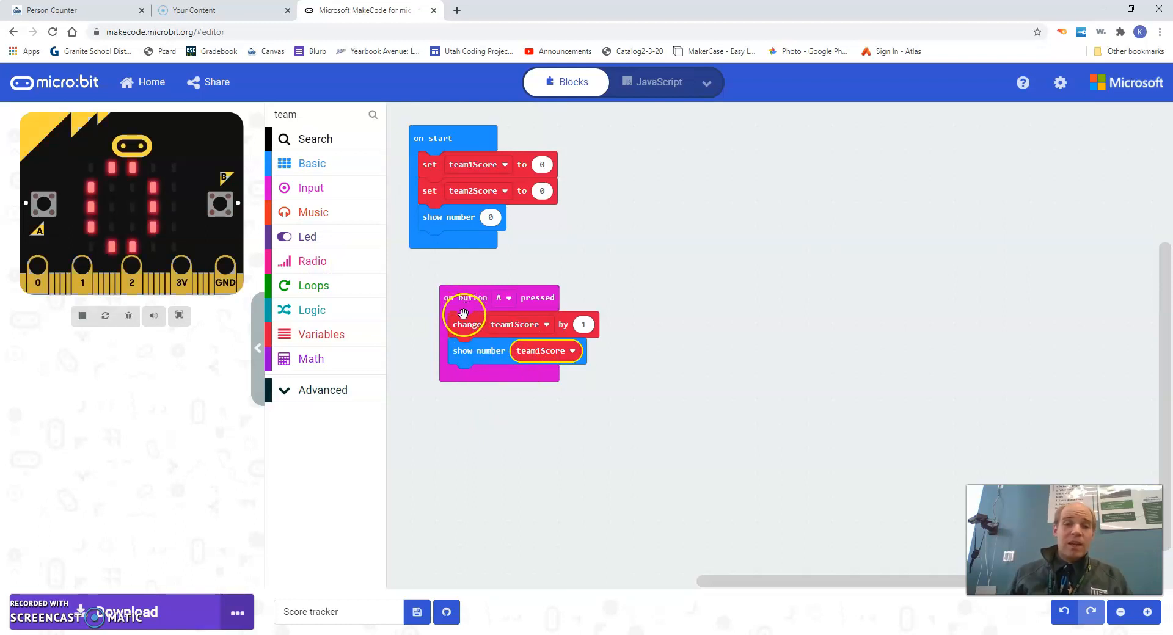
mouse_move(483, 328)
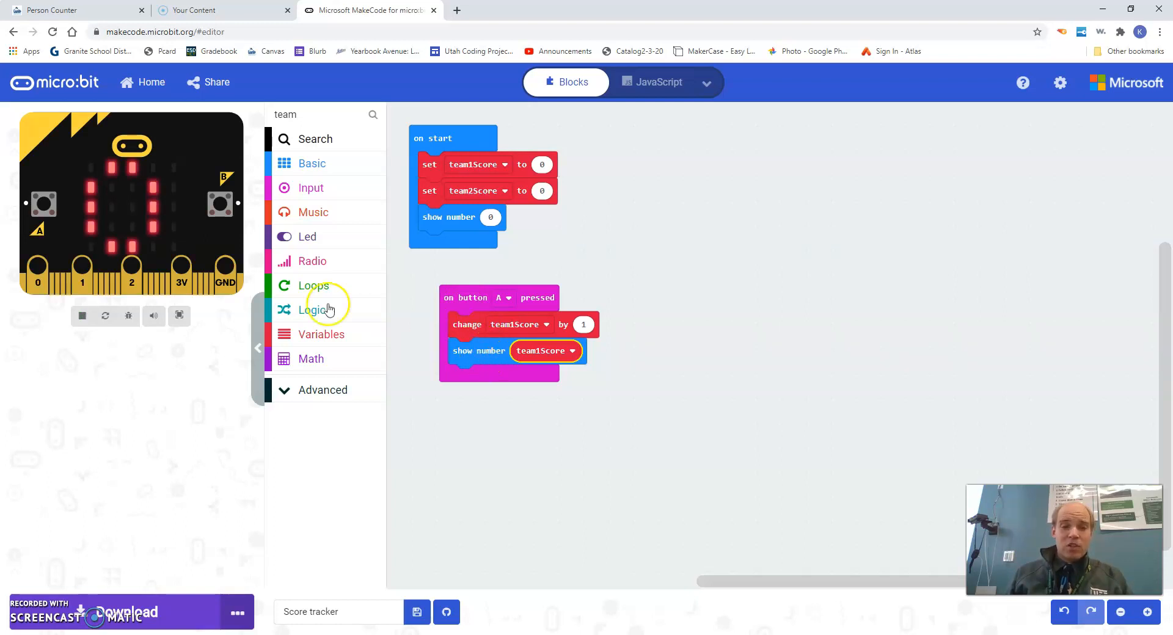
click(44, 204)
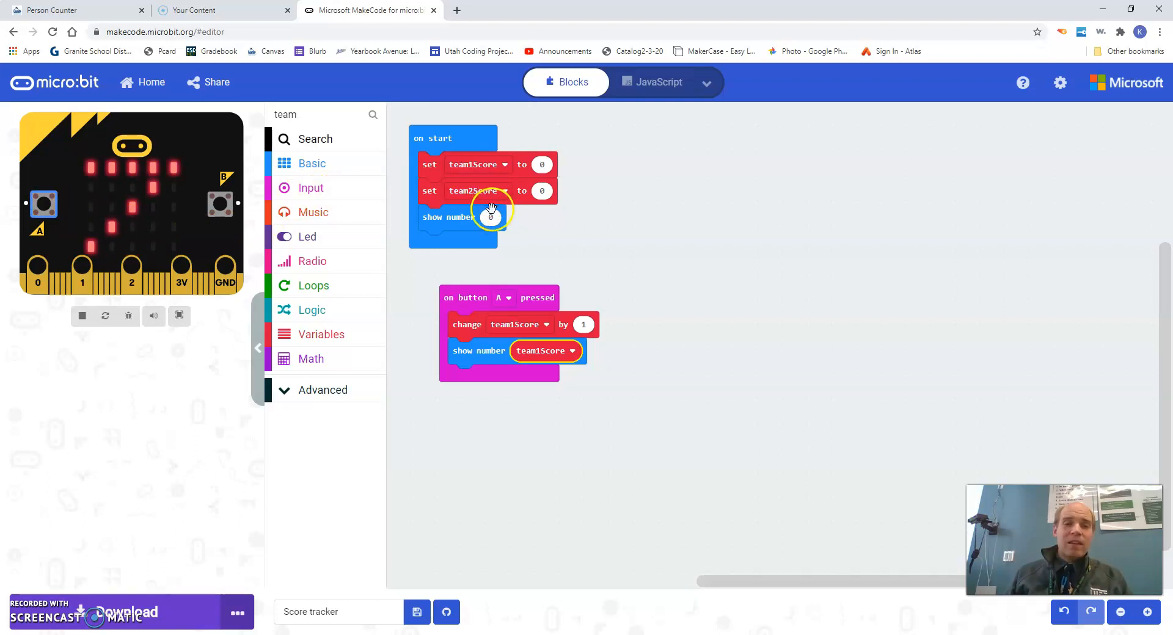
mouse_move(197, 275)
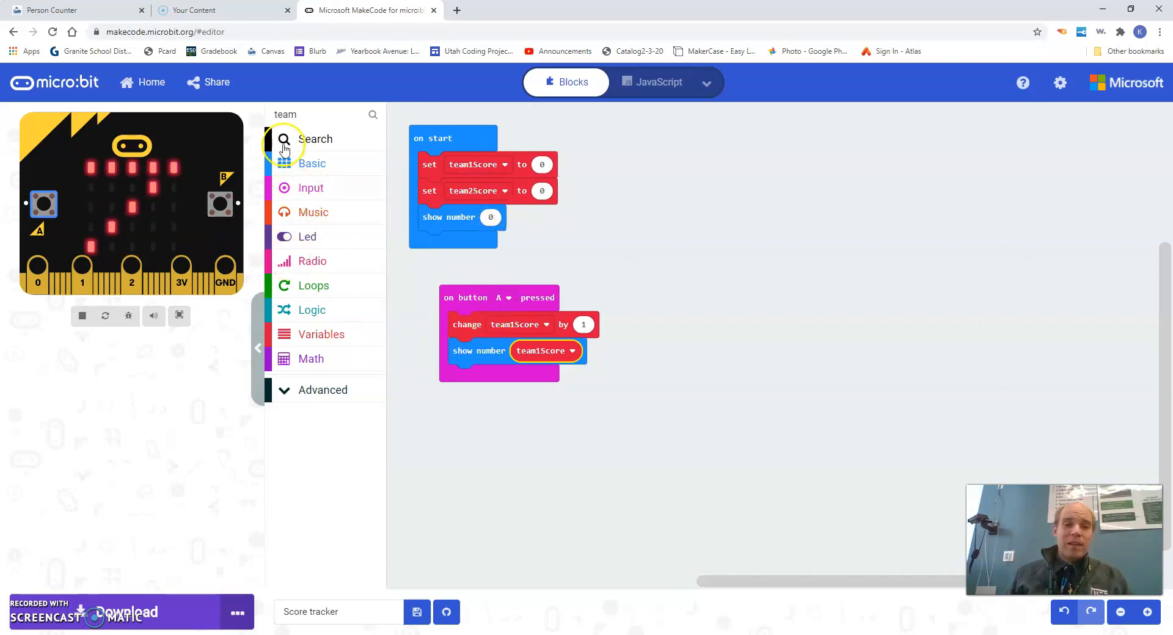
Step: Add an on button B pressed handler that changes team2Score by 1 and shows team2Score, and test it
click(311, 188)
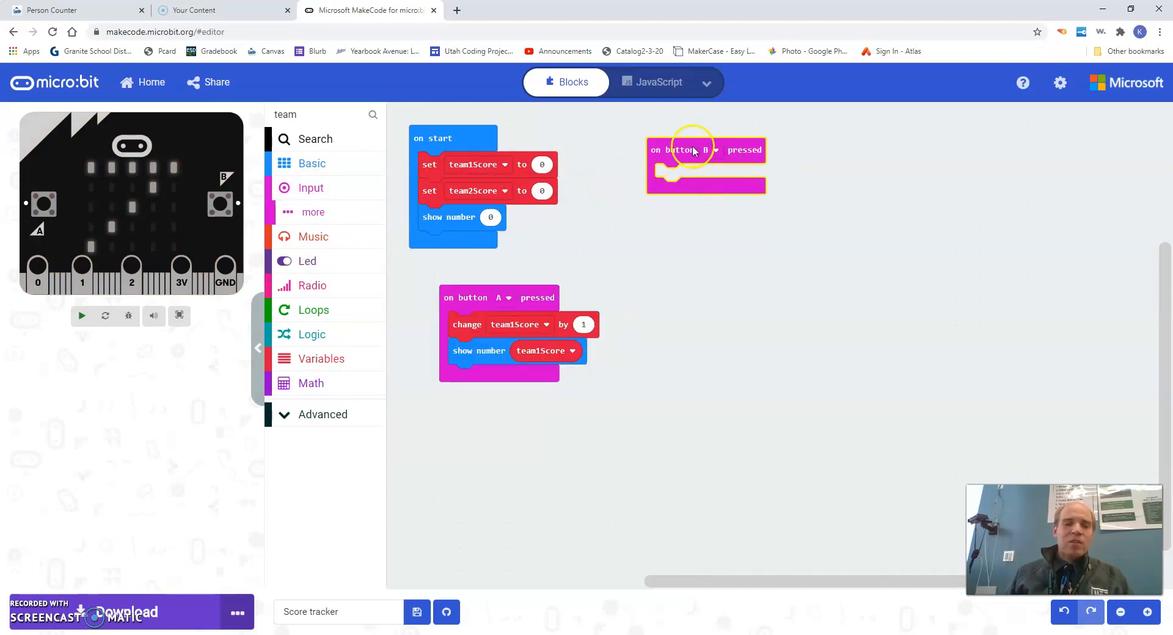
mouse_move(456, 260)
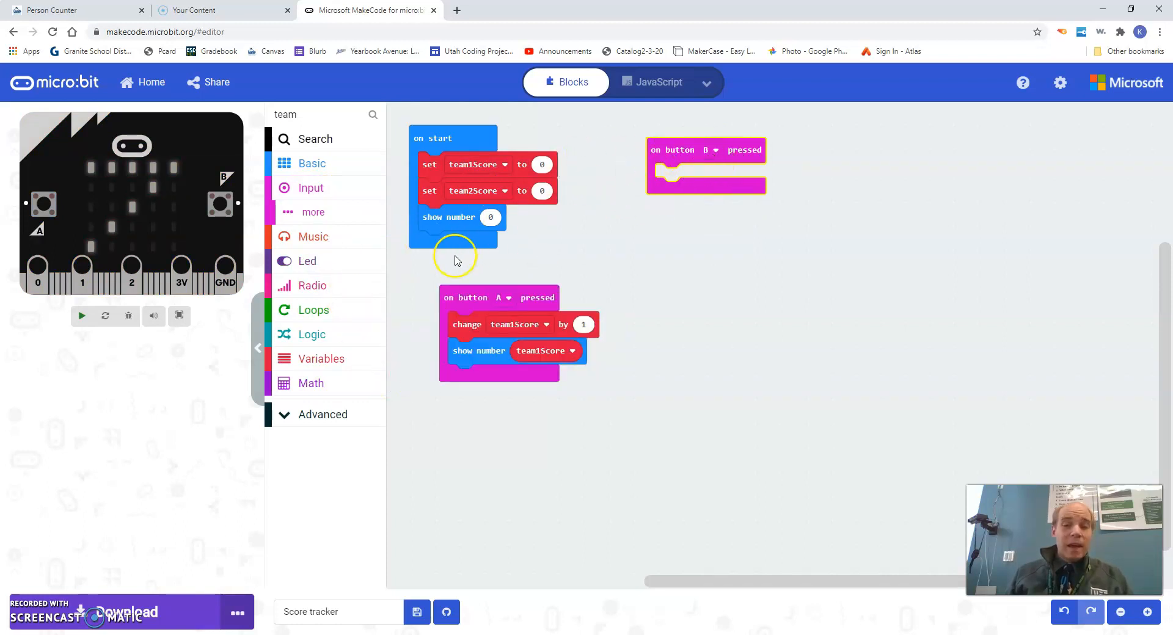
click(321, 334)
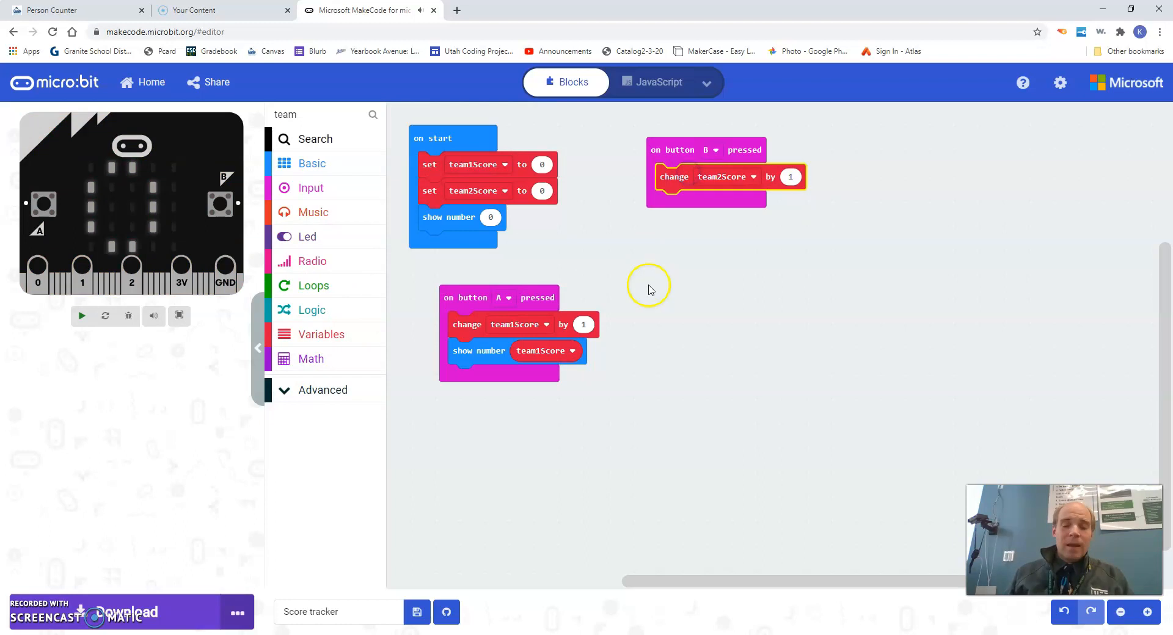
mouse_move(304, 182)
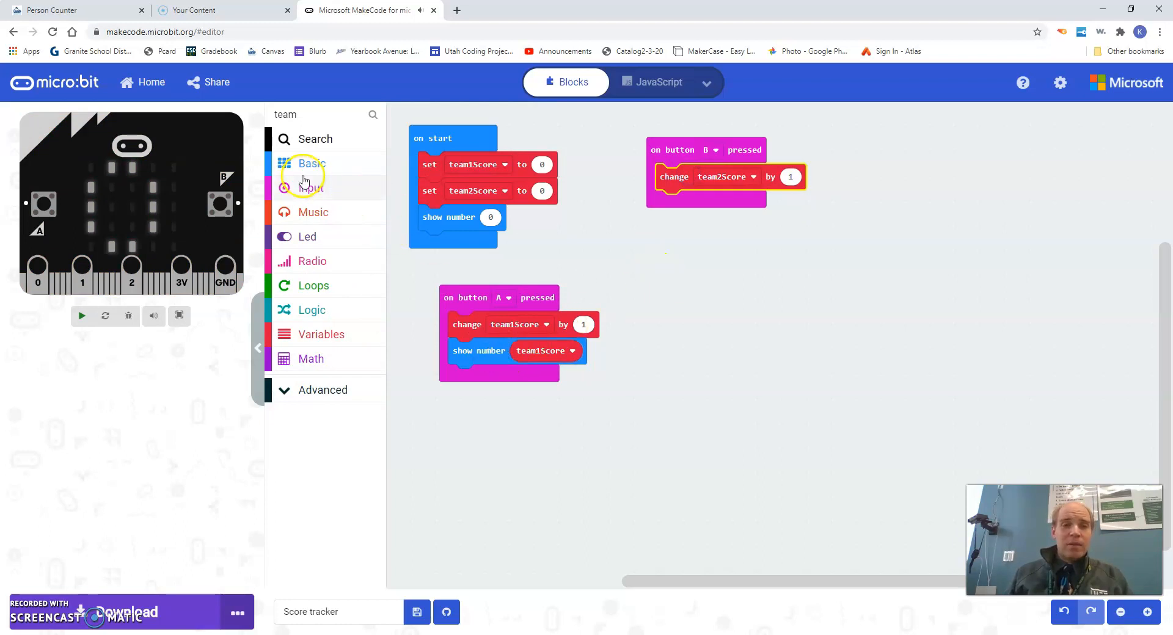
click(310, 164)
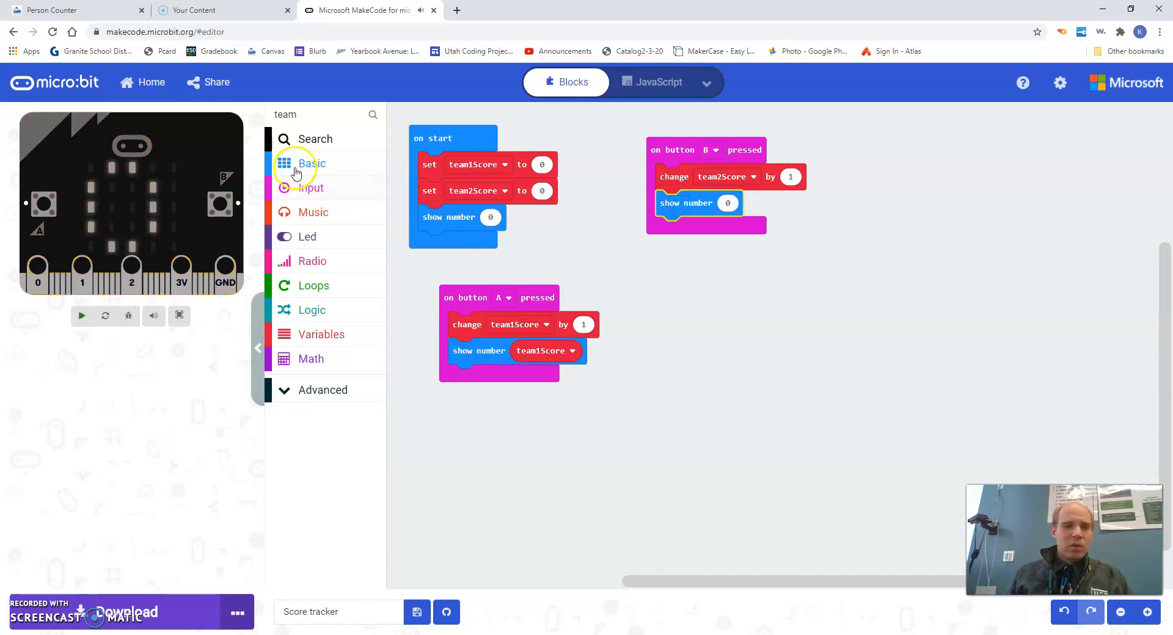
click(322, 333)
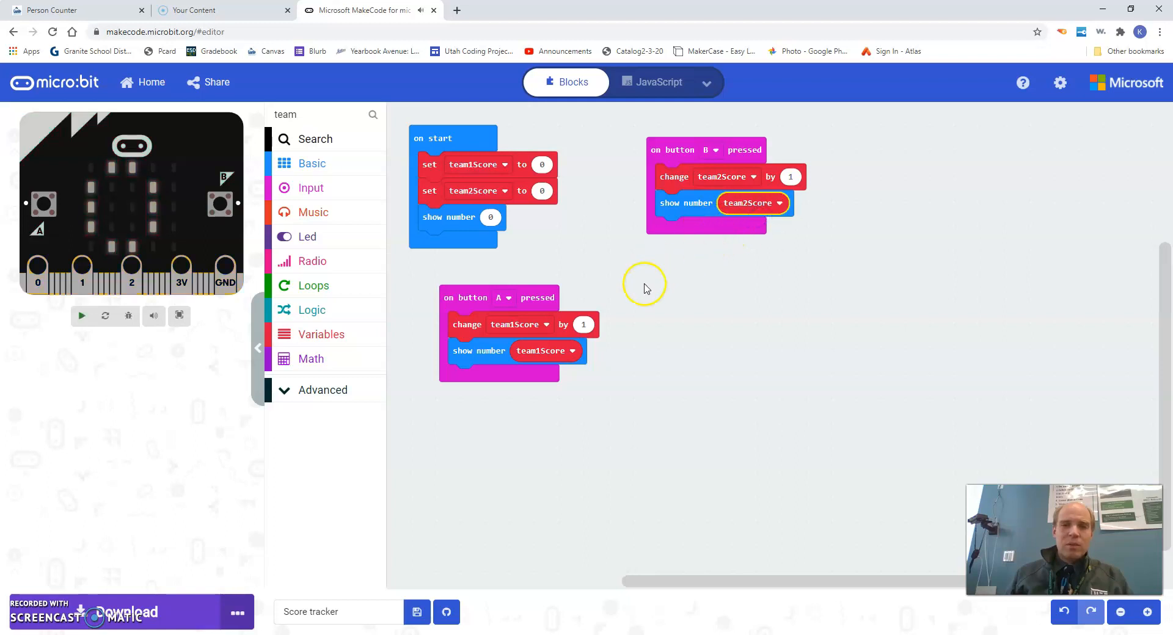
click(80, 315)
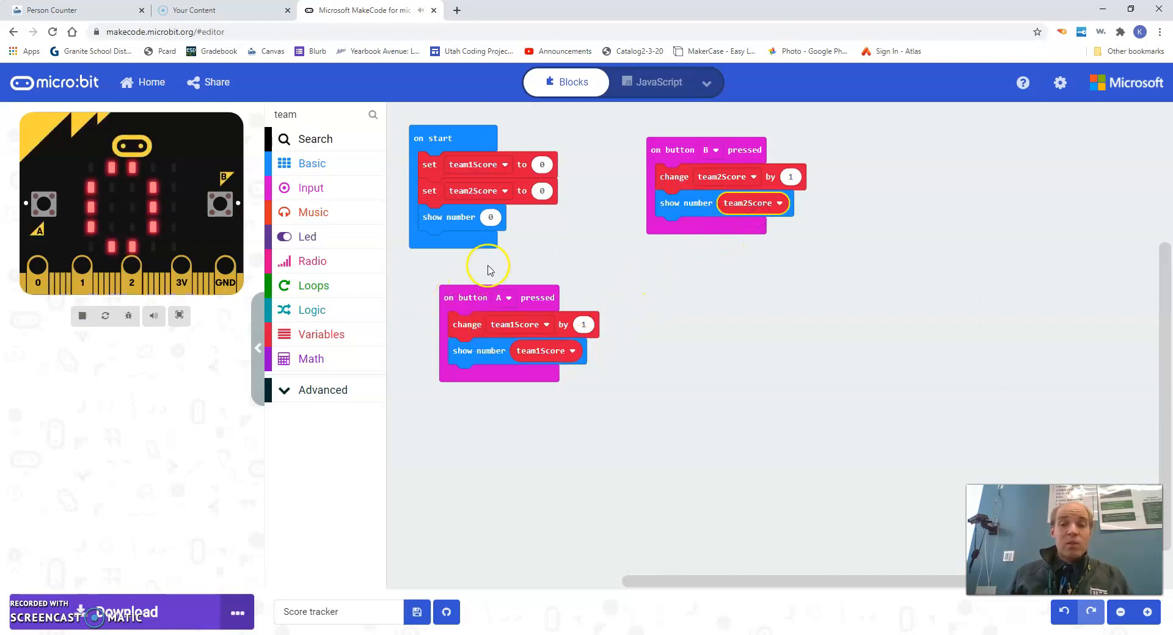
mouse_move(711, 208)
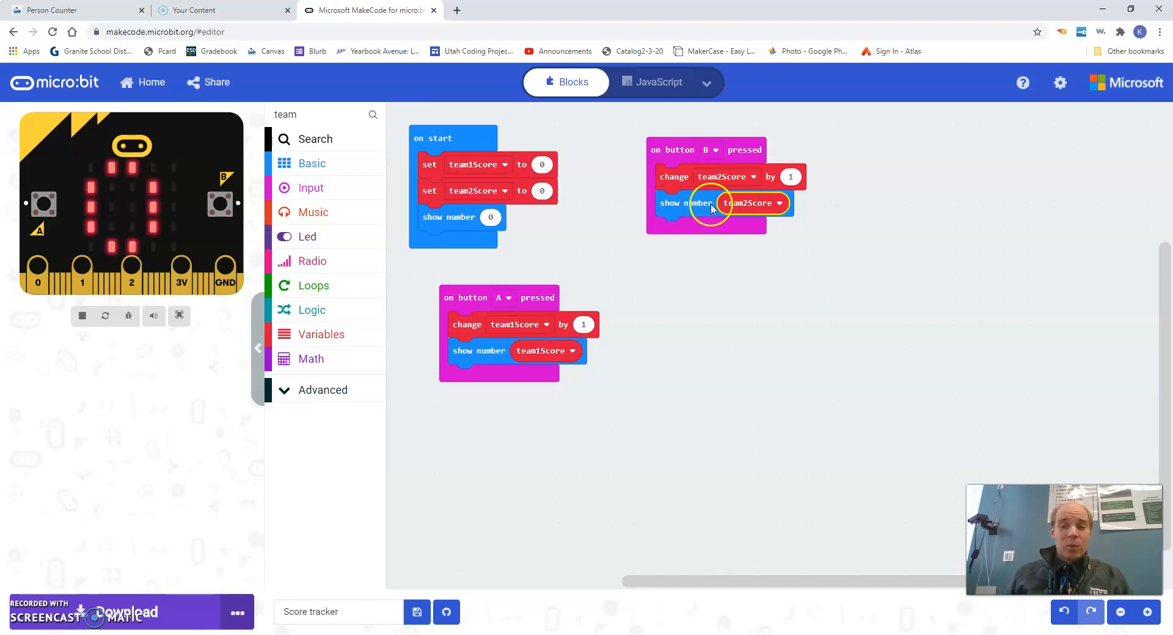
click(43, 204)
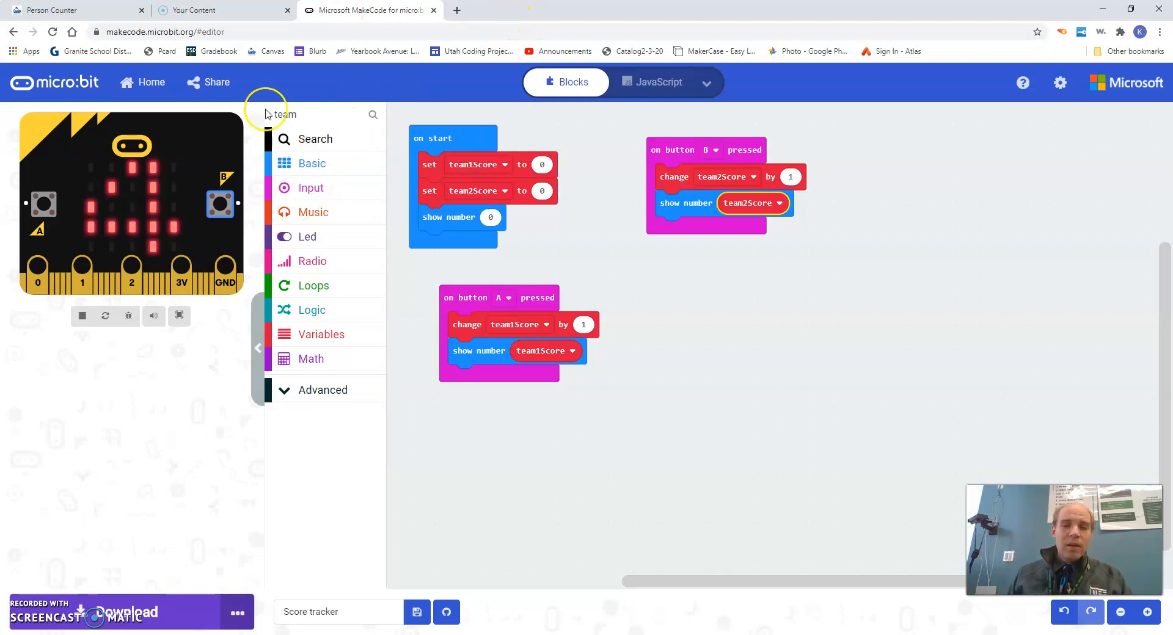
Step: Add an on button A+B pressed handler with show string "Team 1"
click(310, 188)
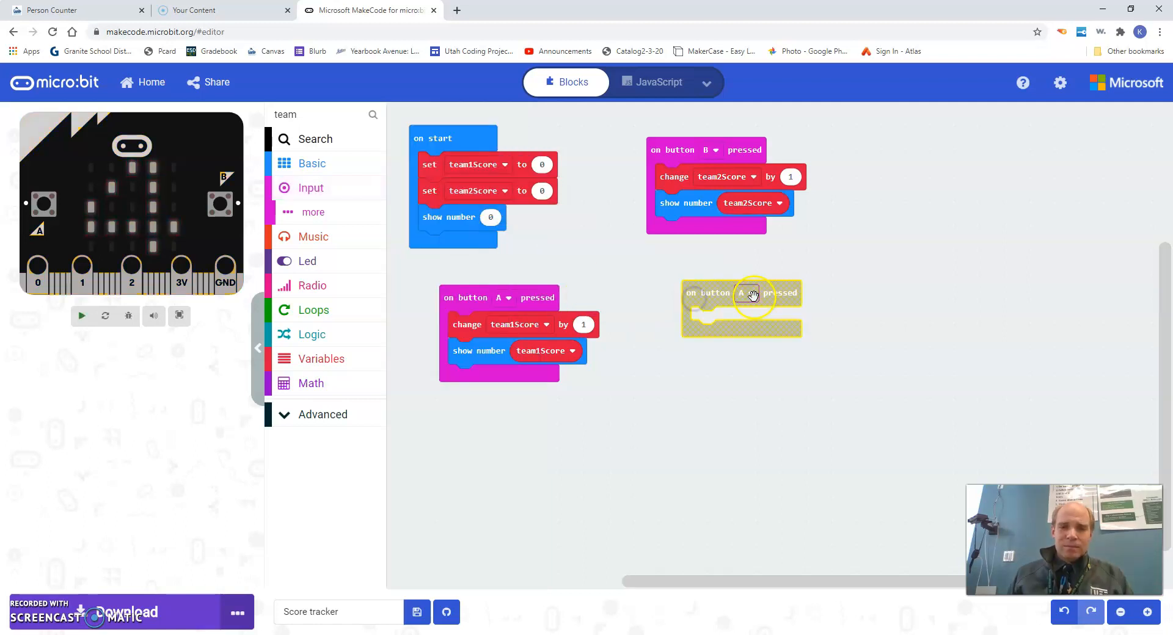
click(739, 292)
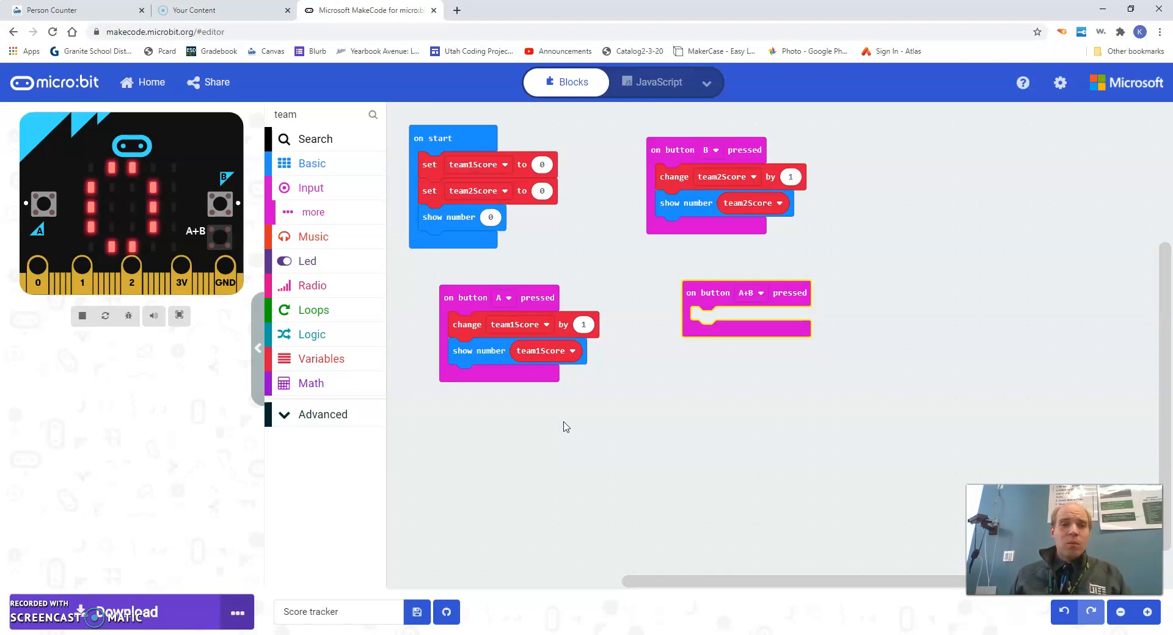
click(311, 164)
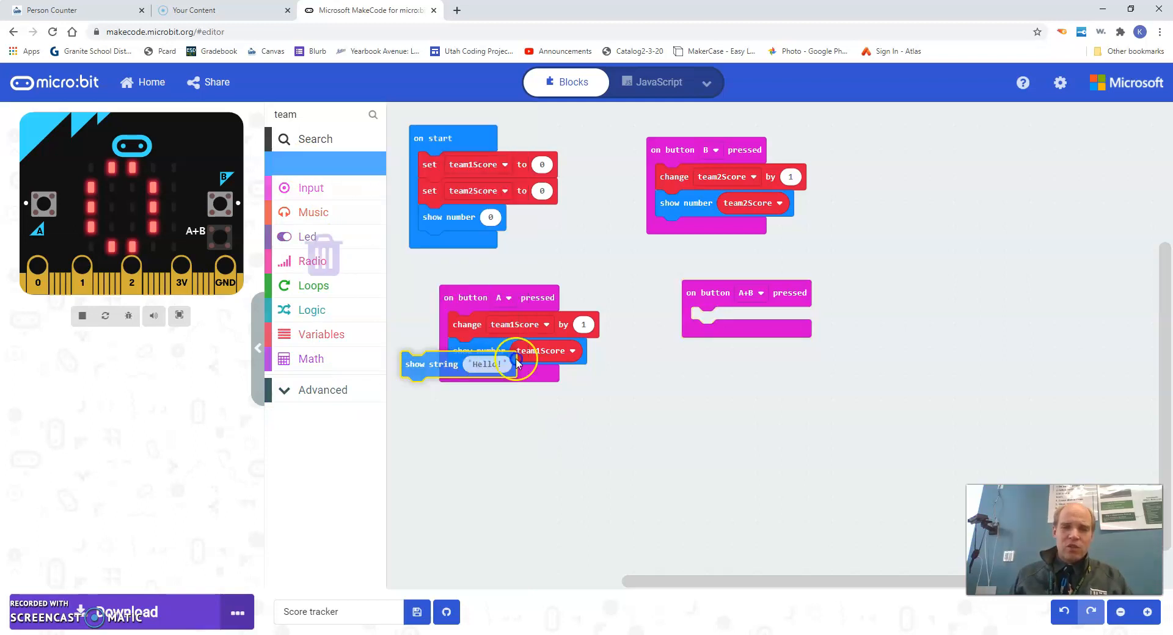
drag(430, 364, 745, 320)
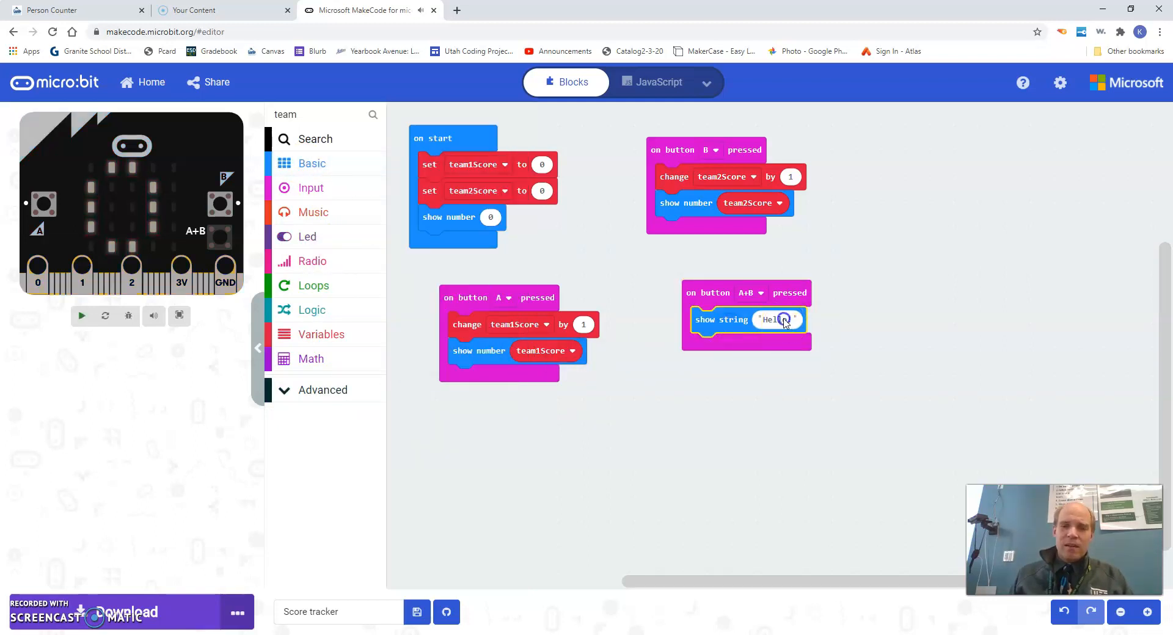
text(Team 1)
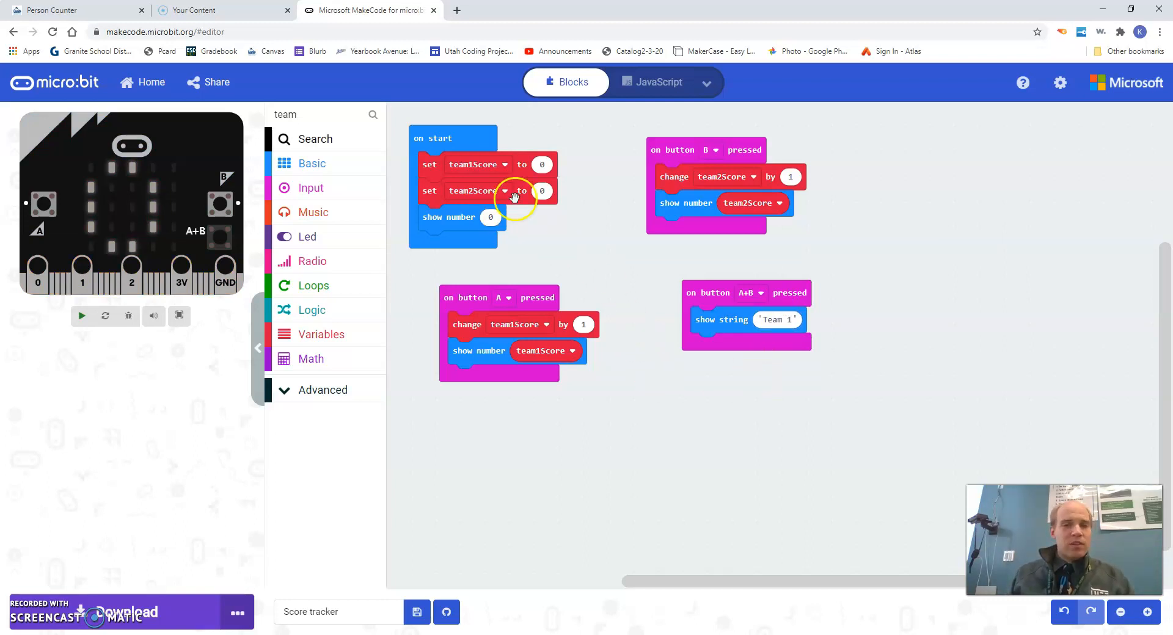
Step: Add show number team1Score after the Team 1 label and try it on the simulator
click(81, 315)
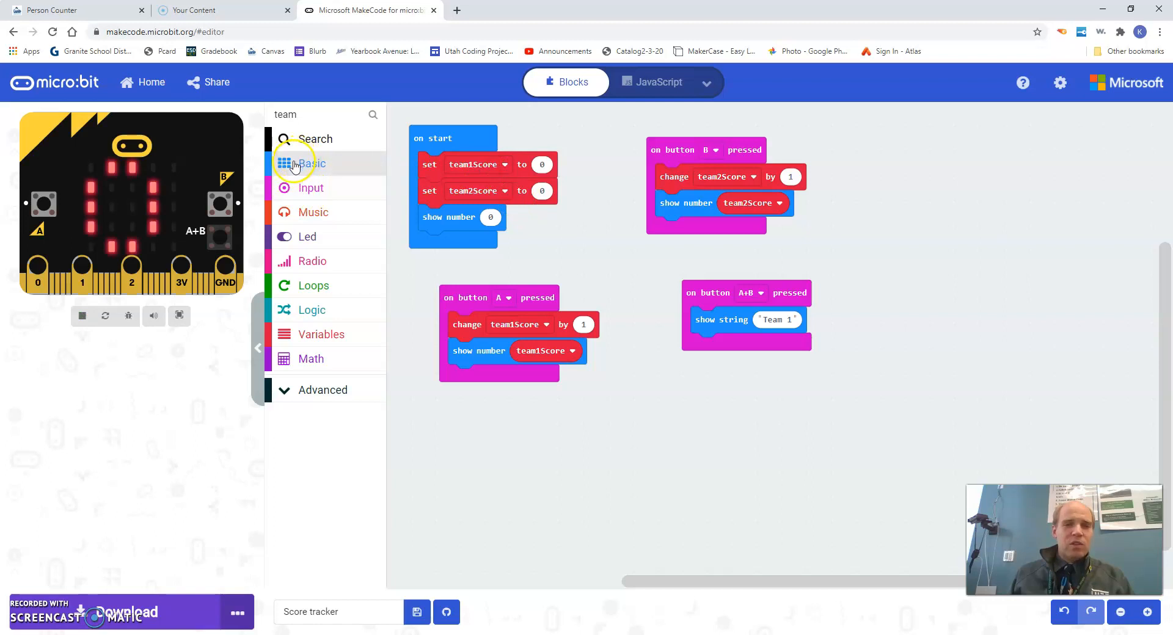
click(301, 163)
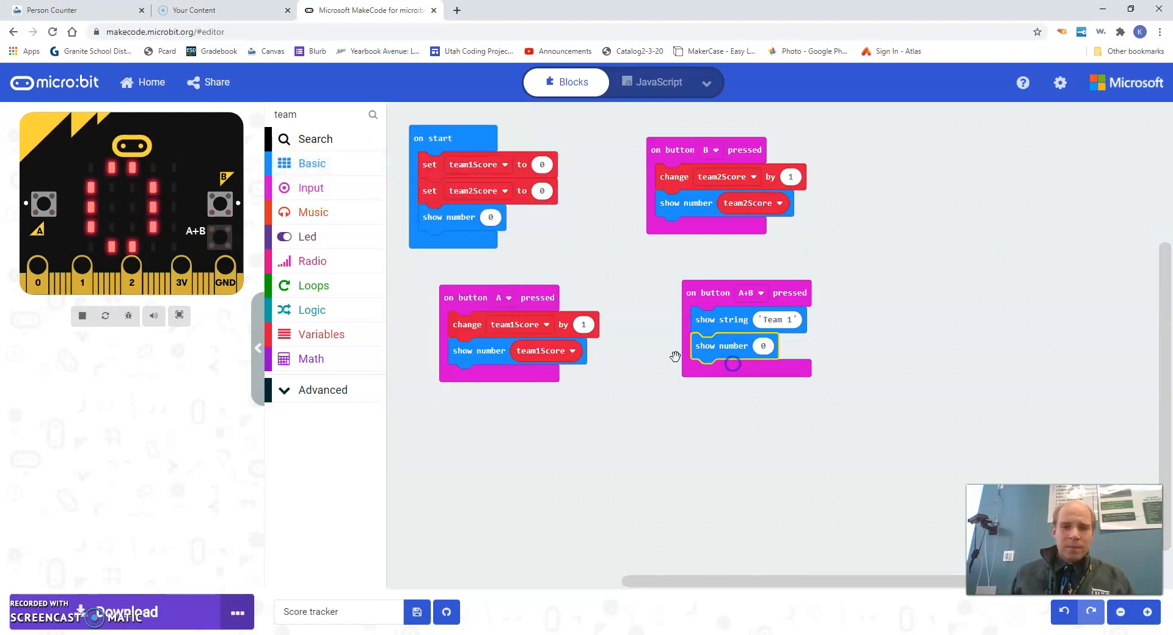
click(321, 334)
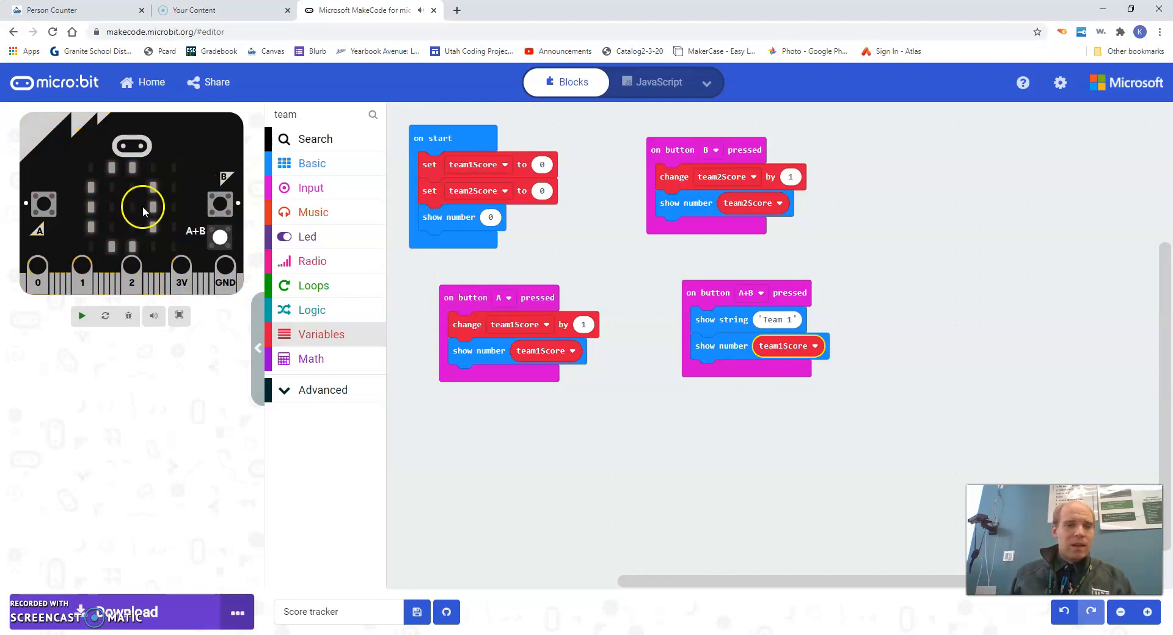
click(81, 315)
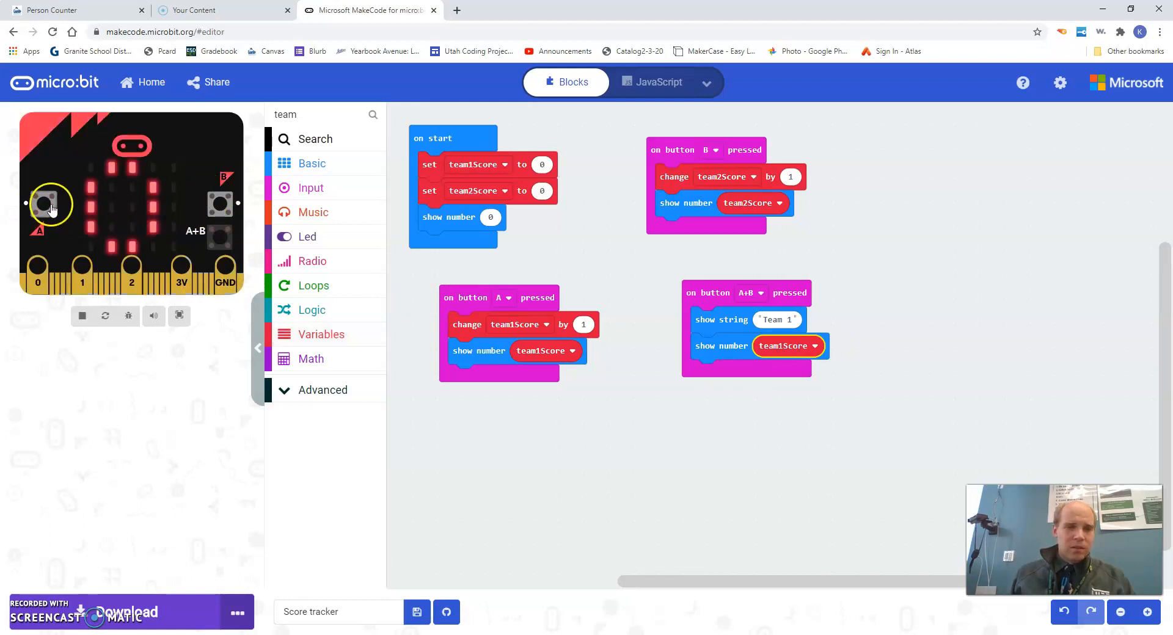
mouse_move(221, 240)
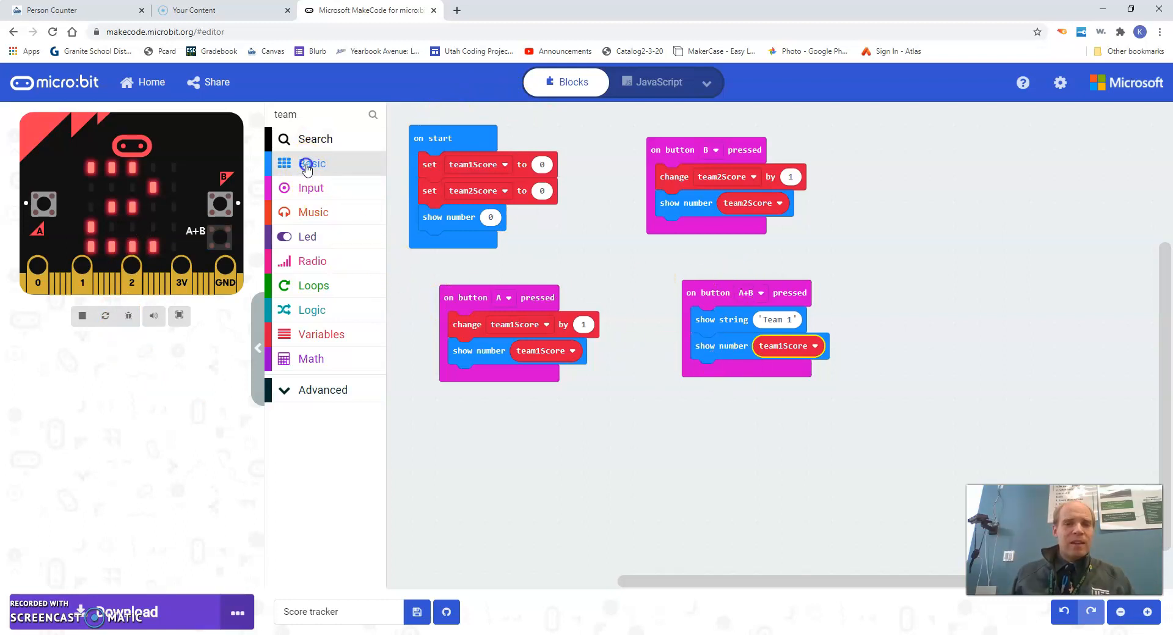
Step: Append show string "Team 2" and show number team2Score to the A+B handler
click(312, 163)
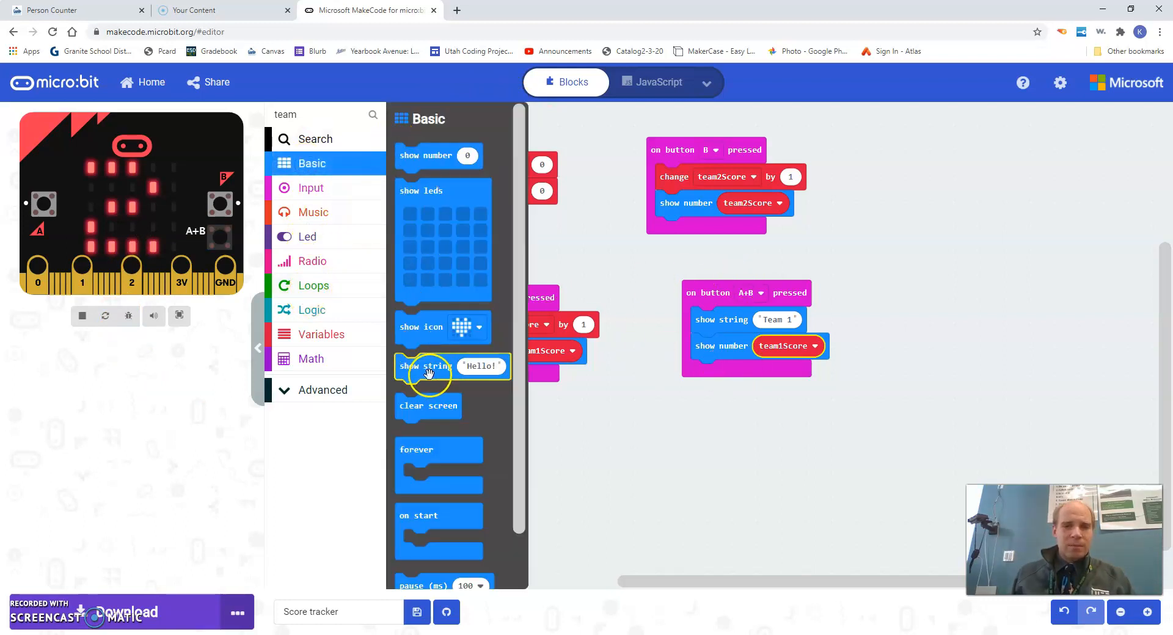
drag(429, 366, 745, 372)
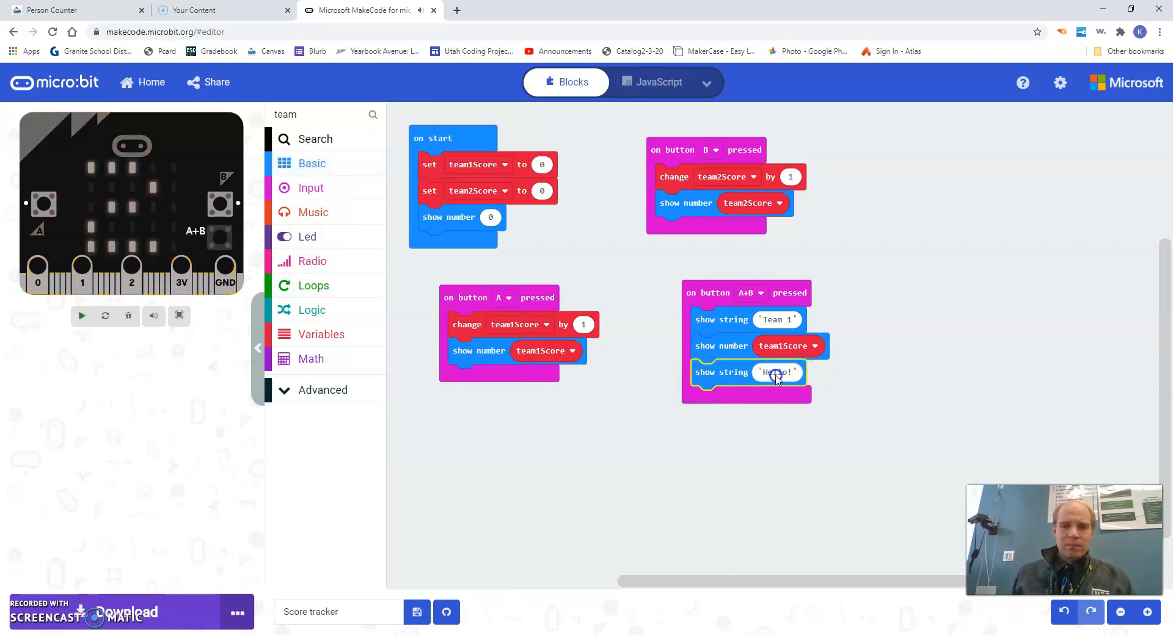
text(Team 2)
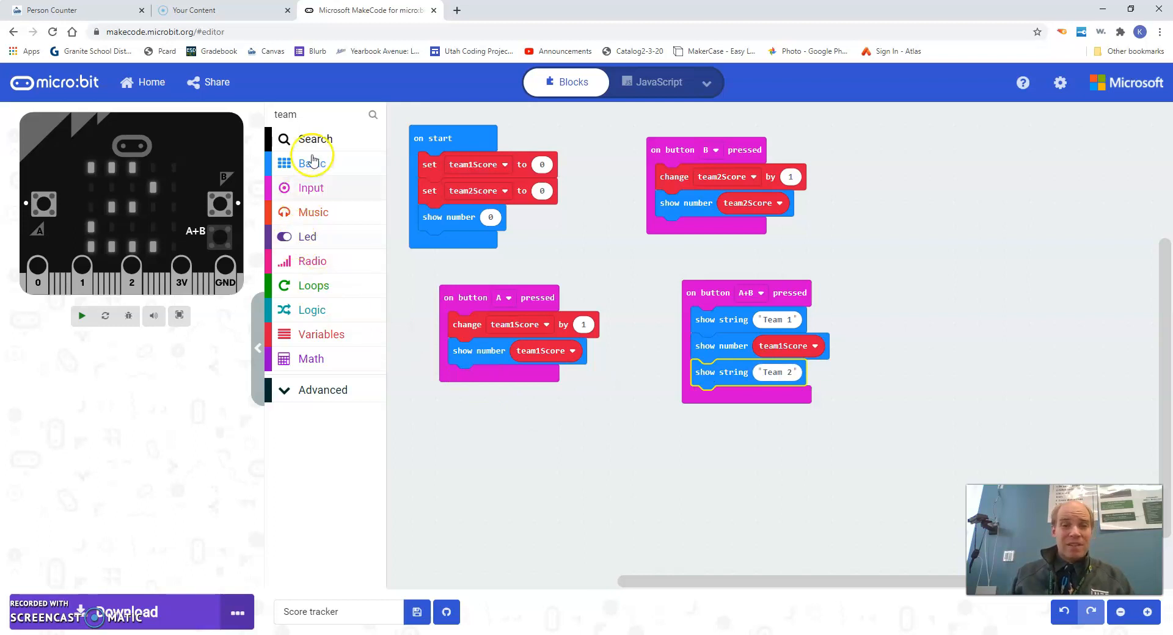
click(321, 333)
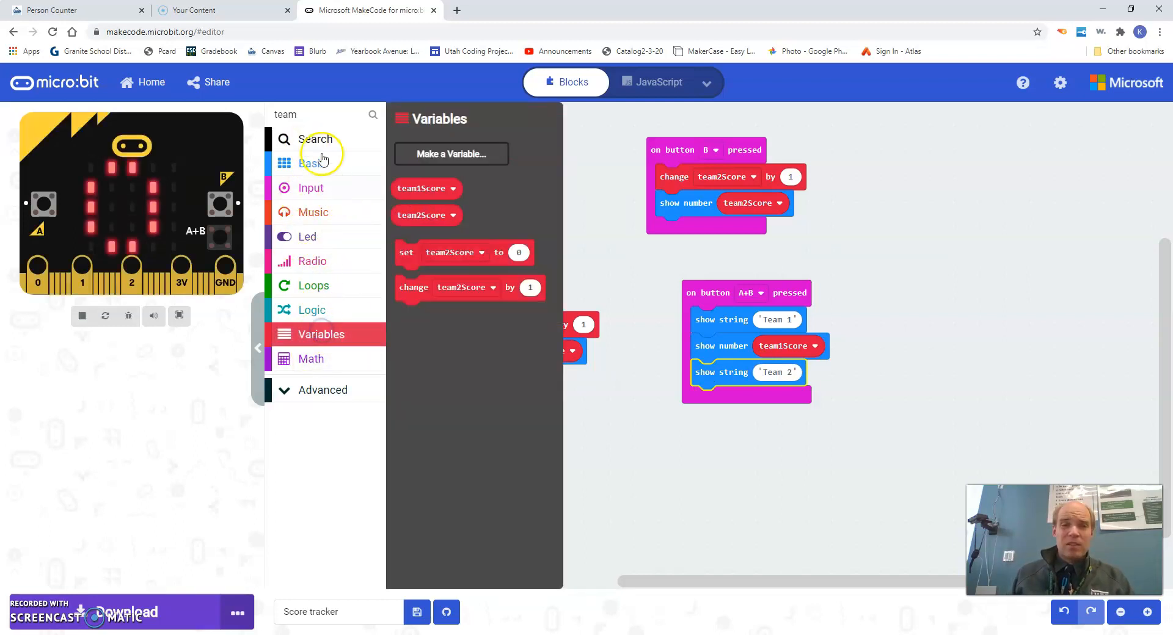
click(312, 164)
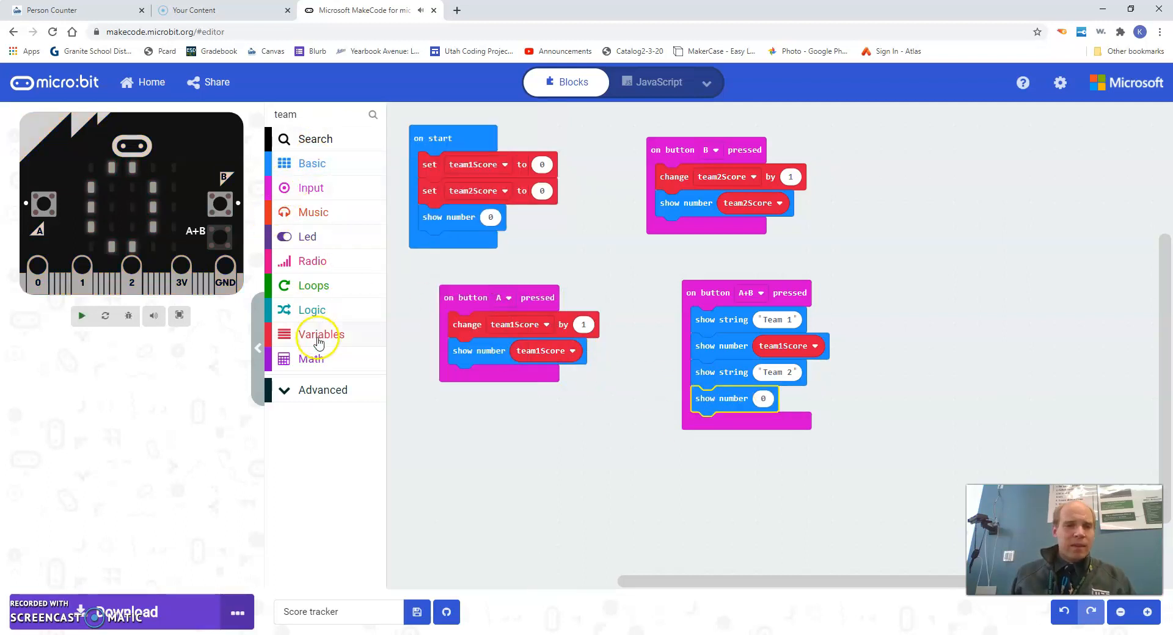
click(322, 335)
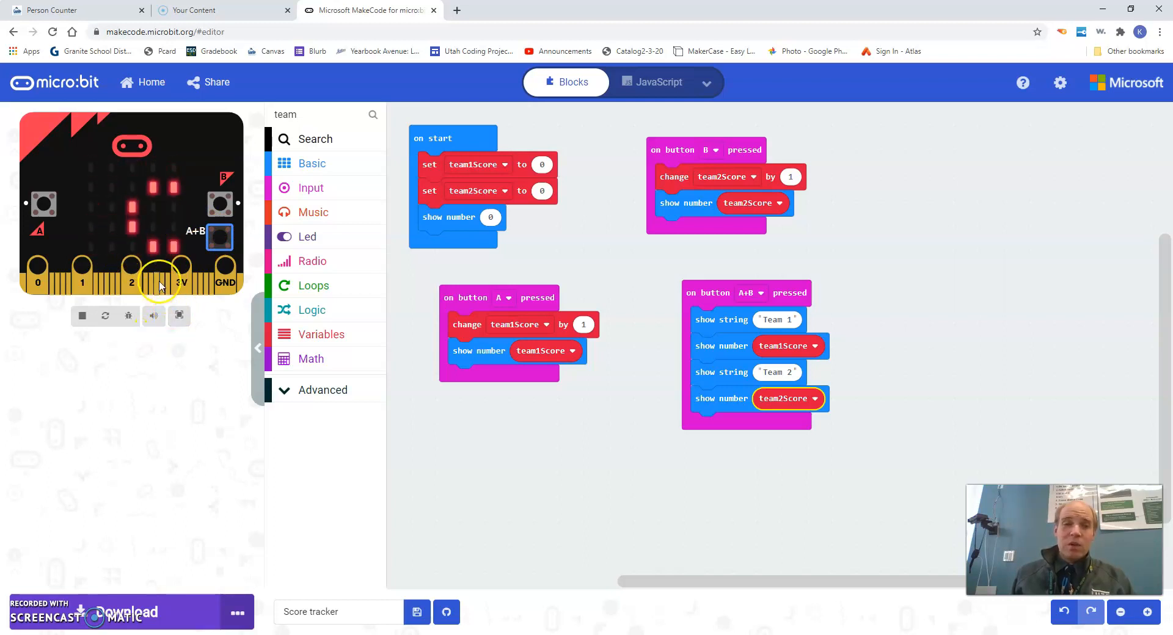
Step: Insert a 250 ms pause between the Team 1 and Team 2 displays and check it on the simulator
click(311, 164)
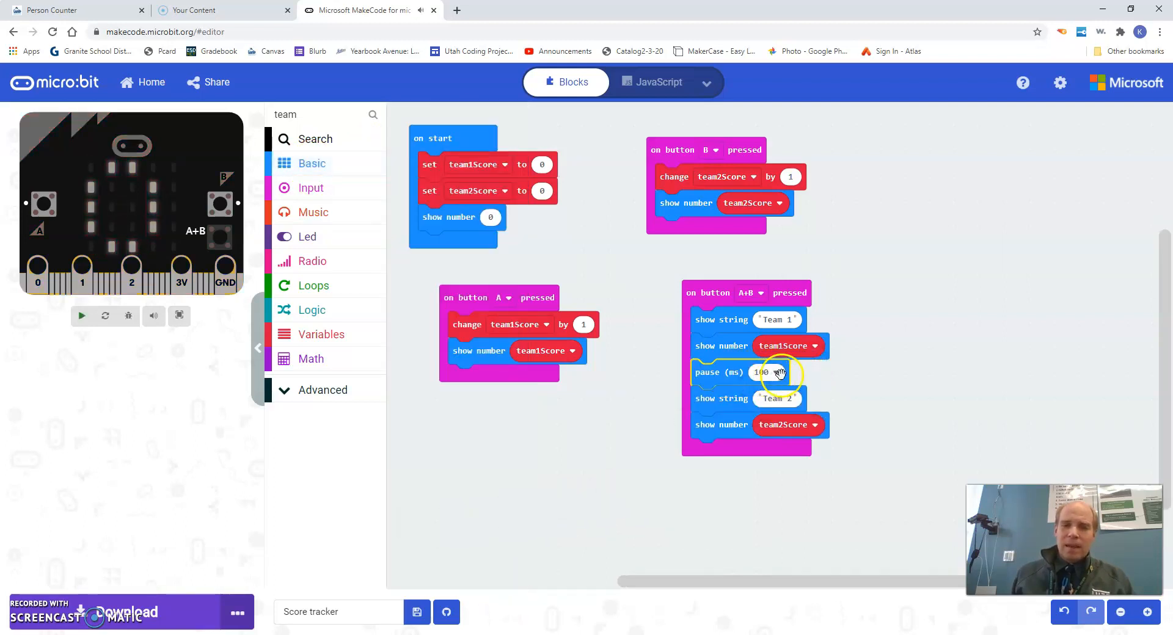
click(765, 372)
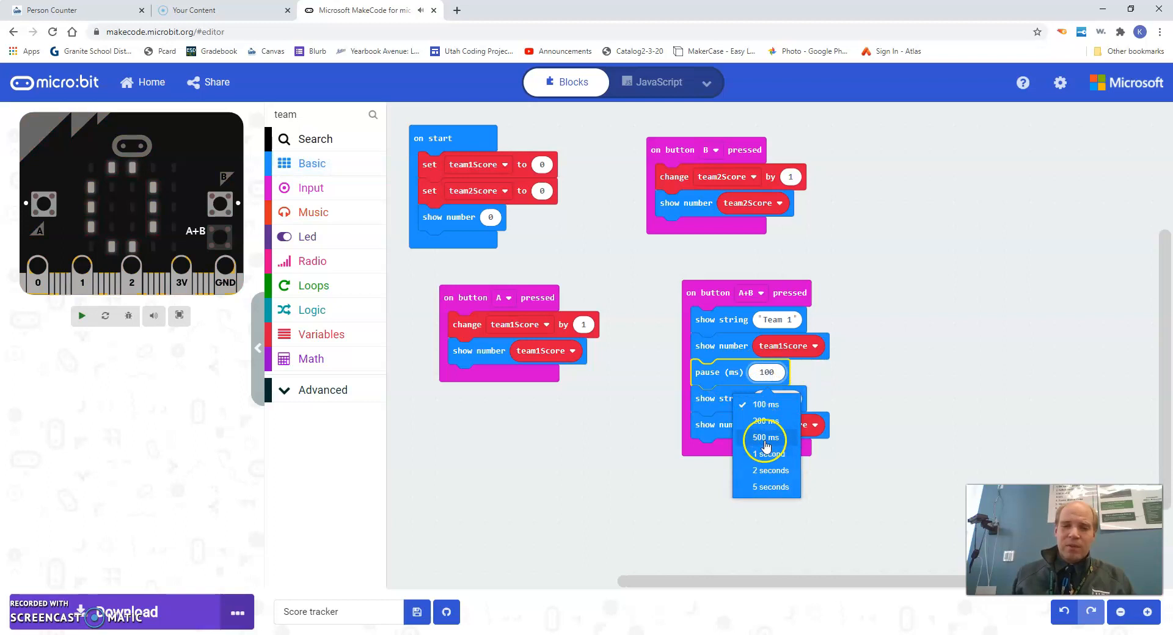
click(766, 421)
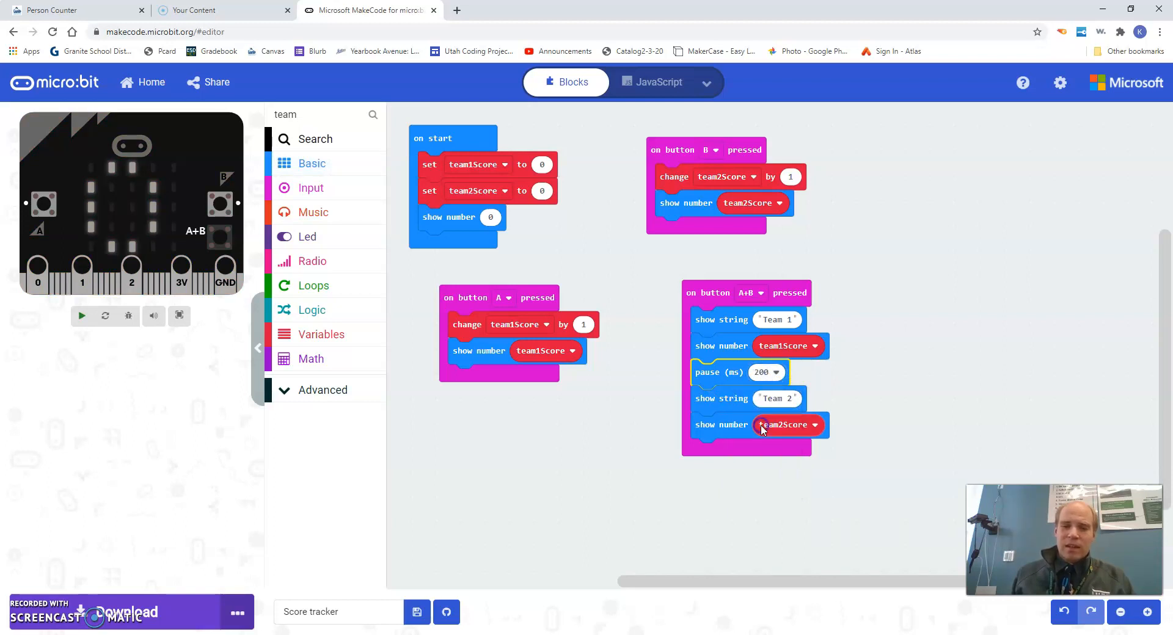
click(777, 371)
text(250)
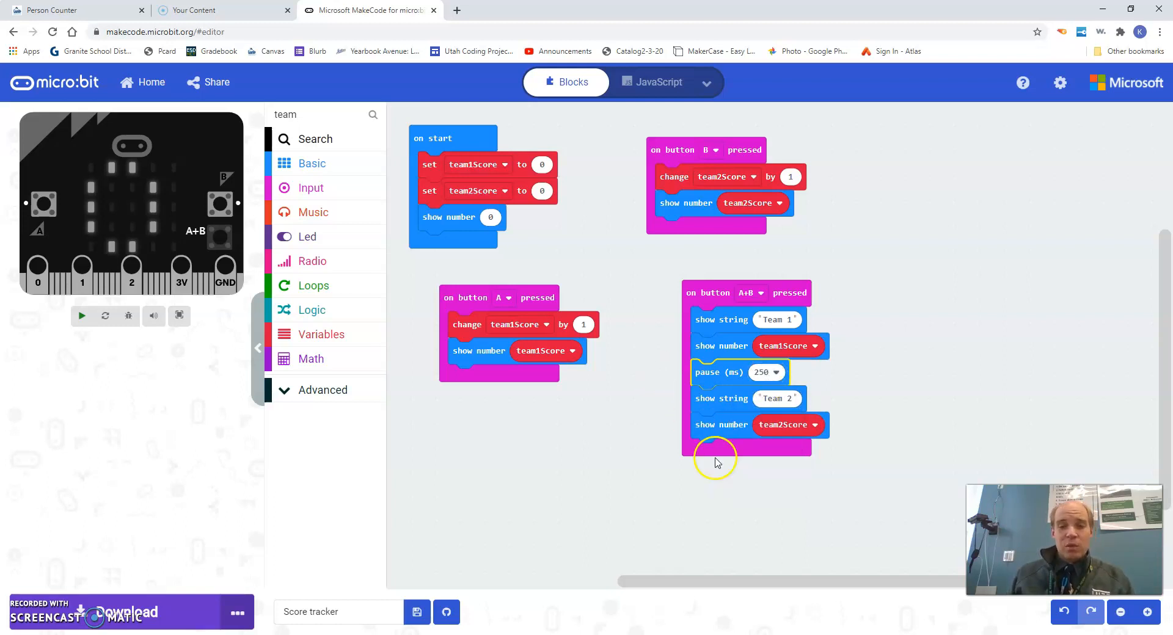
click(81, 315)
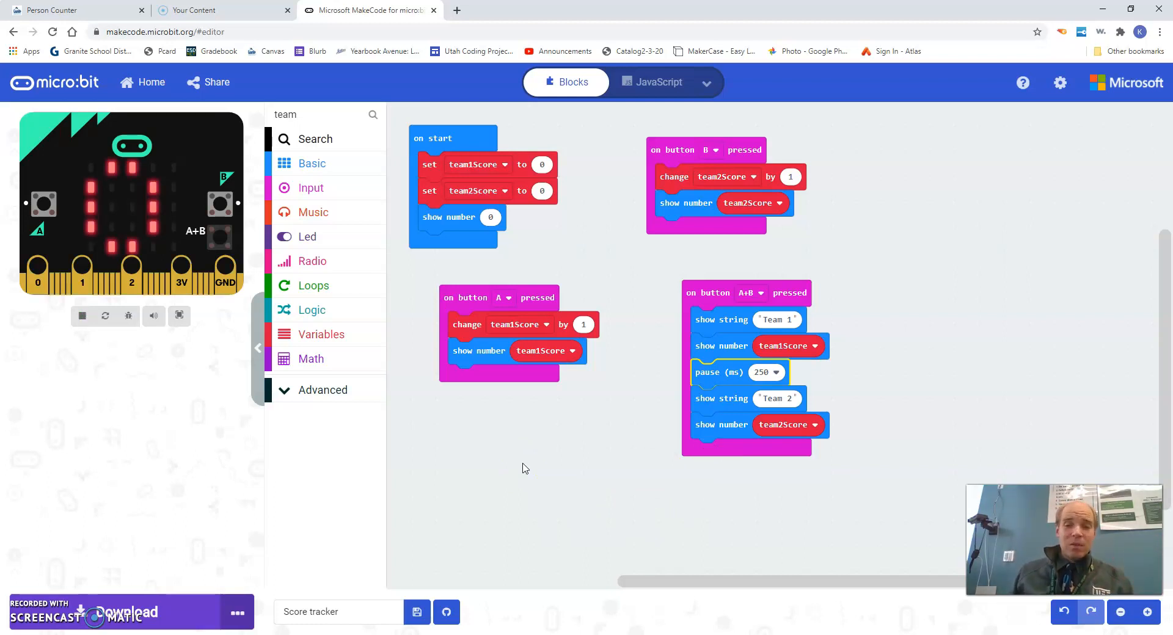
mouse_move(436, 467)
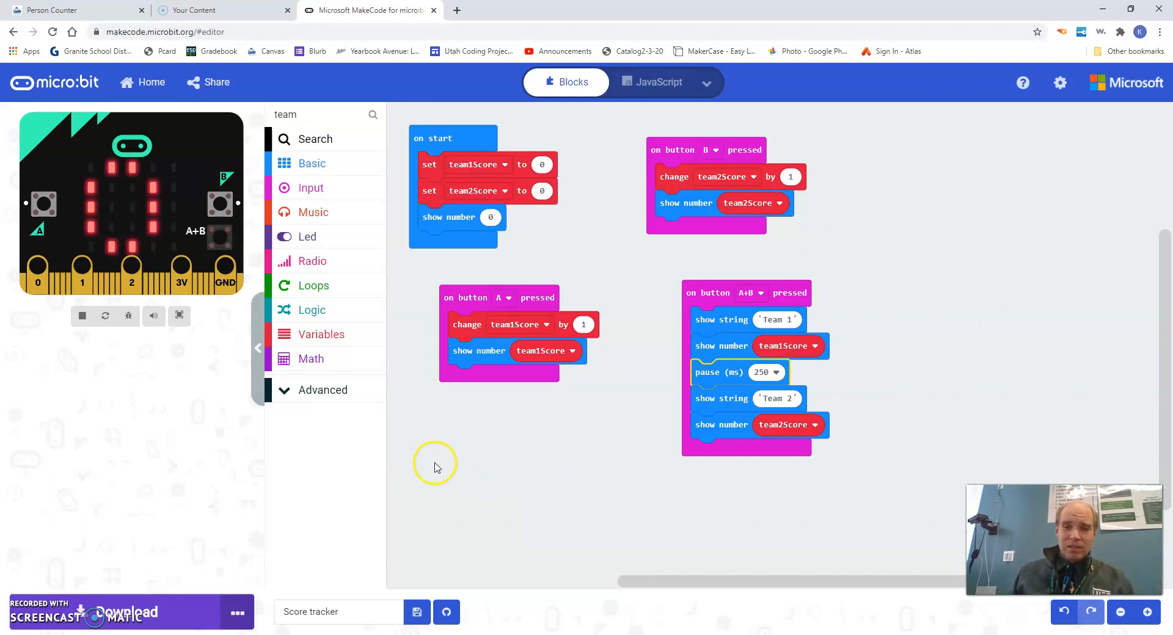
mouse_move(563, 243)
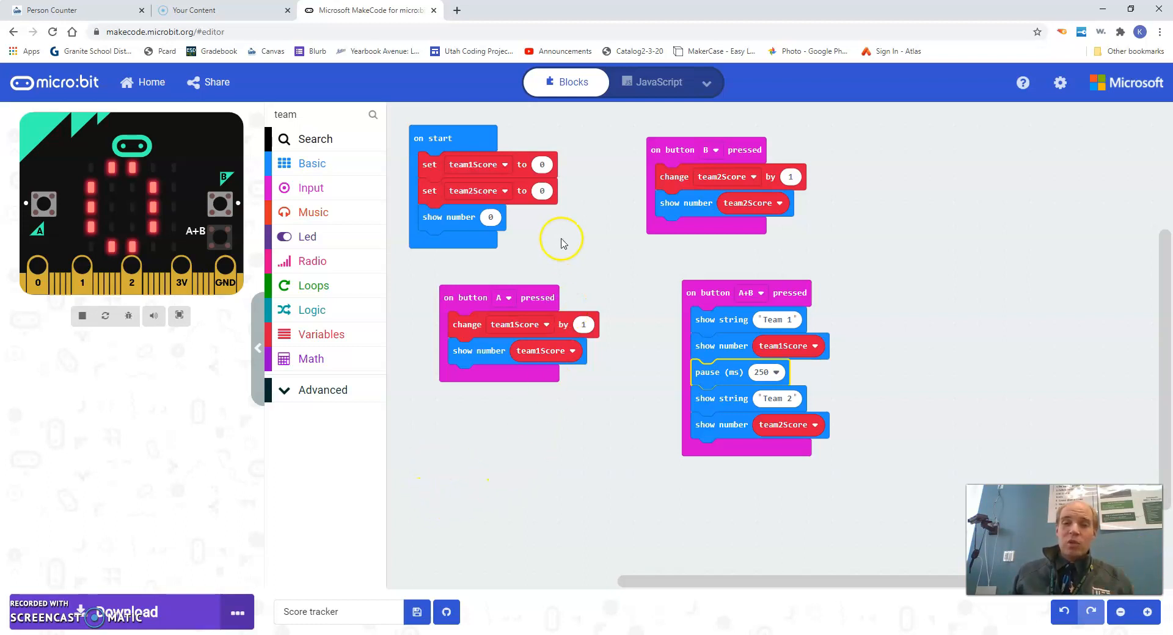
mouse_move(444, 159)
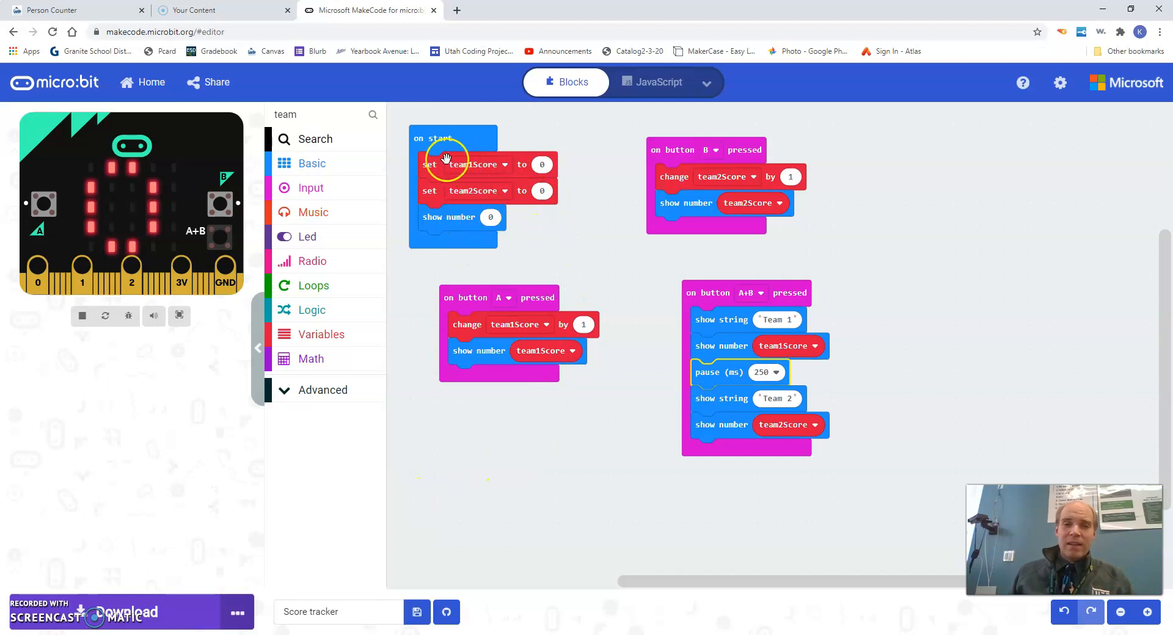
mouse_move(469, 164)
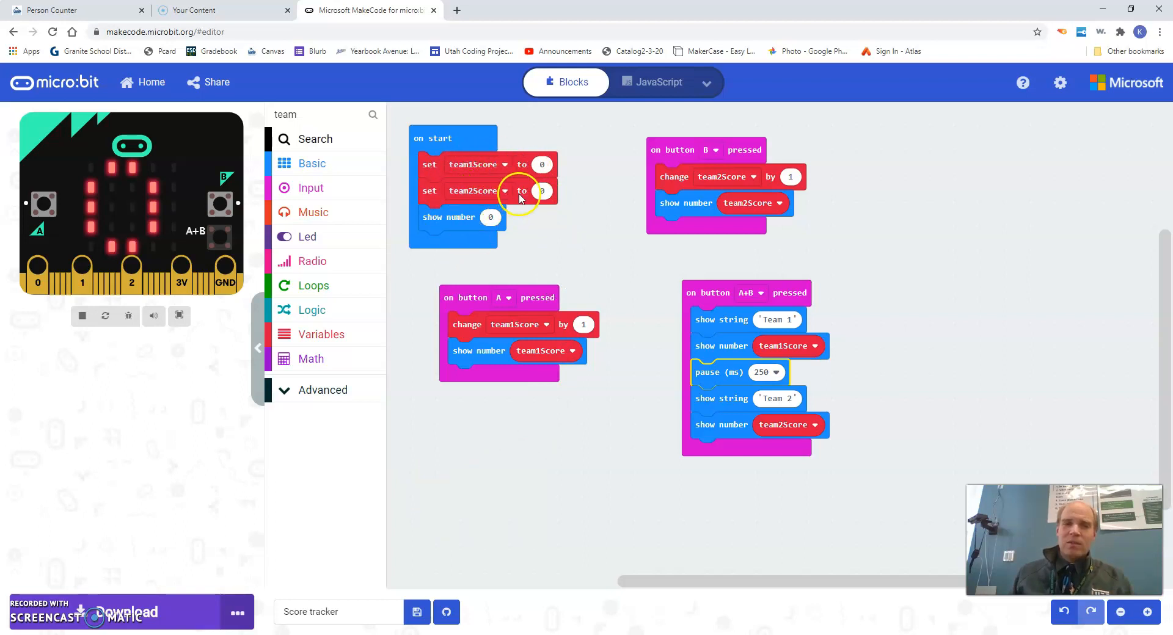
mouse_move(447, 298)
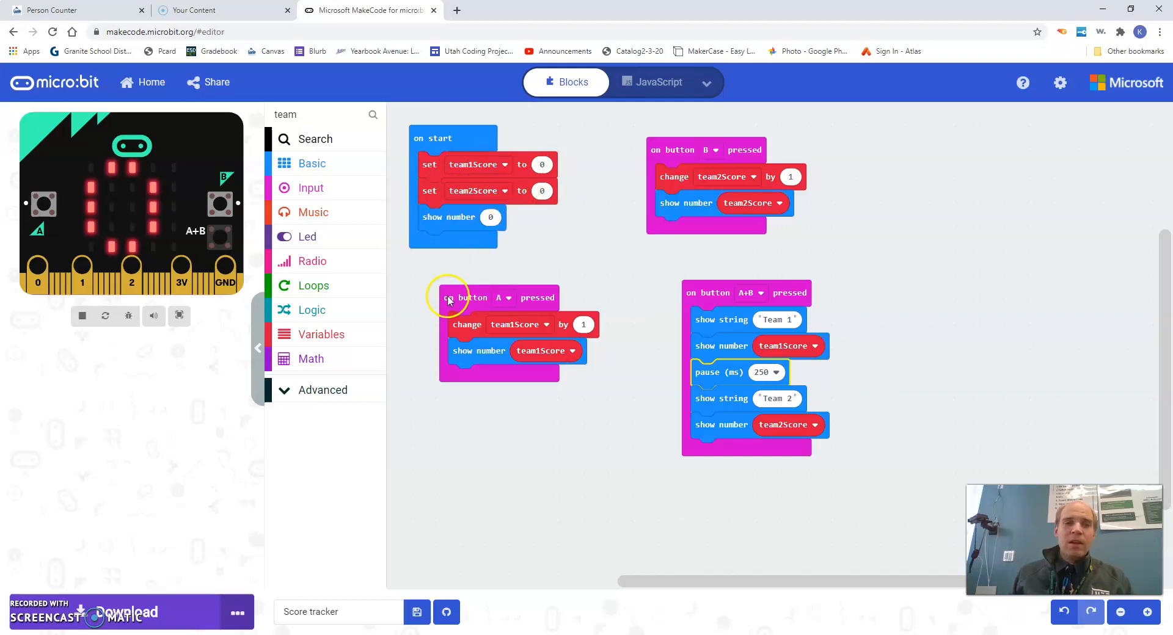
mouse_move(479, 356)
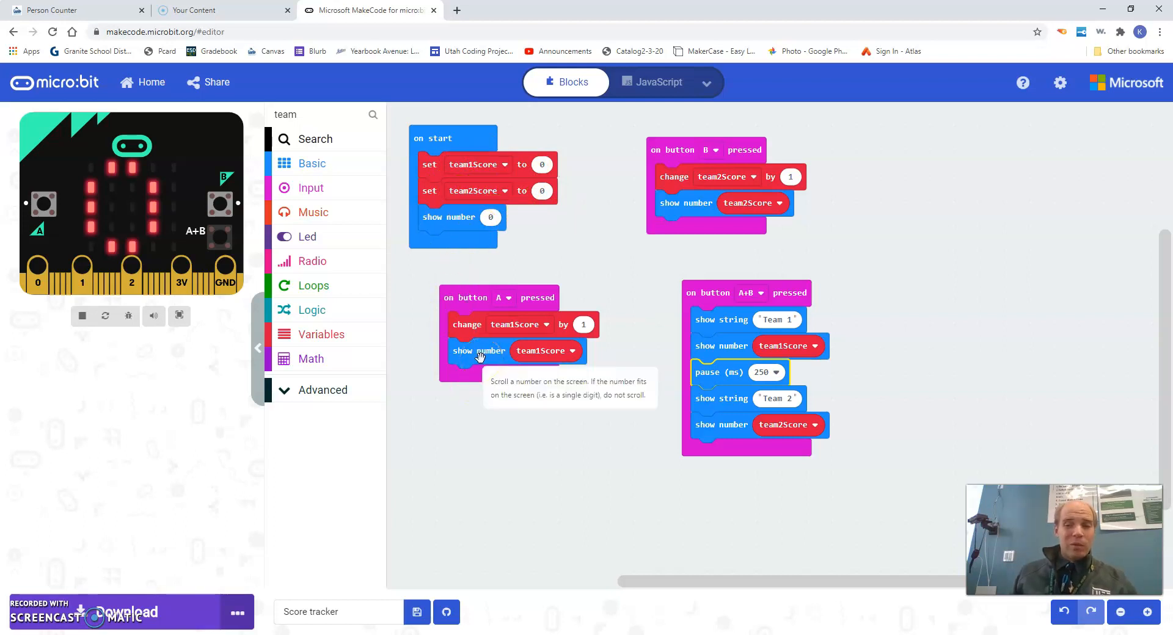
mouse_move(473, 398)
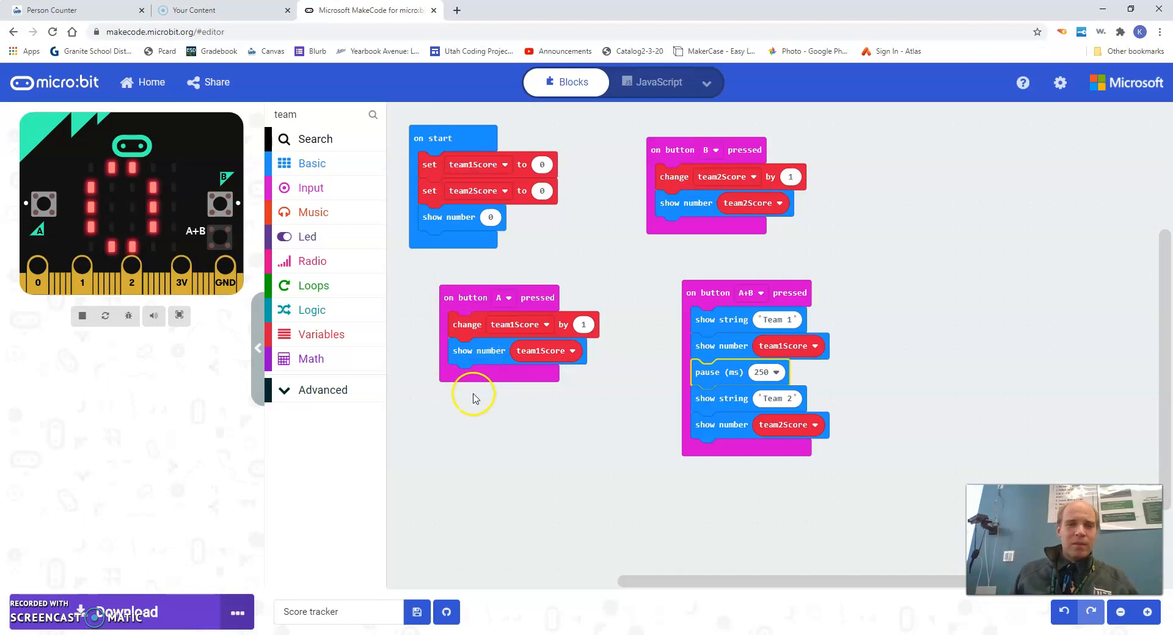
mouse_move(312, 164)
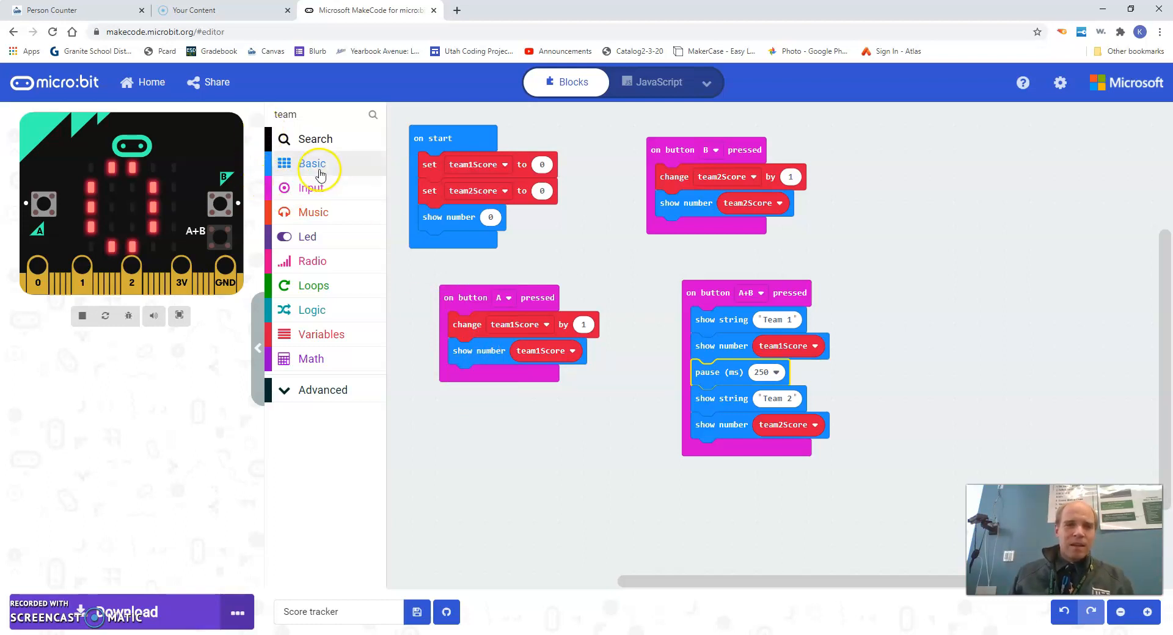
click(310, 188)
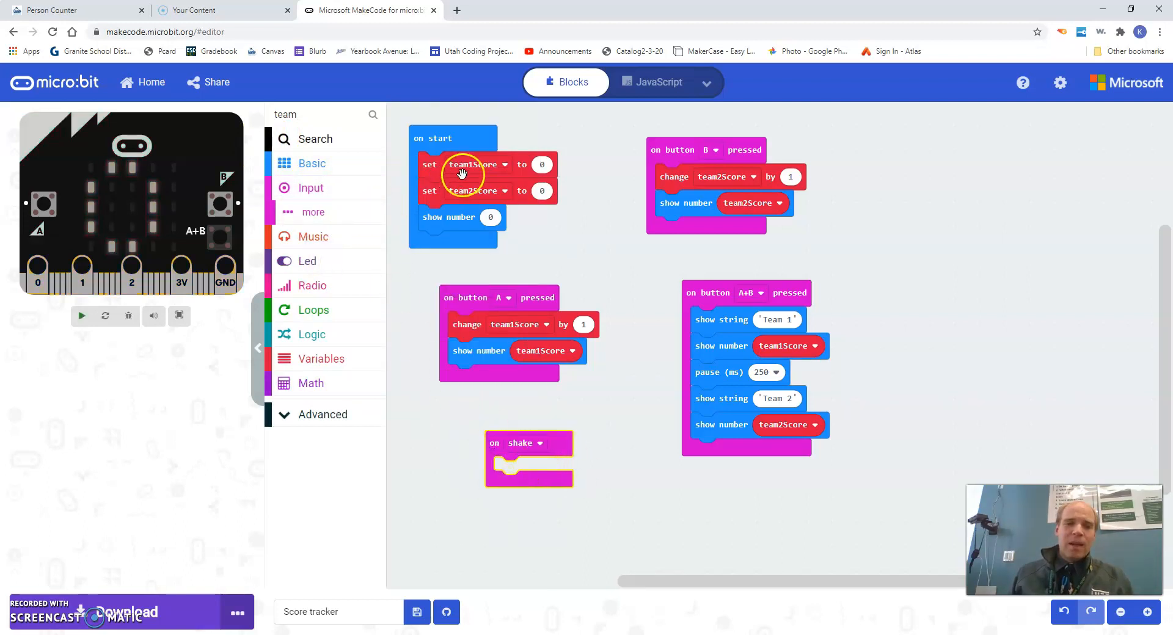
Step: Fill on shake with set team1Score to 0, set team2Score to 0 and show number 0
click(81, 315)
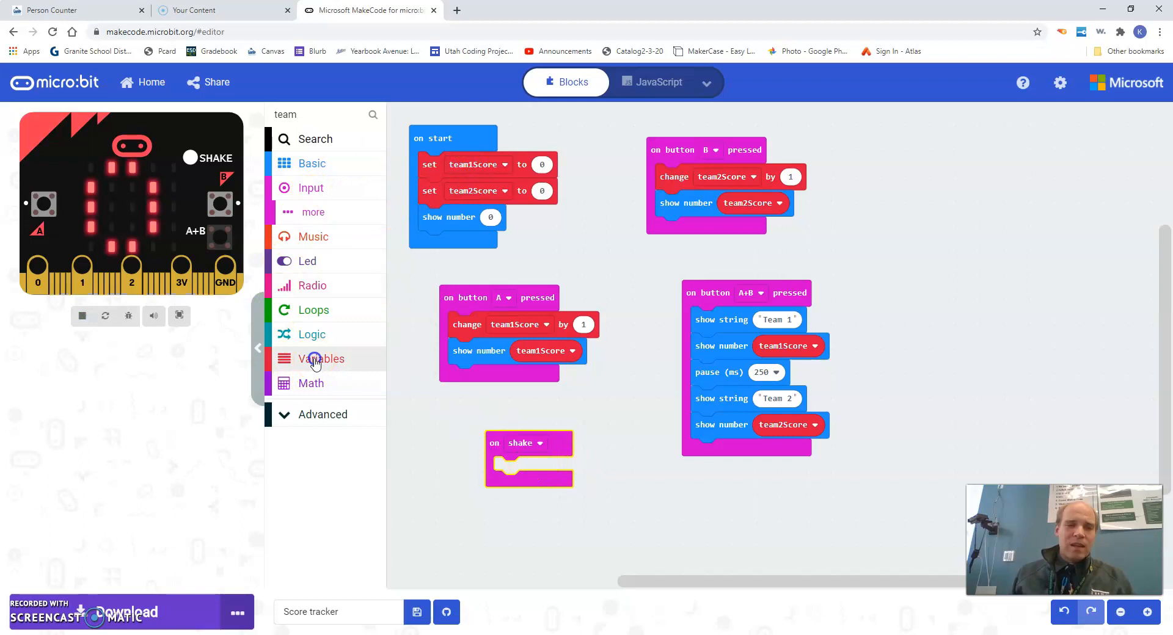
click(321, 358)
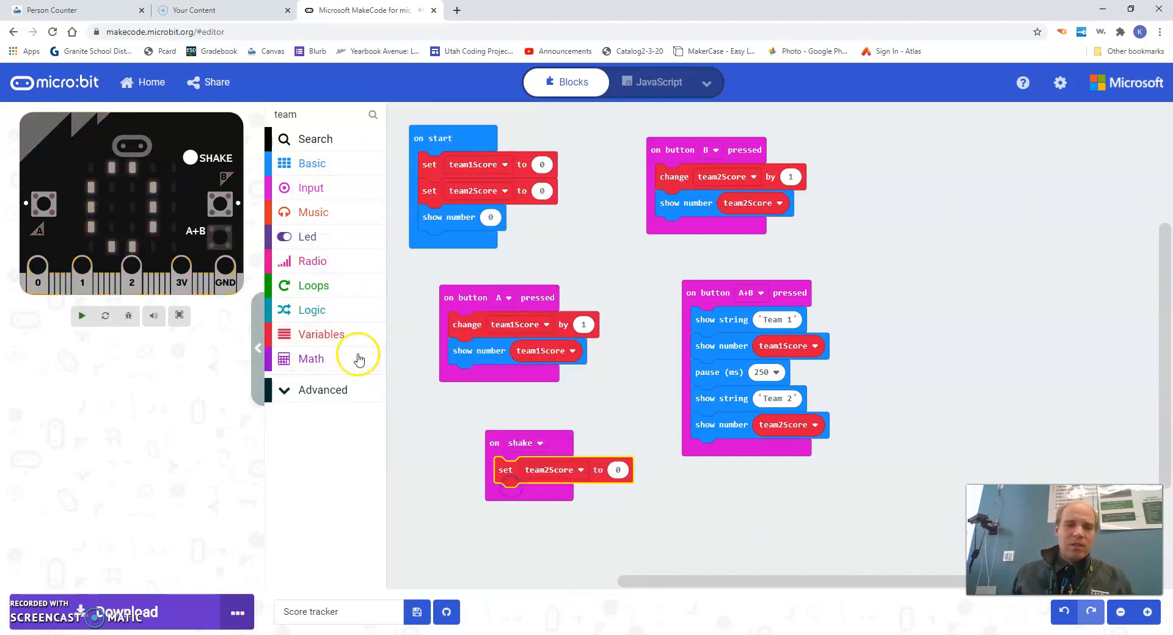
click(321, 333)
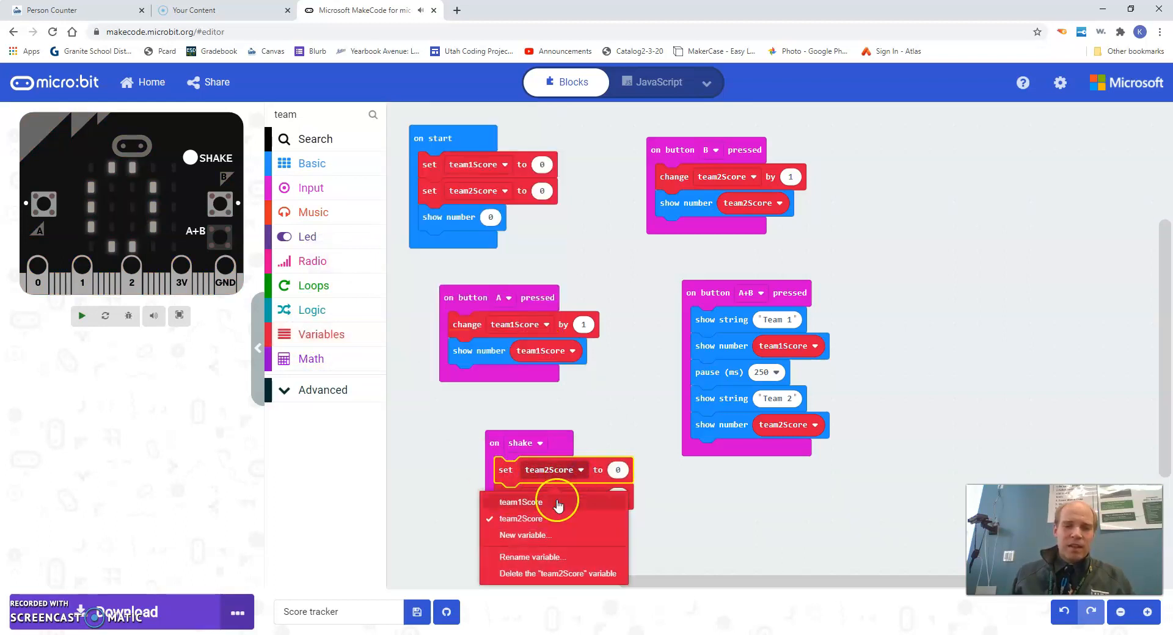
click(520, 502)
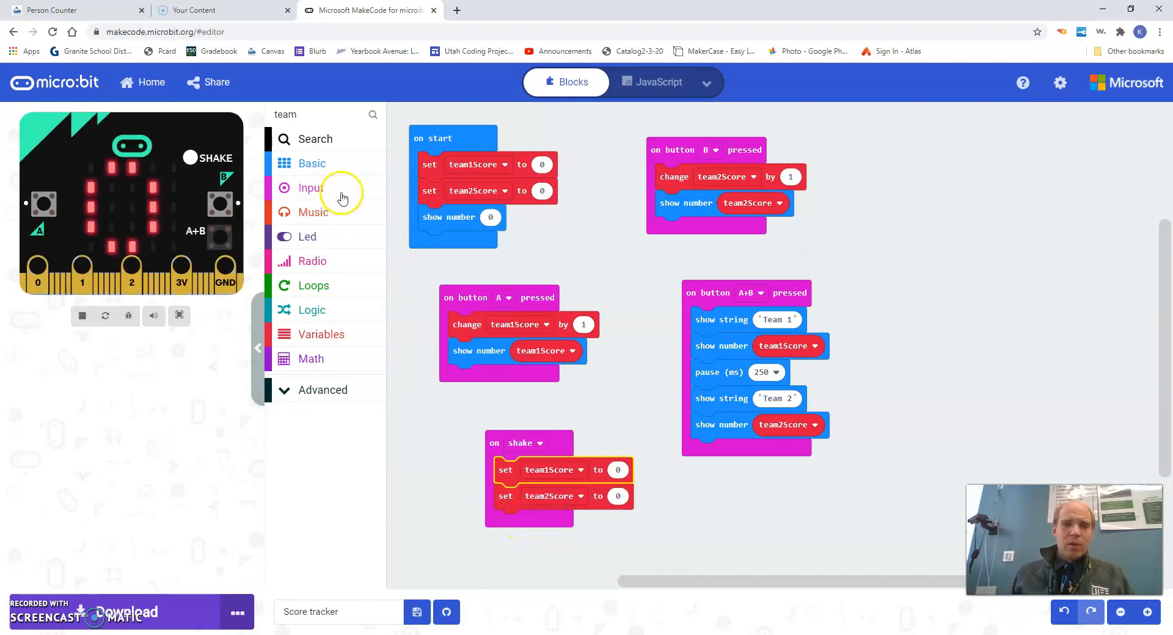
click(311, 163)
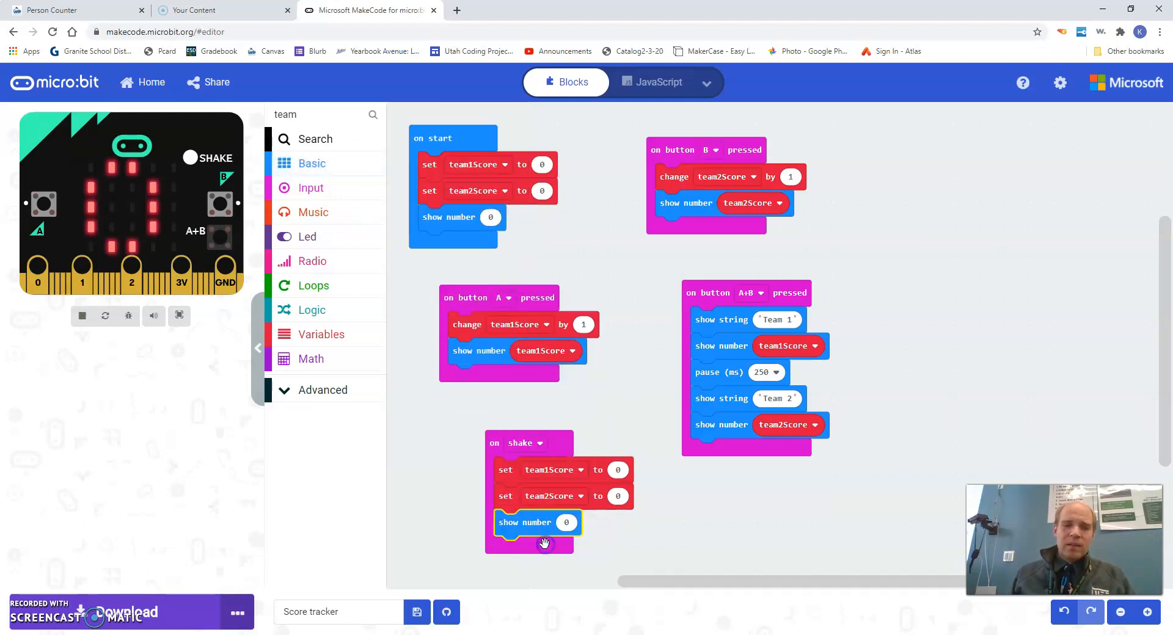
click(82, 315)
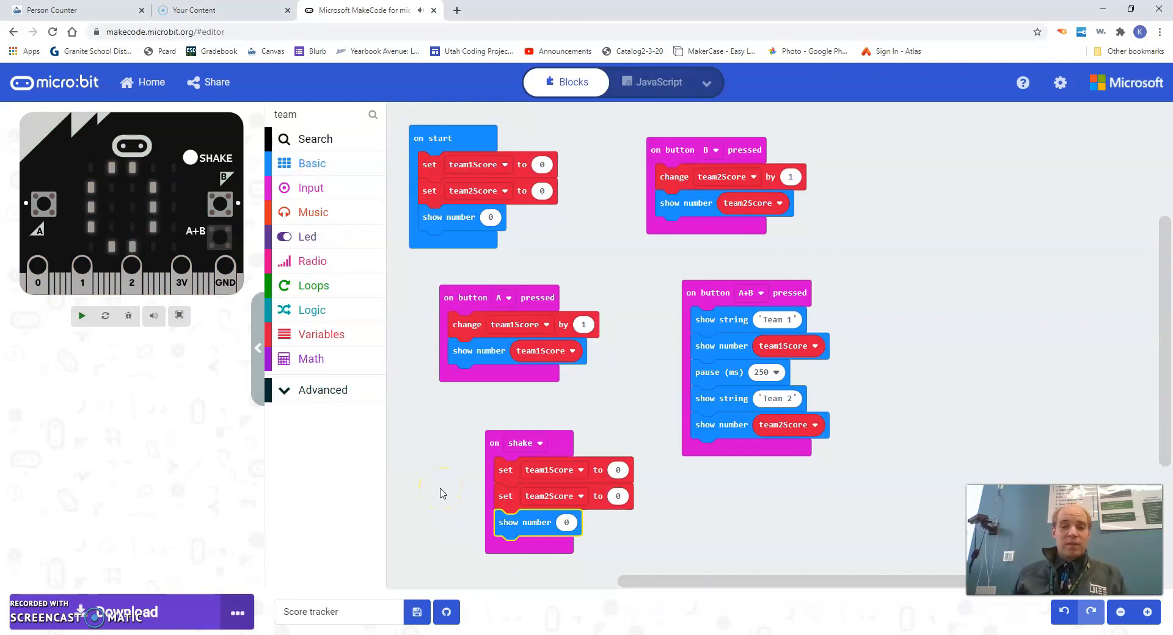
click(81, 315)
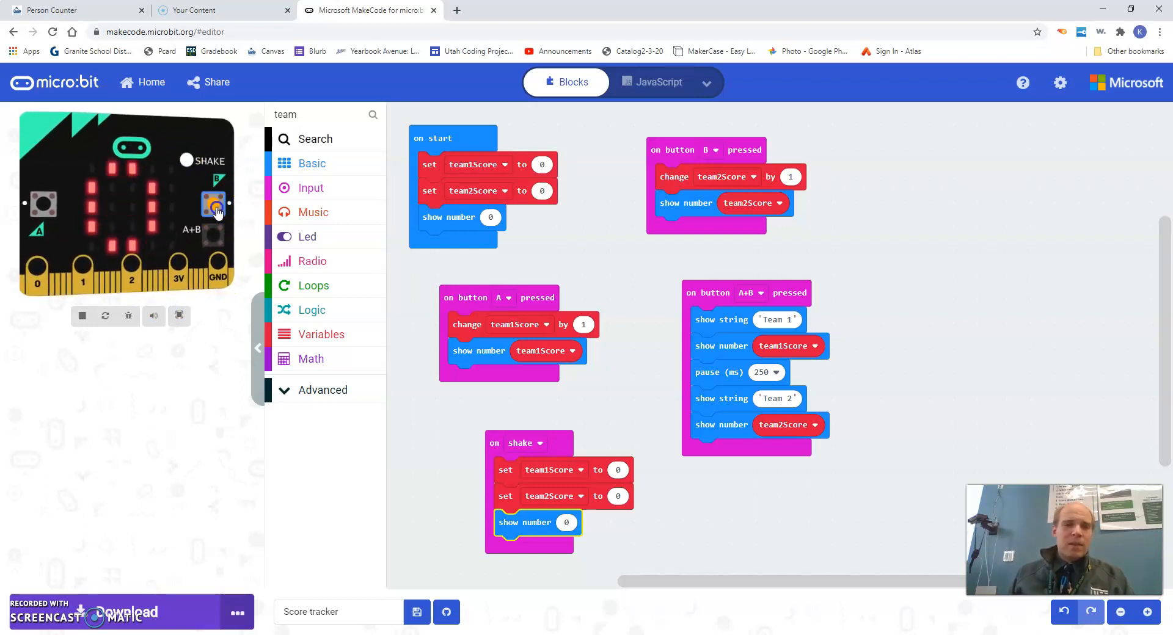
Step: Press B then A+B on the simulated board to add a team 2 point and scroll both scores
click(50, 203)
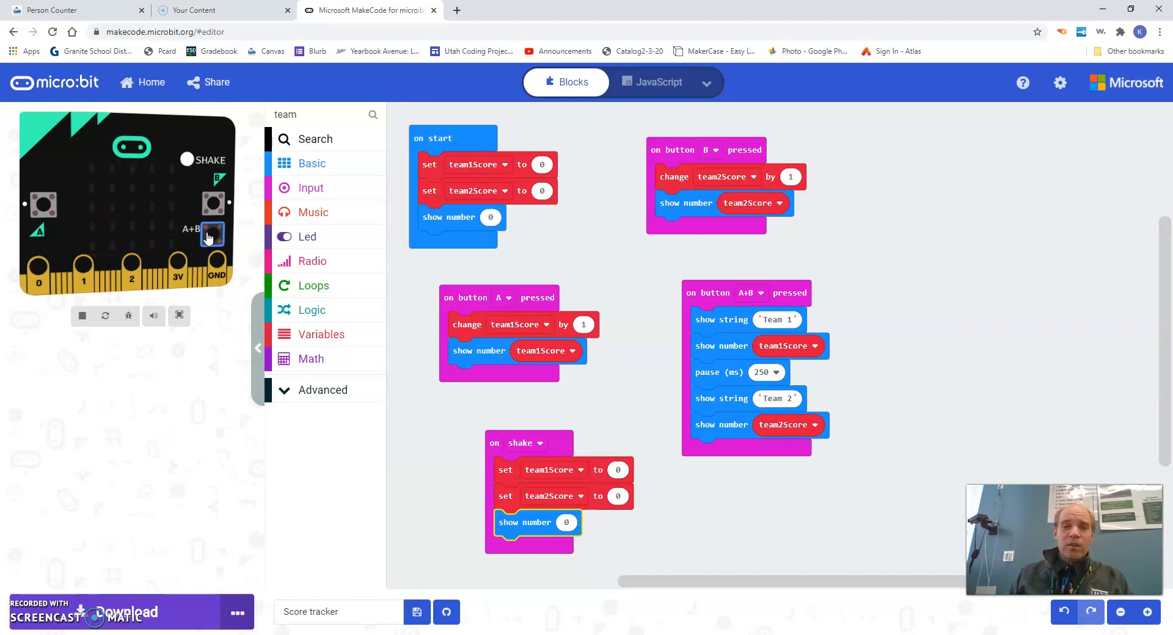
click(213, 234)
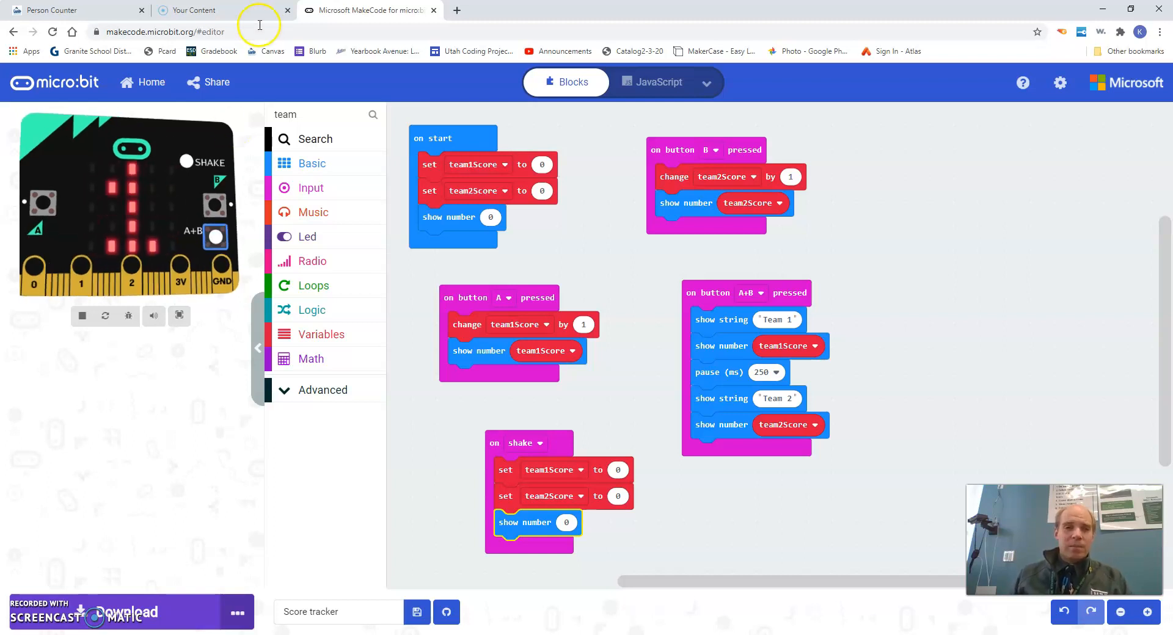
click(215, 81)
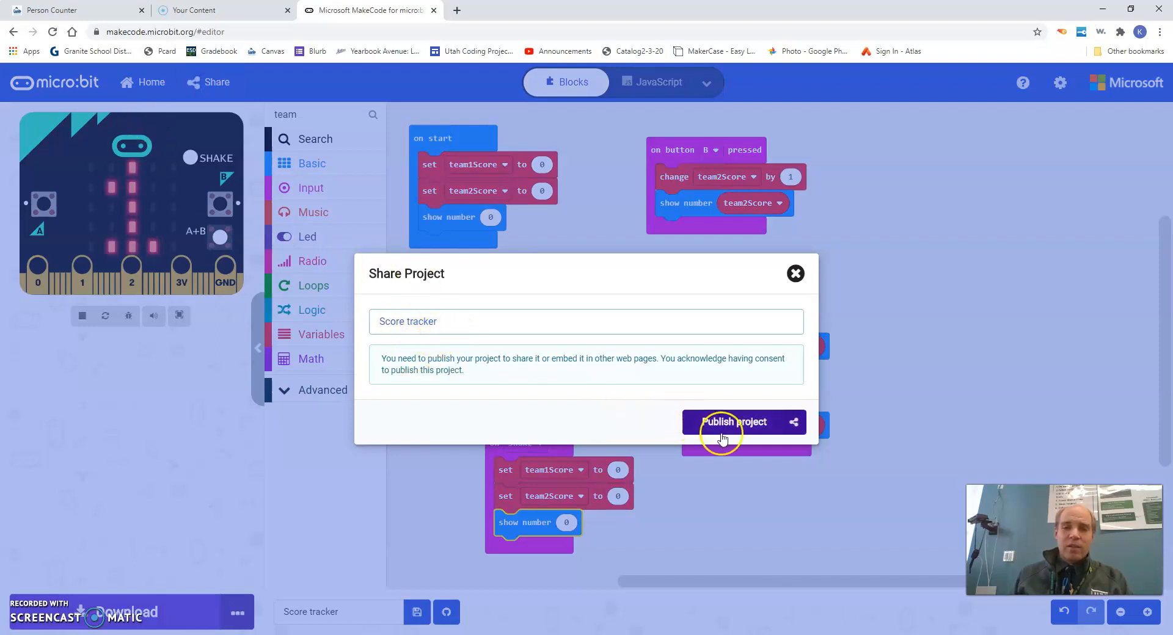
Step: Publish the Score tracker project and copy its generated share link
click(733, 422)
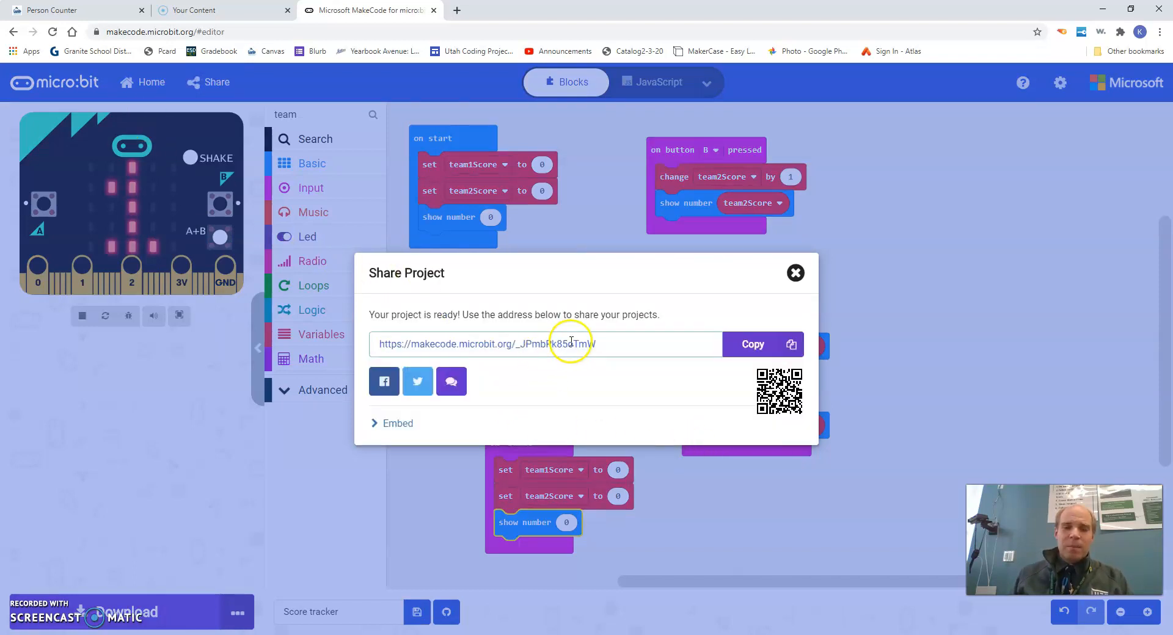
click(752, 344)
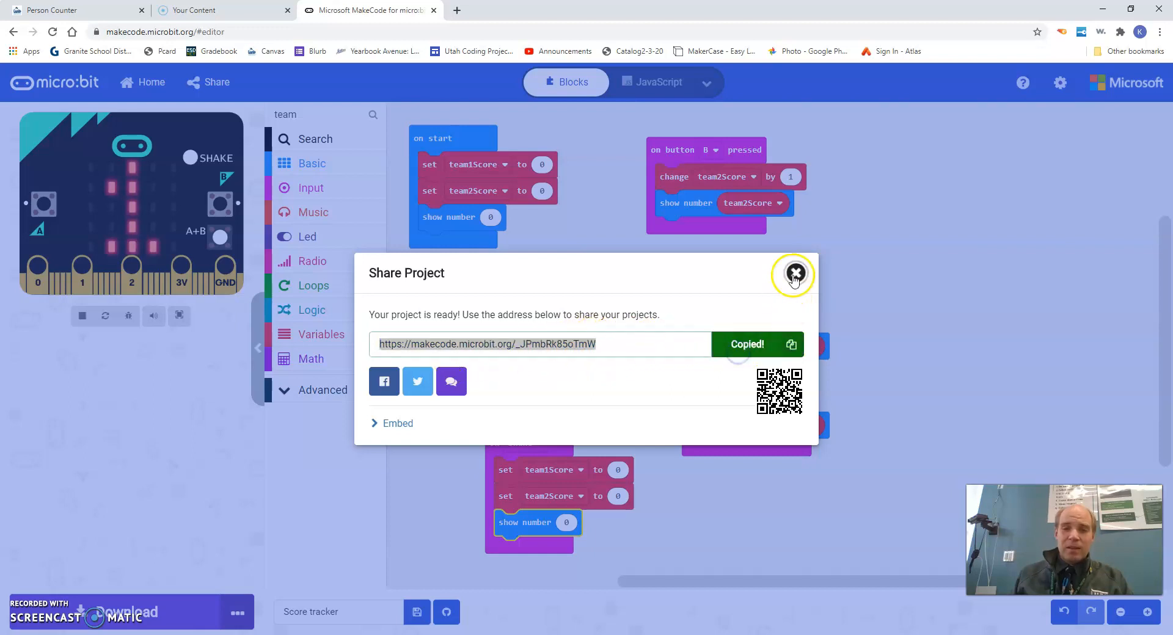
Step: Leave the MakeCode share dialog and go to the Score Keeper assignment in Canvas
click(56, 10)
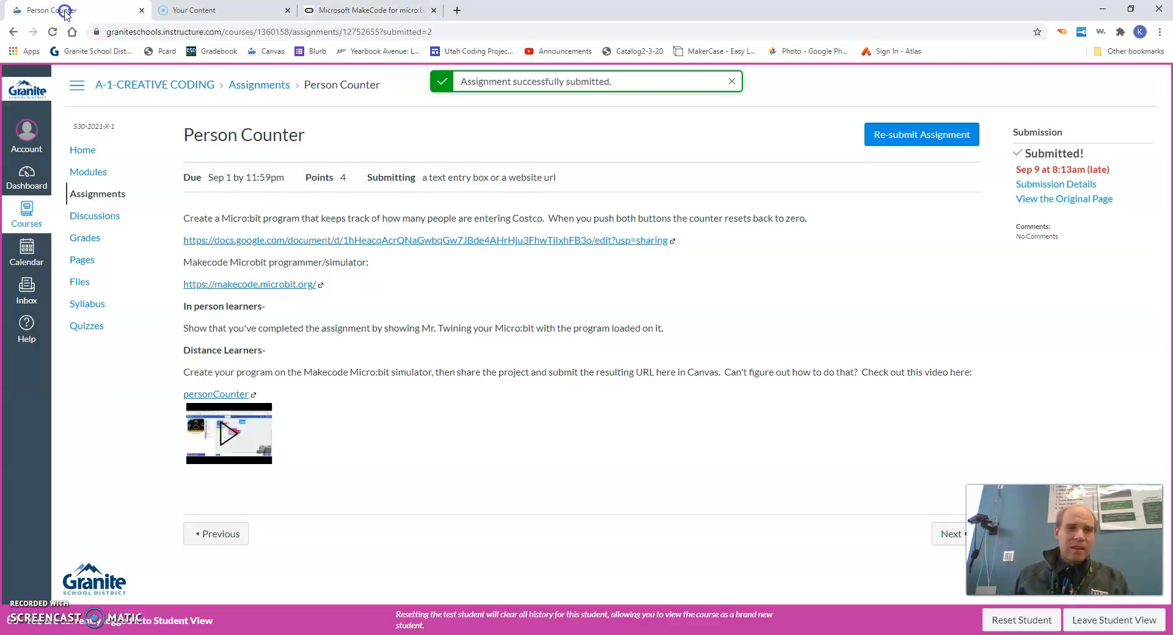
click(96, 194)
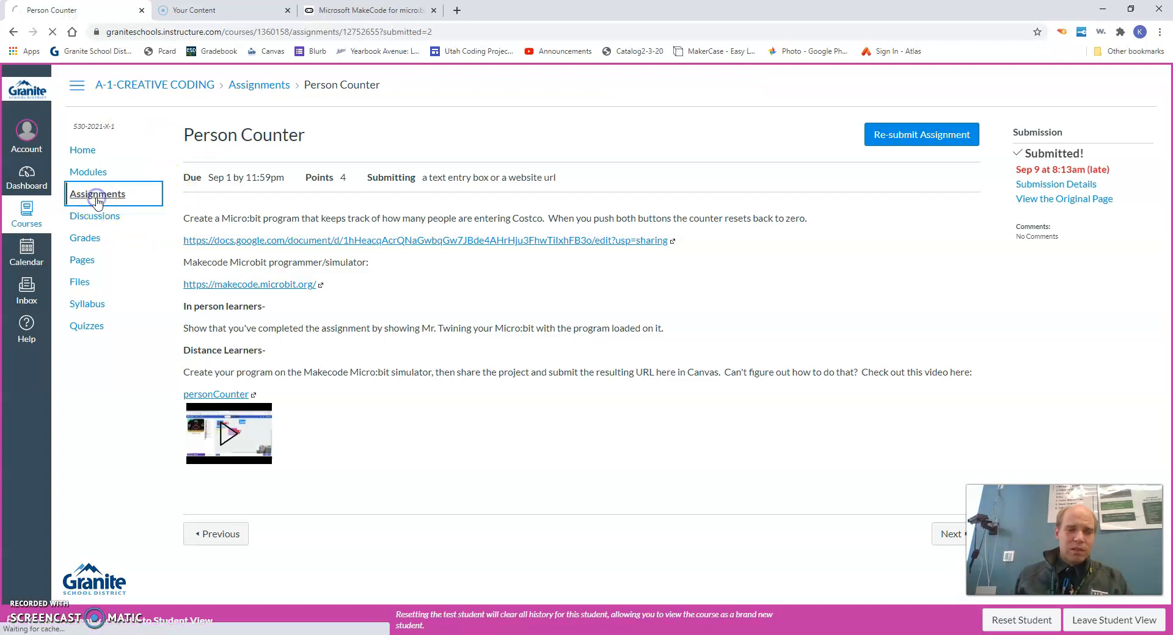
click(97, 194)
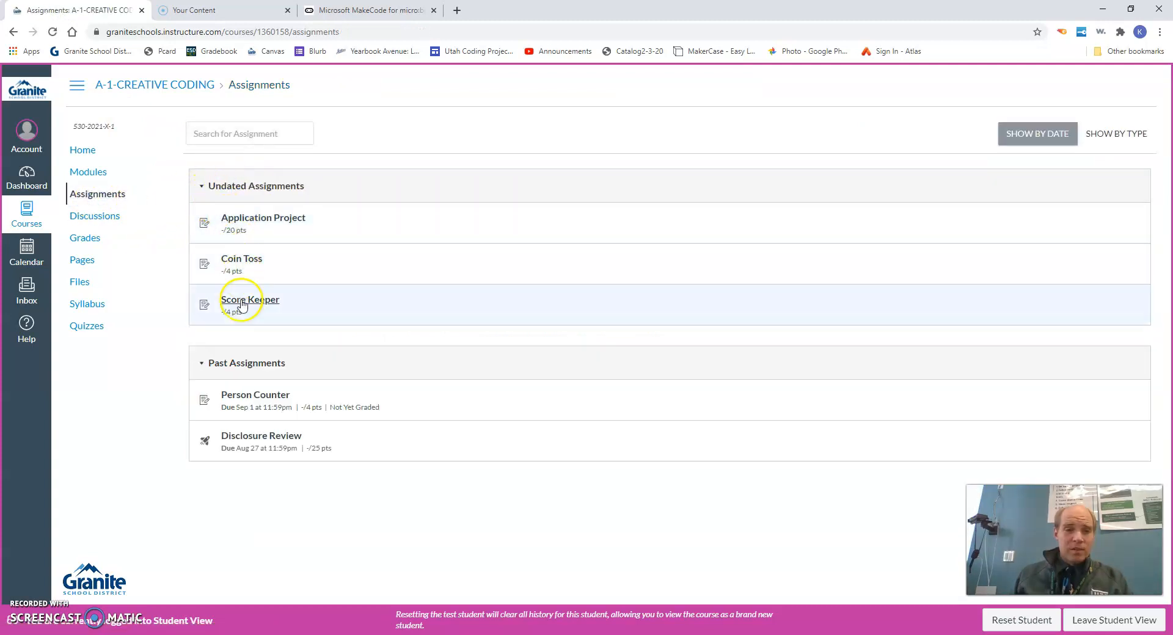
click(249, 300)
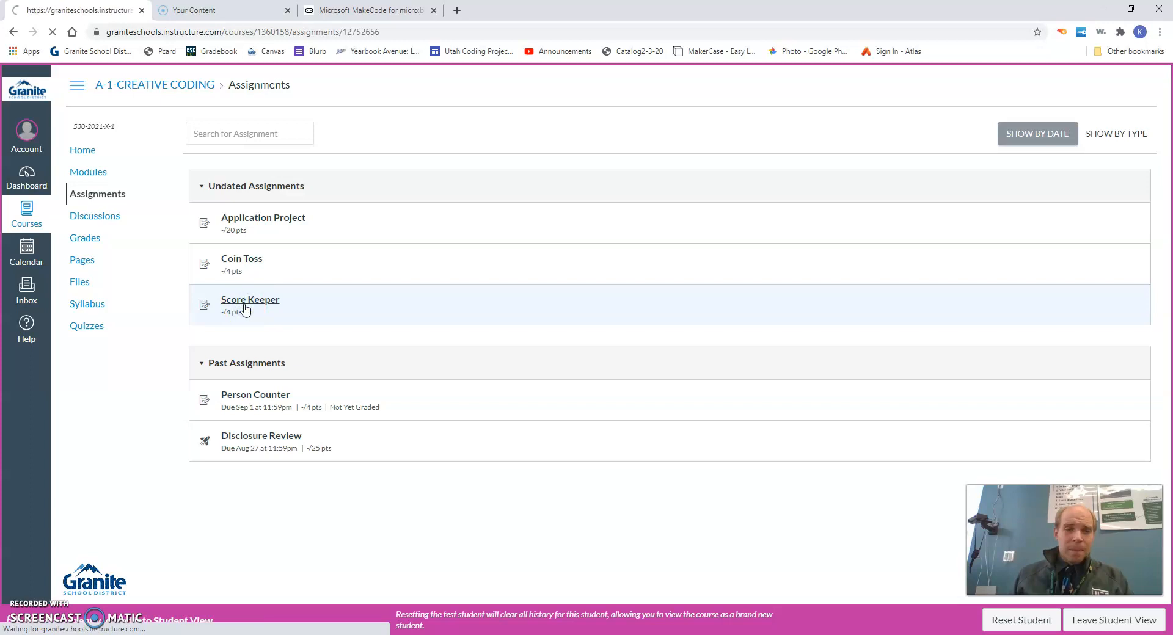
click(249, 299)
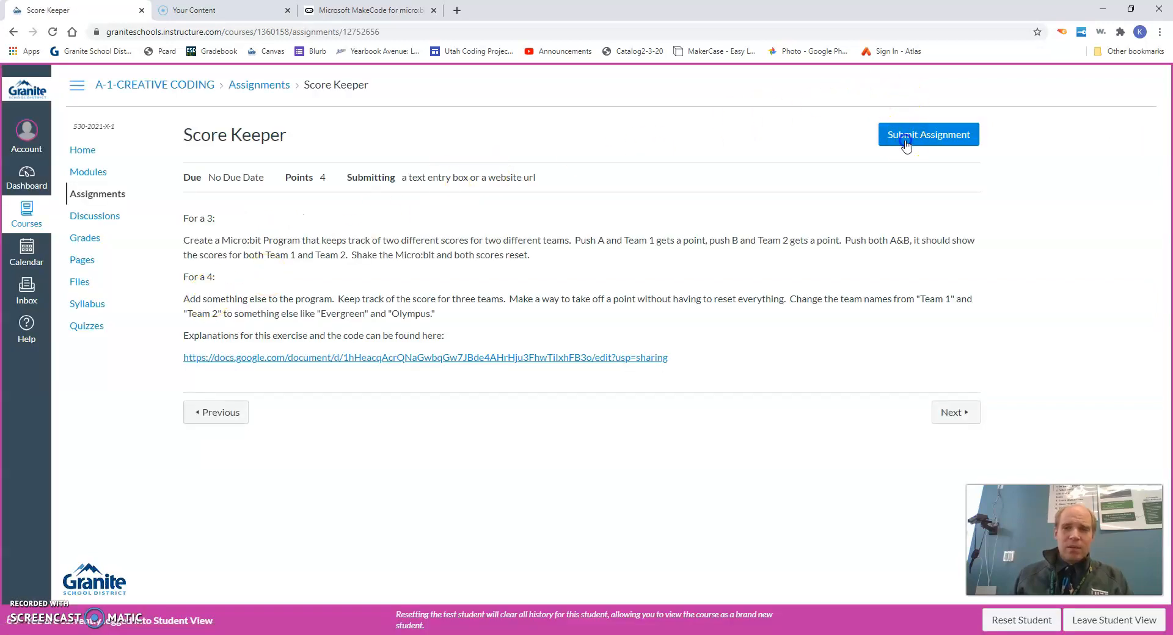
Step: Submit the pasted MakeCode share link to Score Keeper as a Website URL submission
click(927, 134)
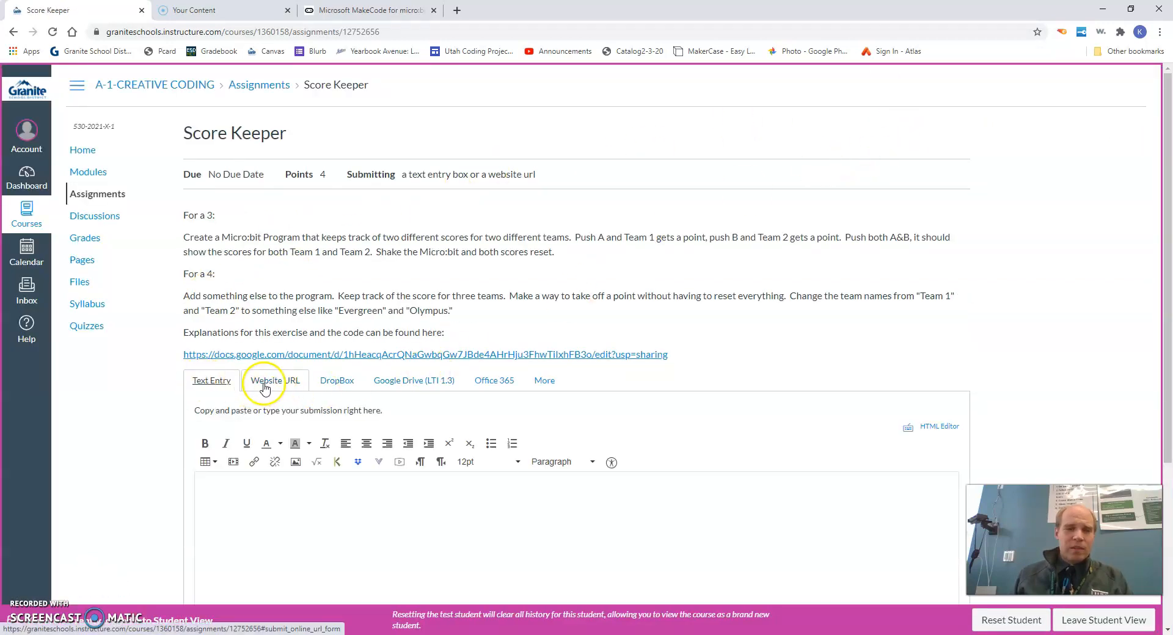
click(275, 380)
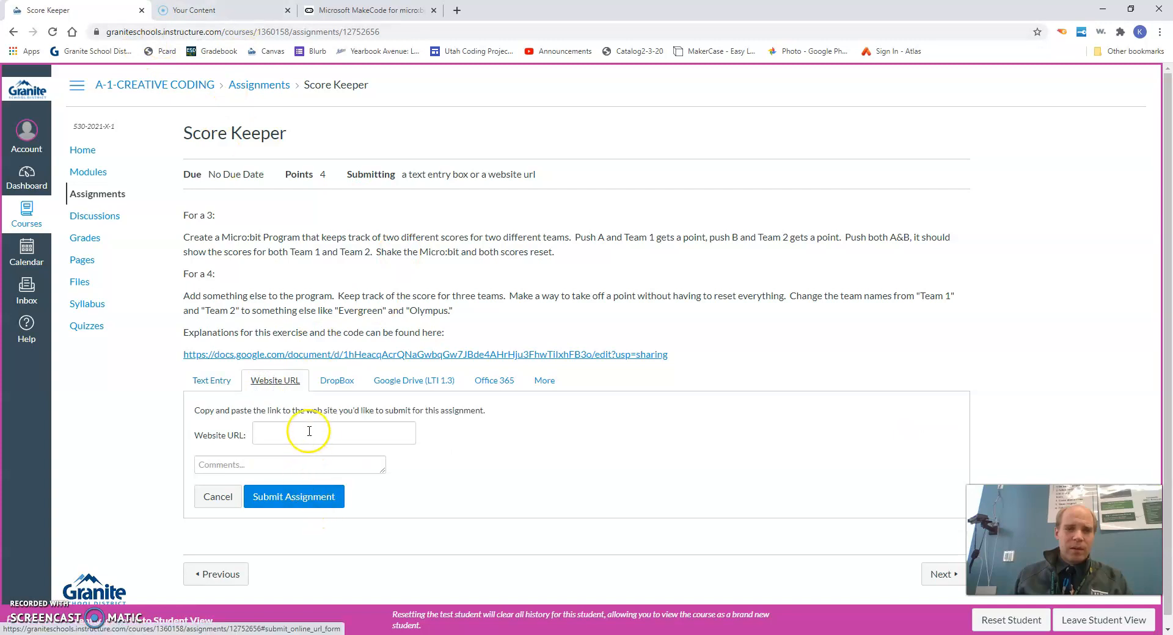
right_click(332, 433)
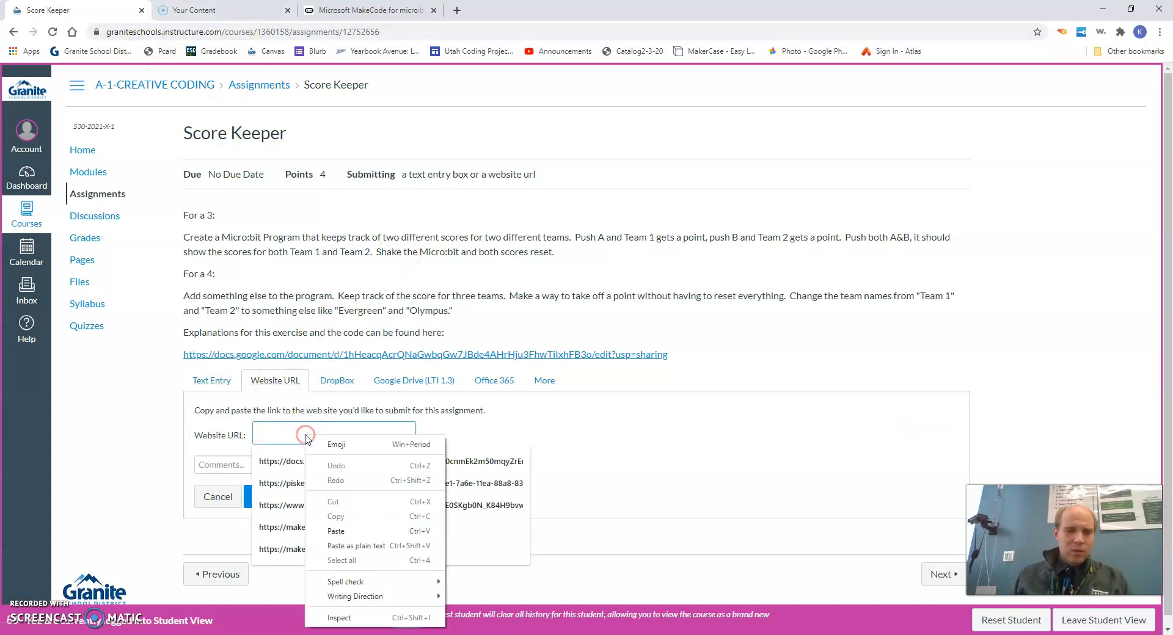
click(335, 531)
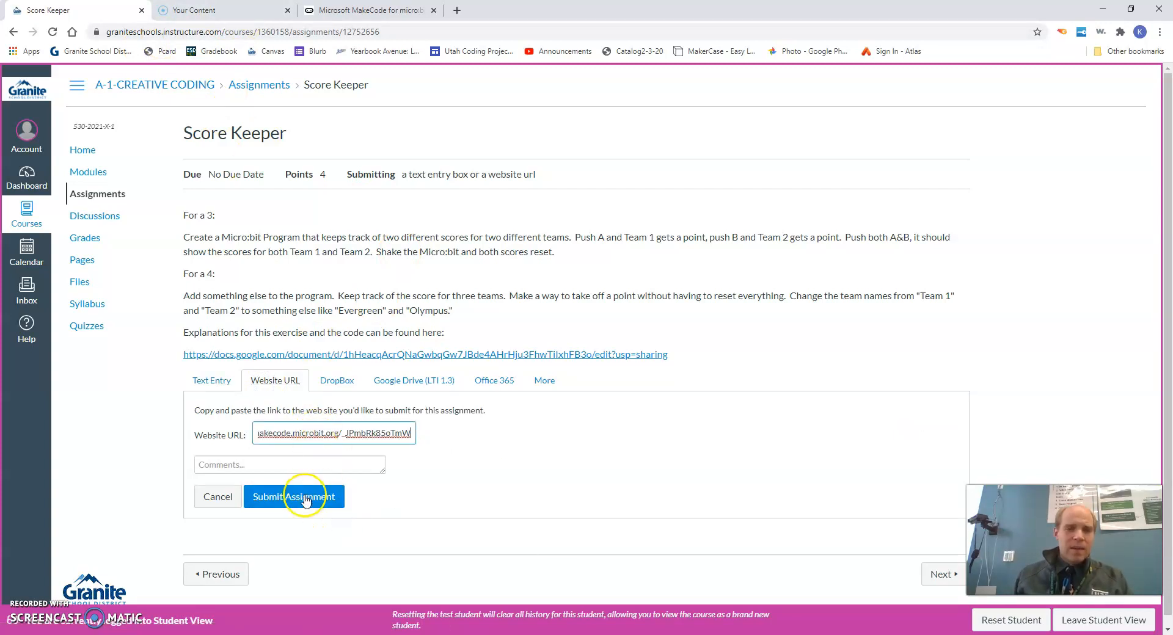
click(295, 496)
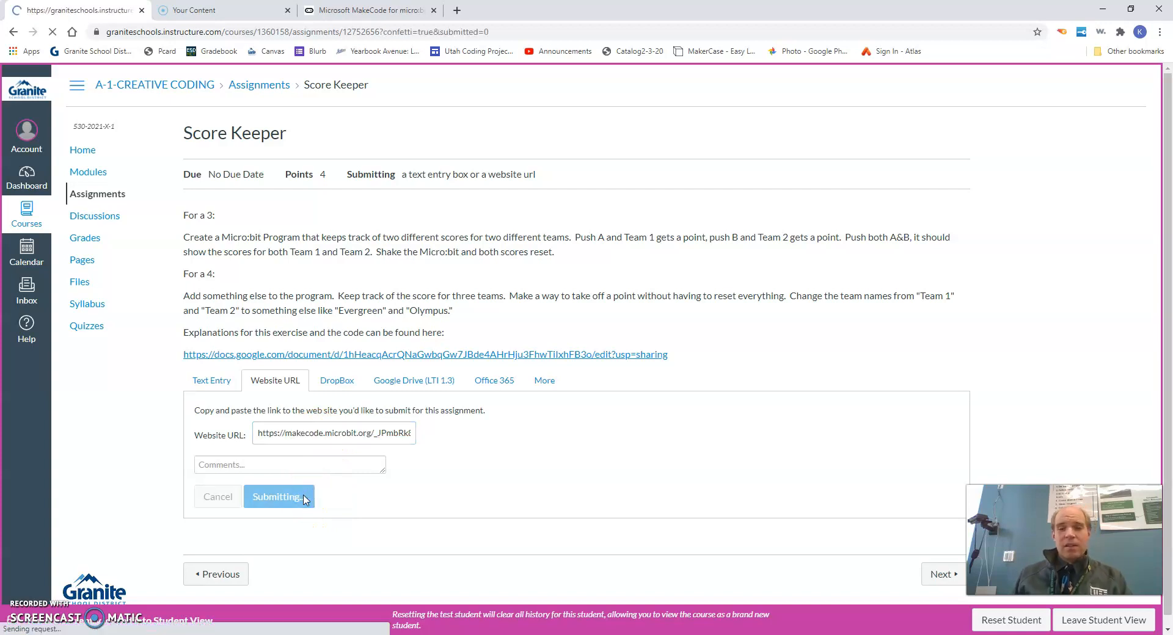
click(278, 496)
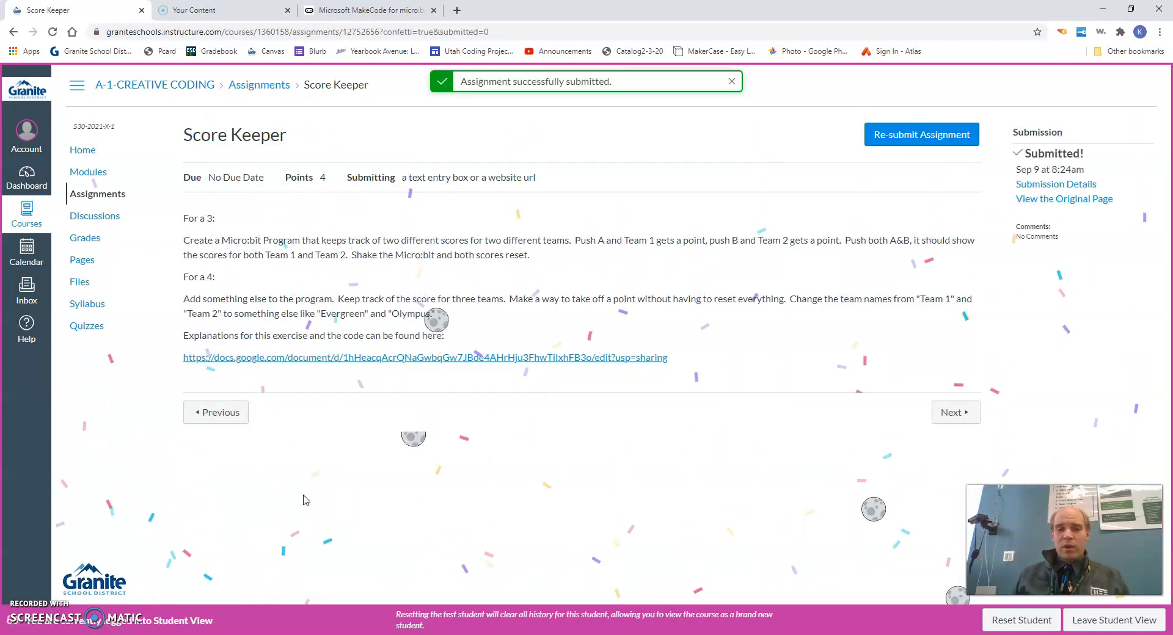